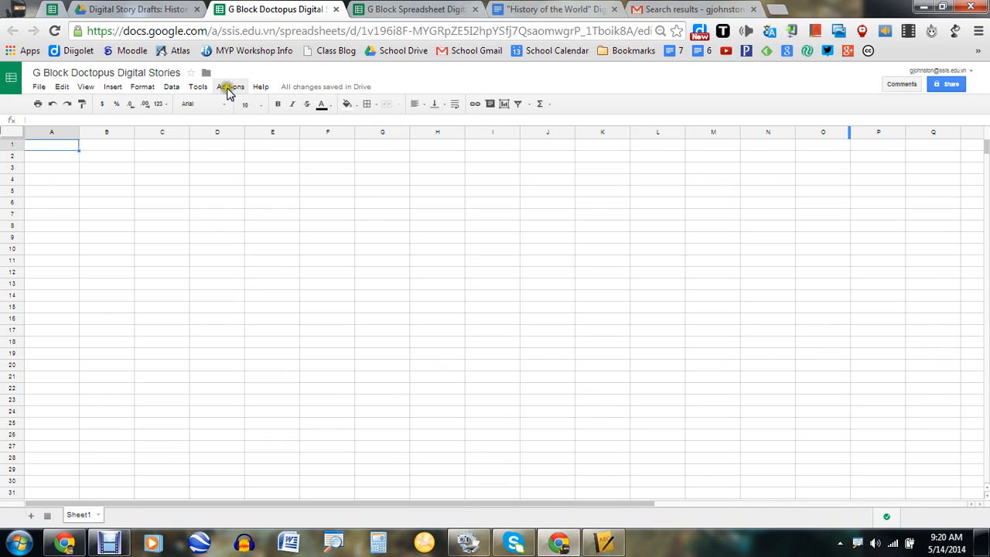
mouse_move(198, 86)
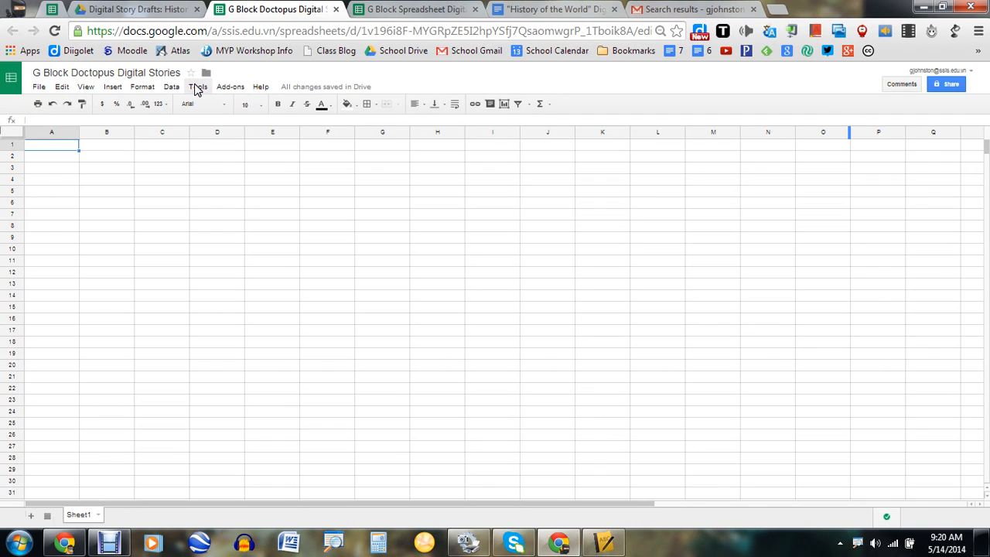
mouse_move(229, 86)
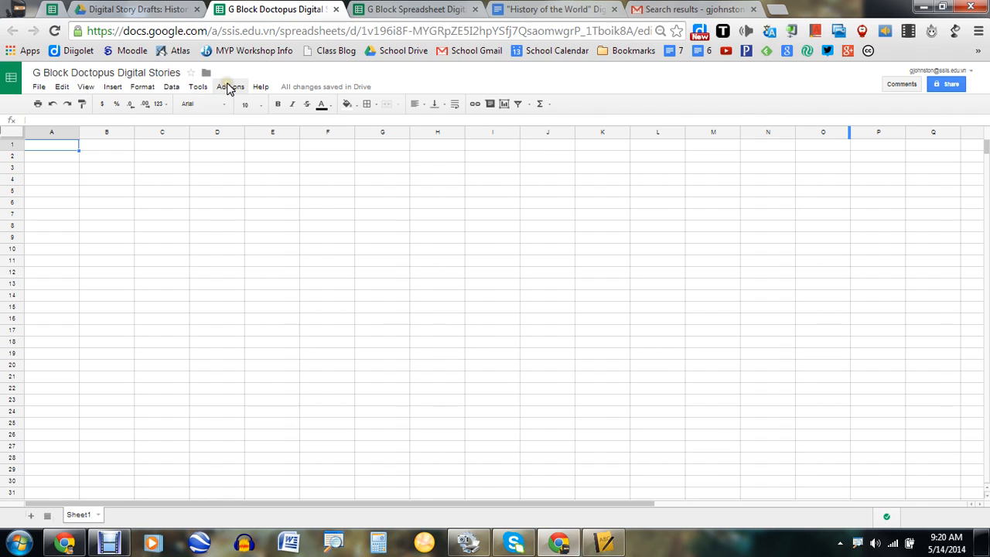
mouse_move(369, 78)
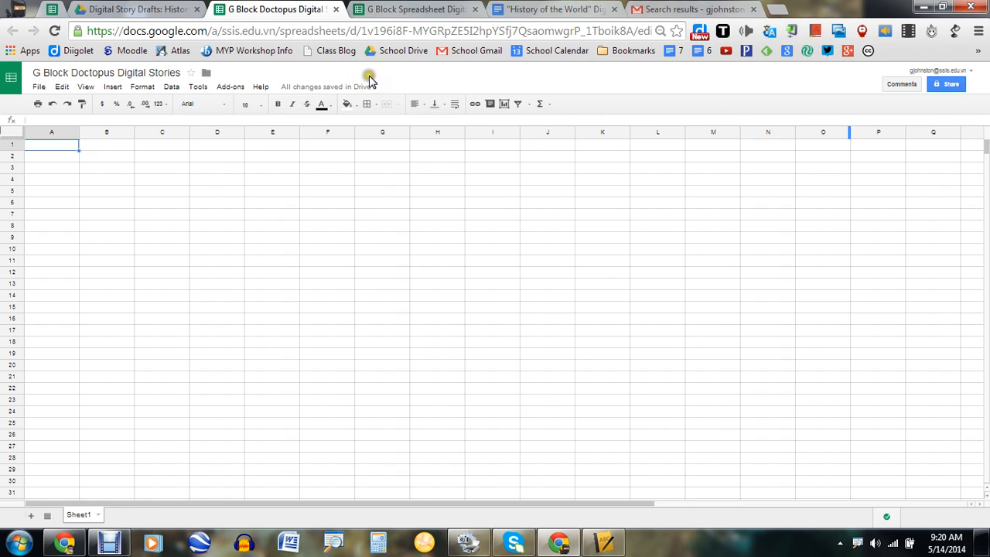
mouse_move(270, 79)
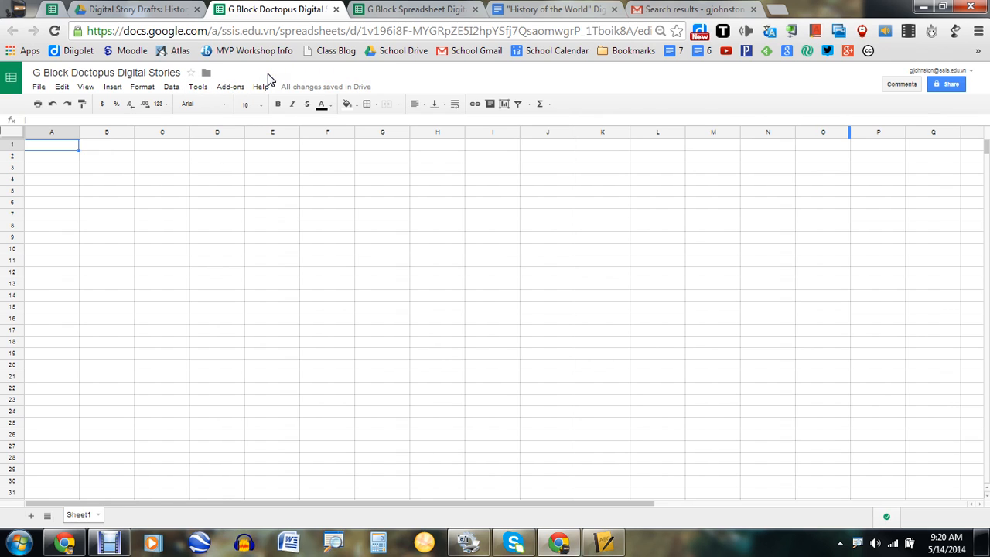
mouse_move(415, 9)
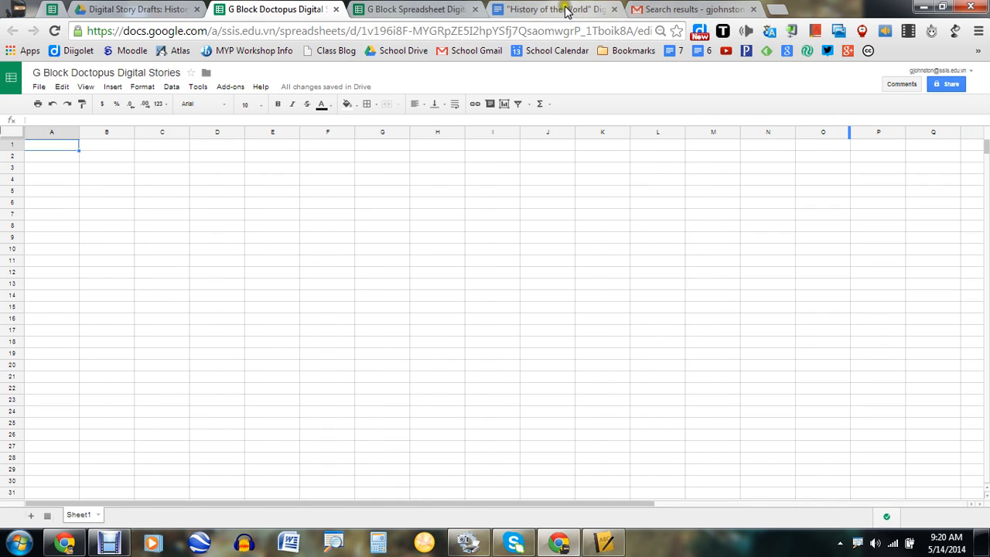
mouse_move(557, 10)
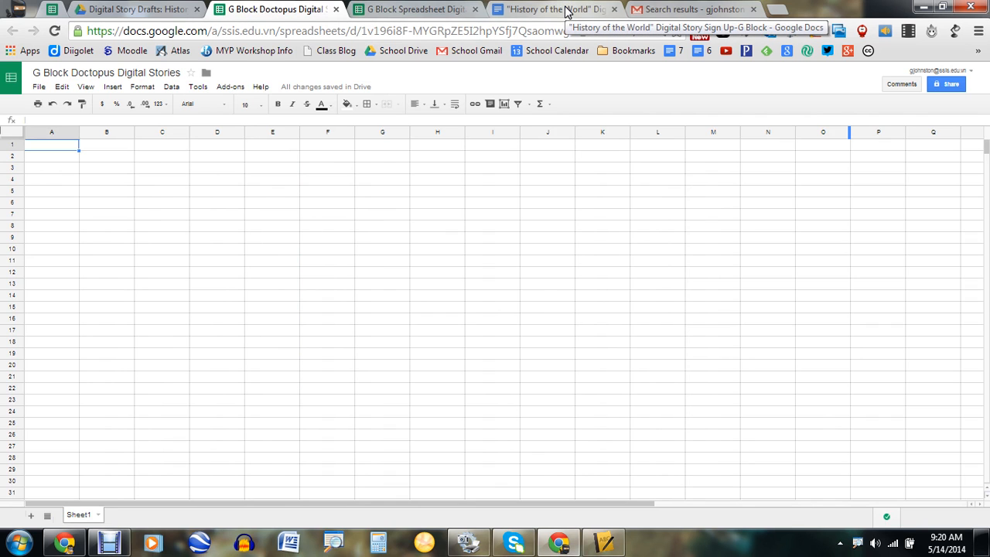
Review the Digital Story Sign Up document, selecting the Earth's Interior group and PowToons entries.
click(553, 9)
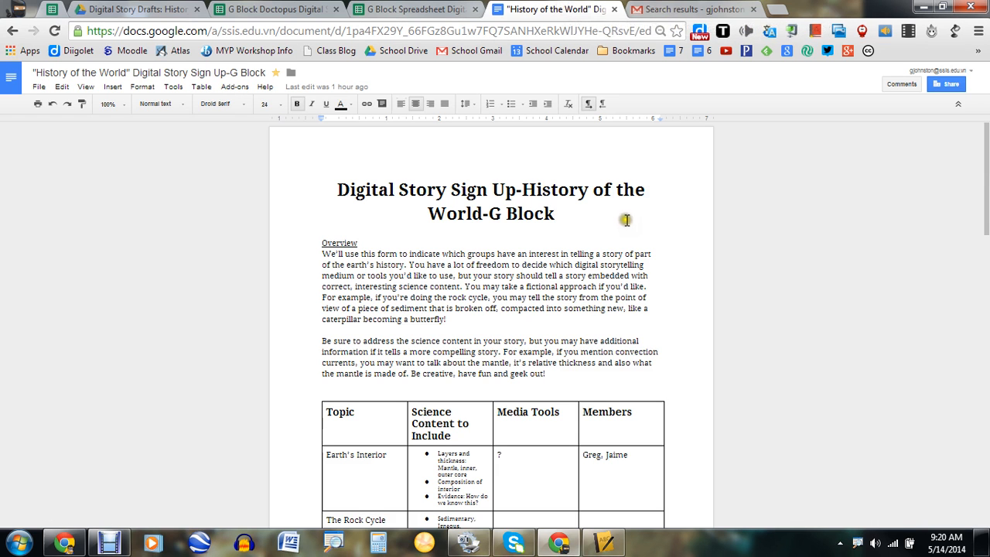
mouse_move(641, 242)
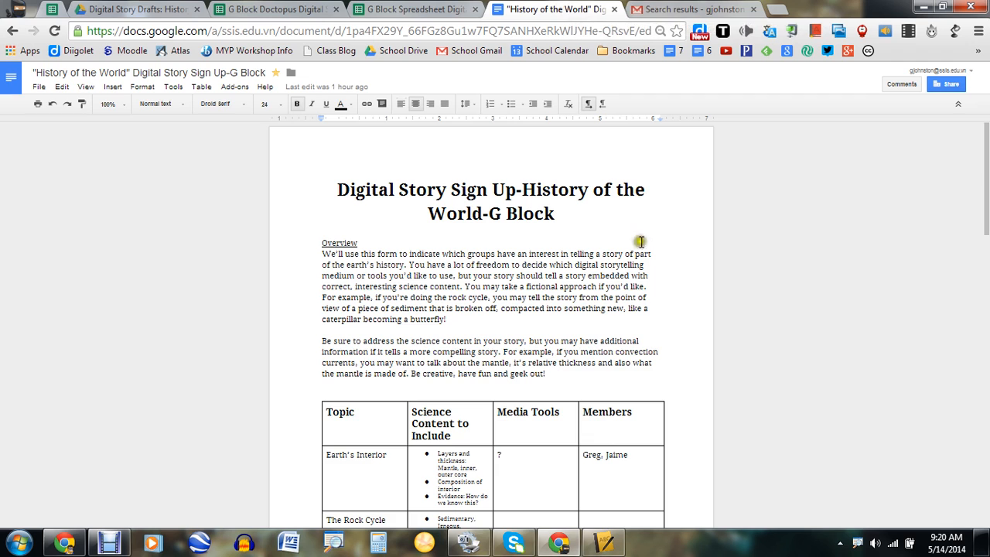
scroll(down, 3)
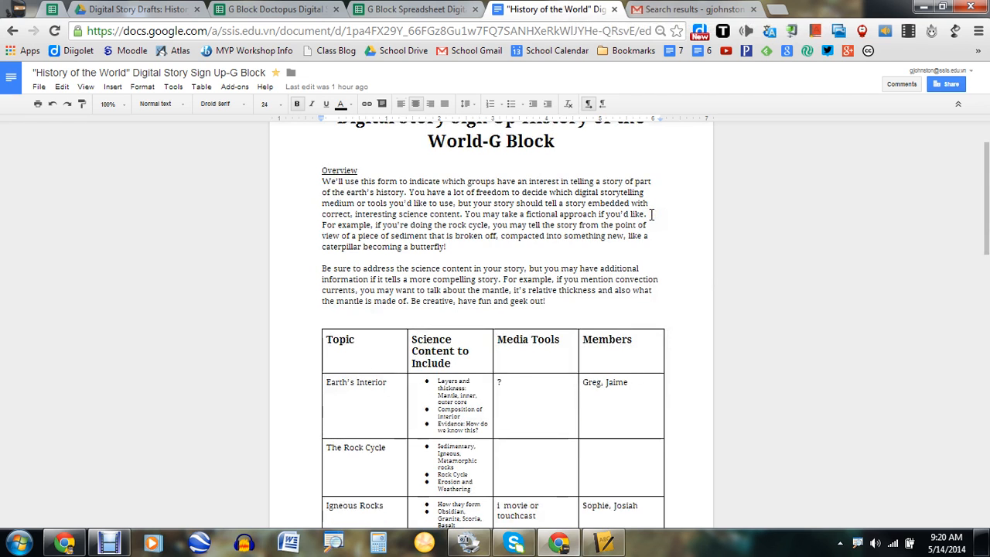
scroll(up, 3)
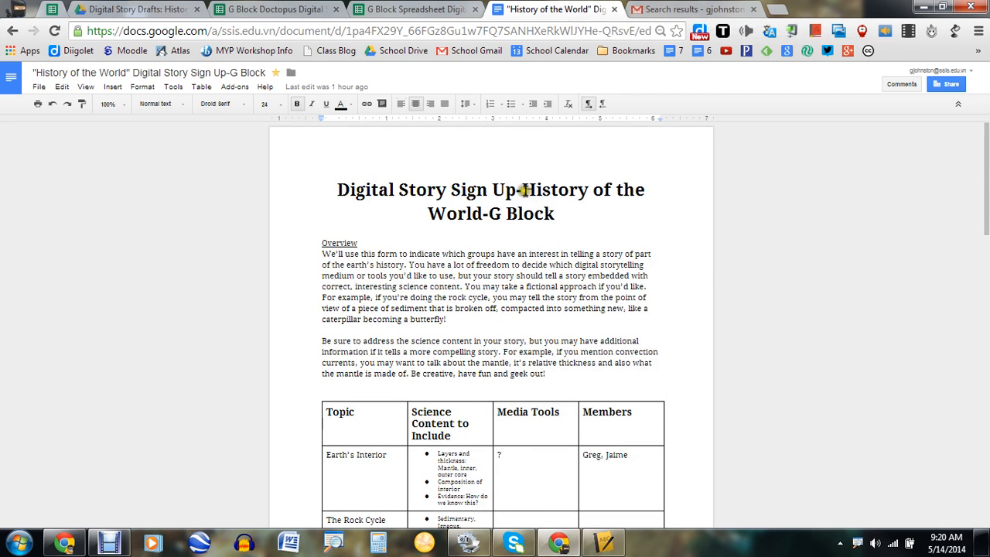
scroll(down, 3)
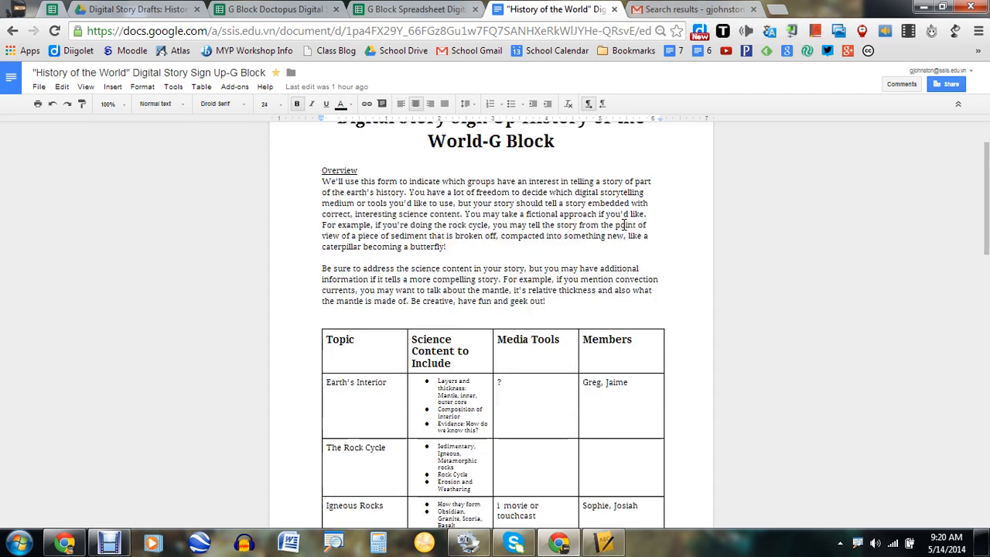
scroll(down, 3)
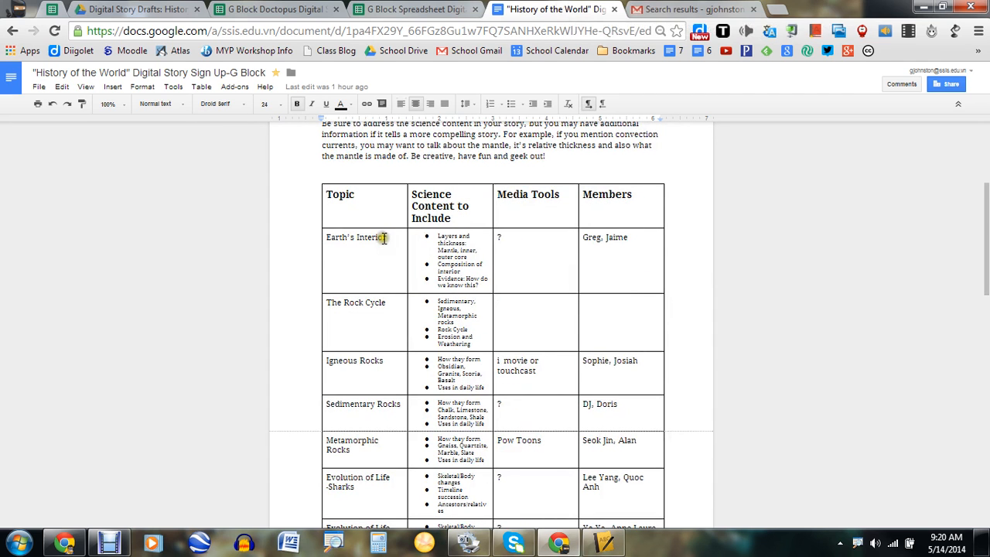
scroll(down, 3)
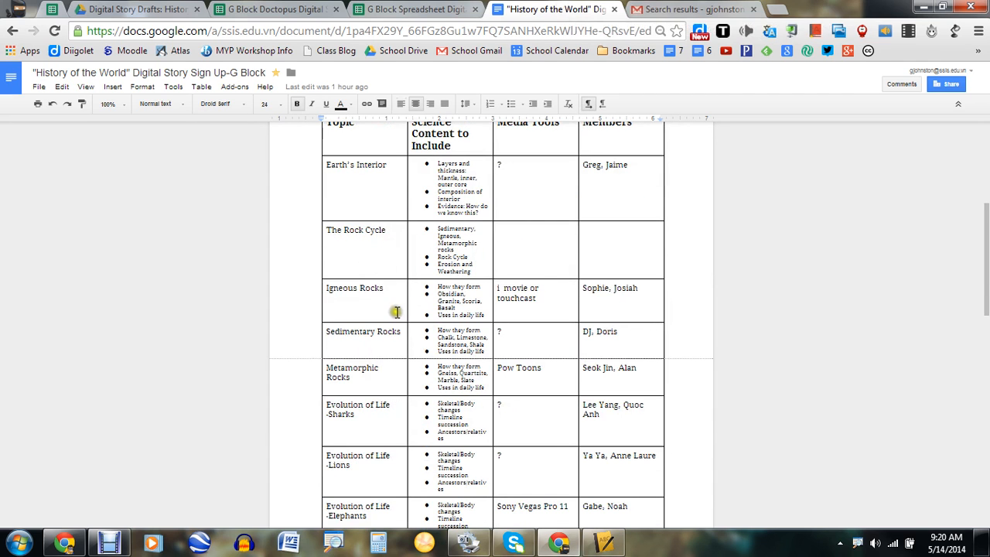
scroll(down, 3)
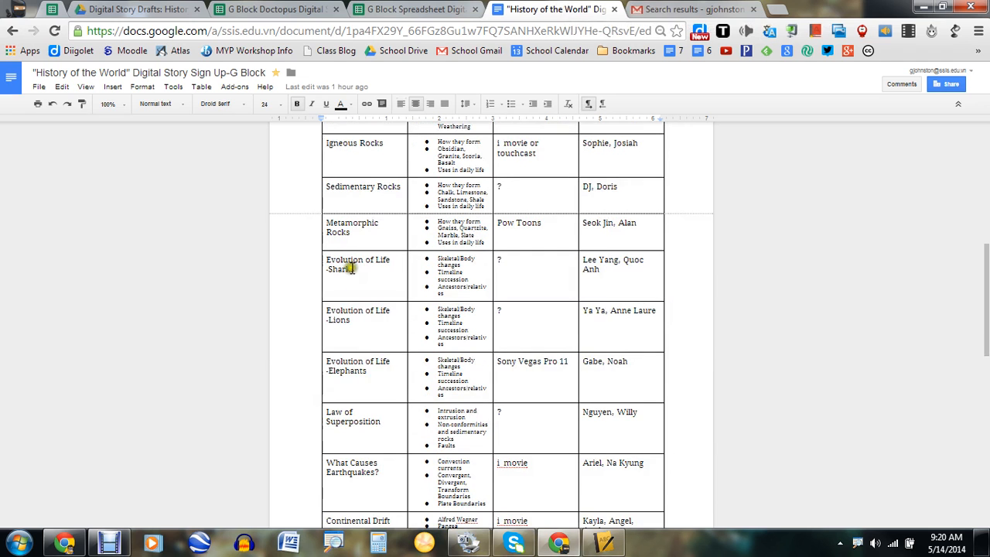
mouse_move(581, 241)
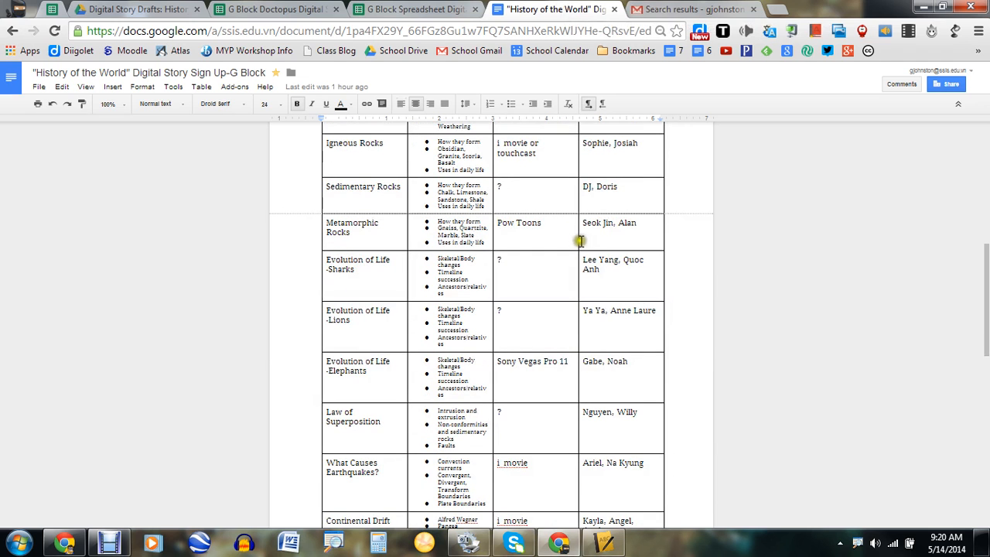
scroll(down, 3)
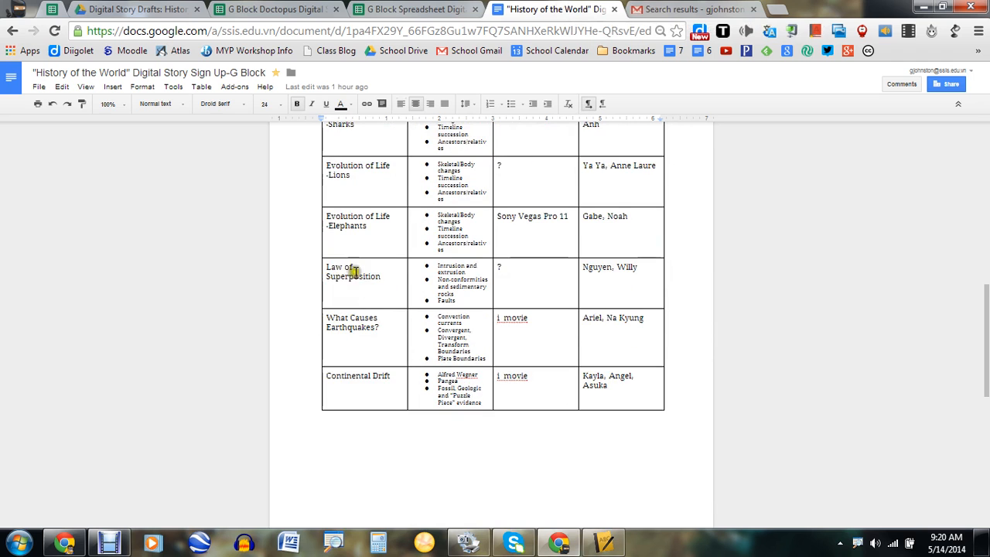
scroll(up, 3)
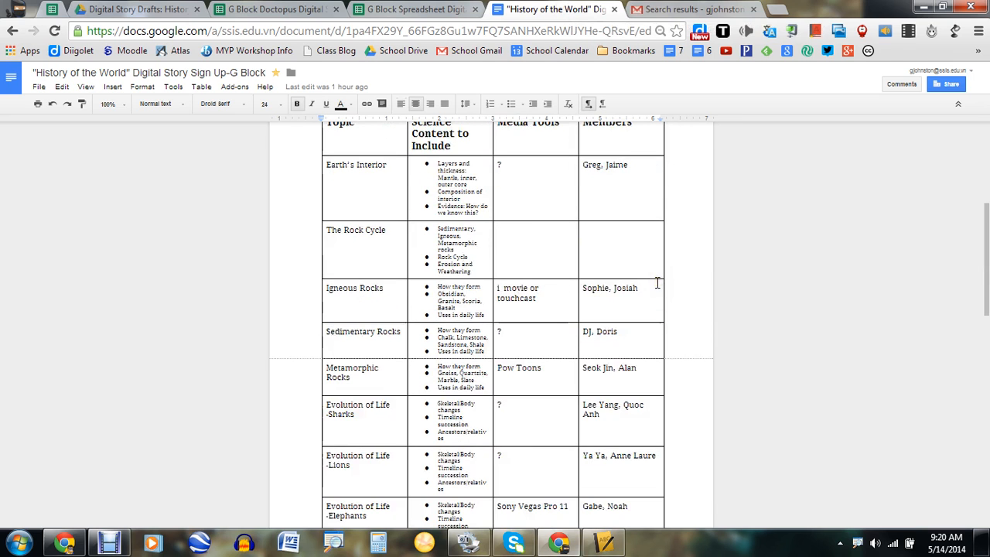
scroll(up, 3)
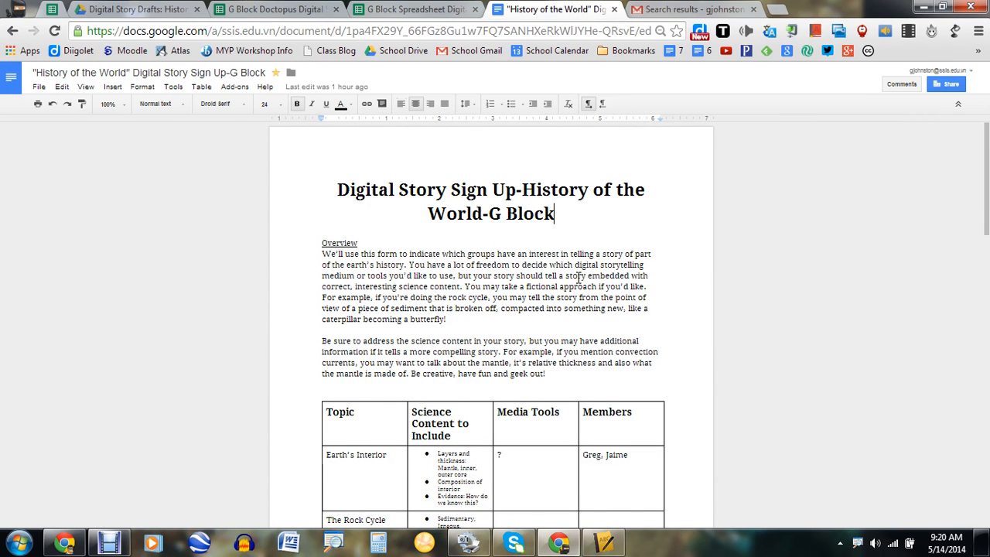
scroll(down, 3)
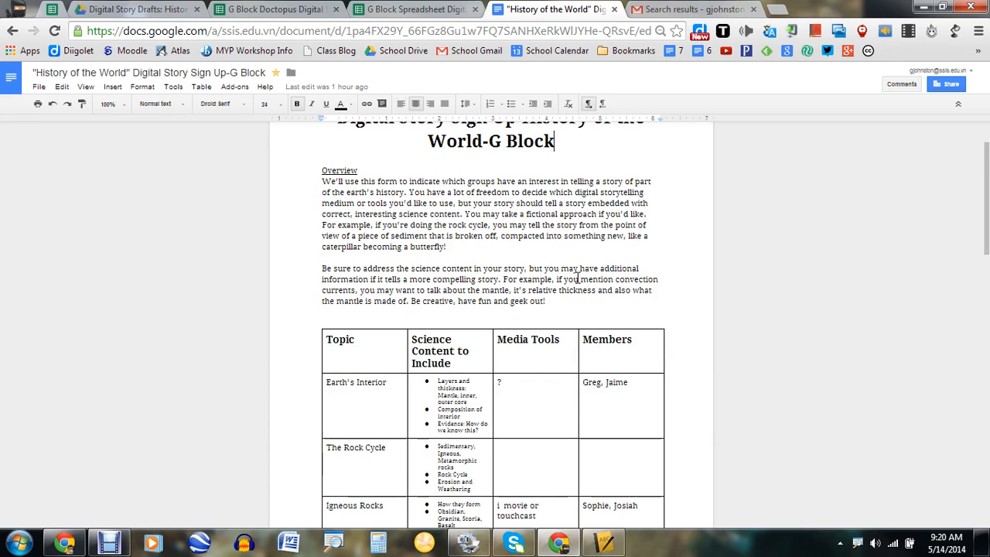
scroll(down, 3)
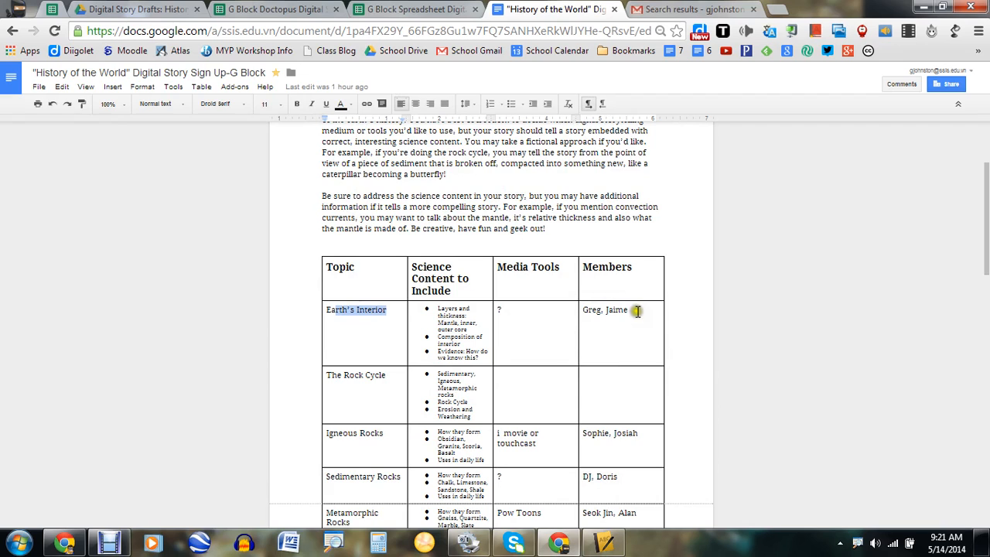
double_click(604, 309)
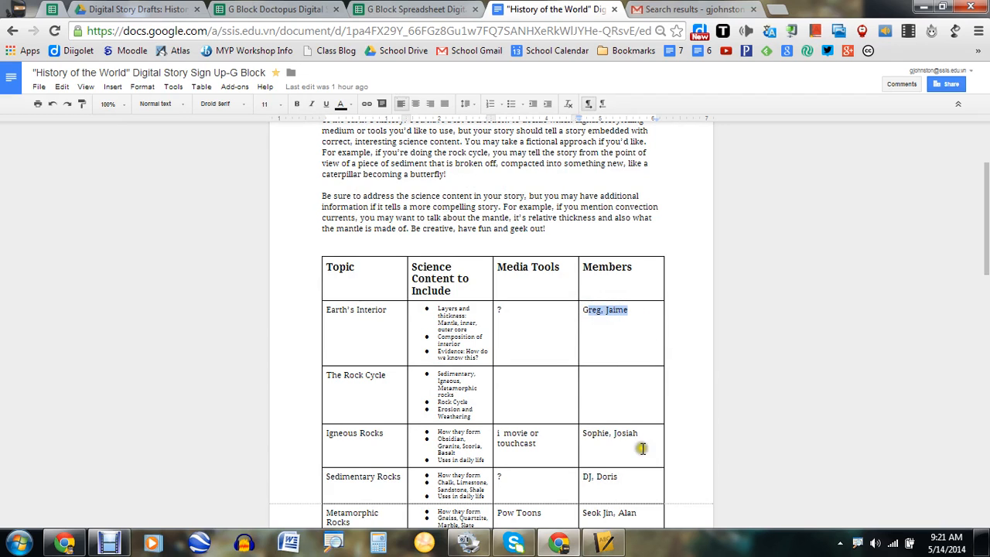
scroll(down, 3)
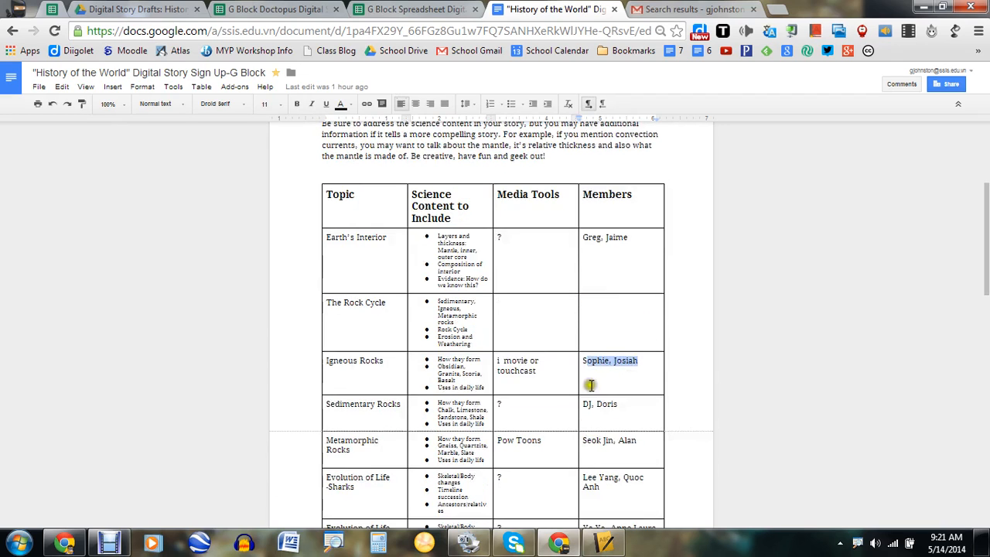
double_click(518, 440)
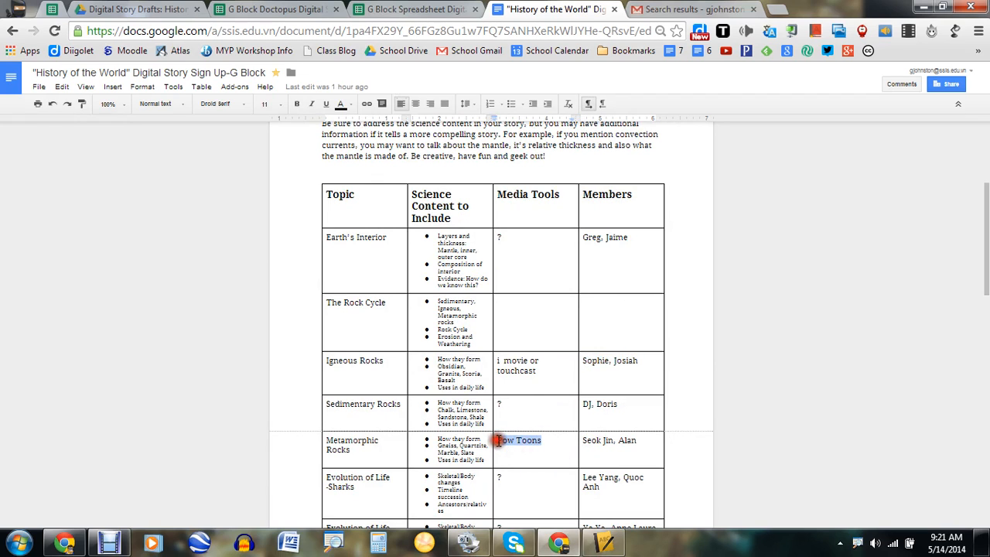
scroll(down, 3)
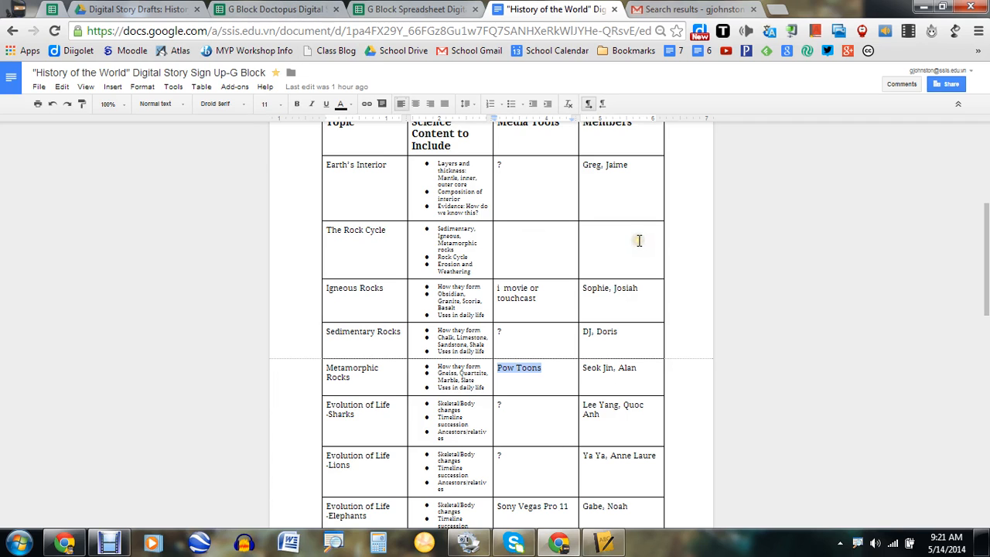
scroll(up, 3)
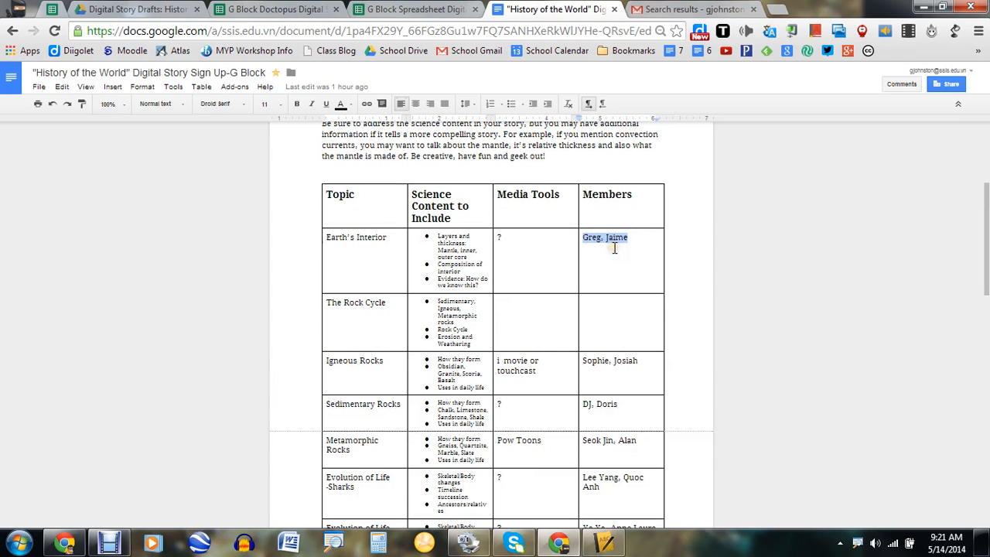
mouse_move(612, 265)
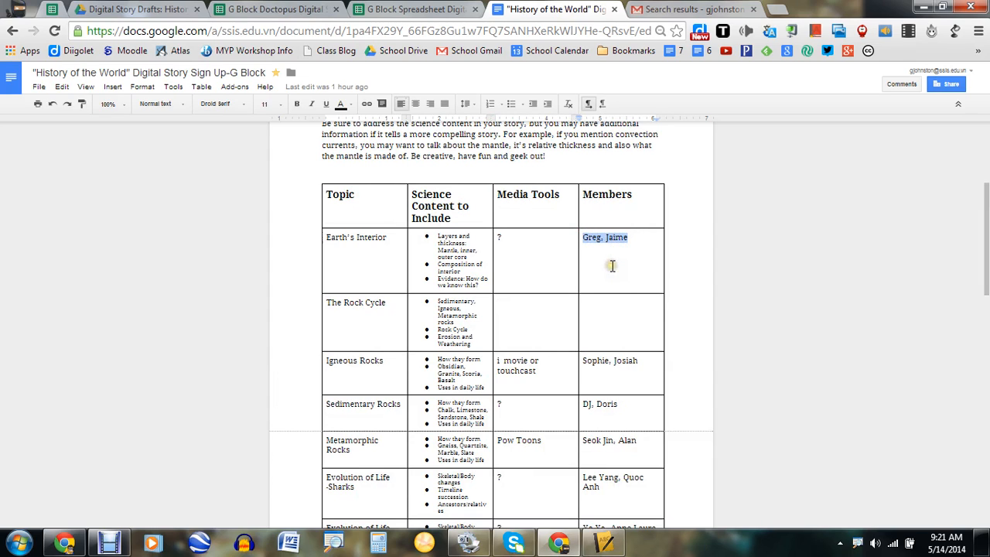
Back on the roster spreadsheet, launch Doctopus from the Add-ons menu.
click(275, 9)
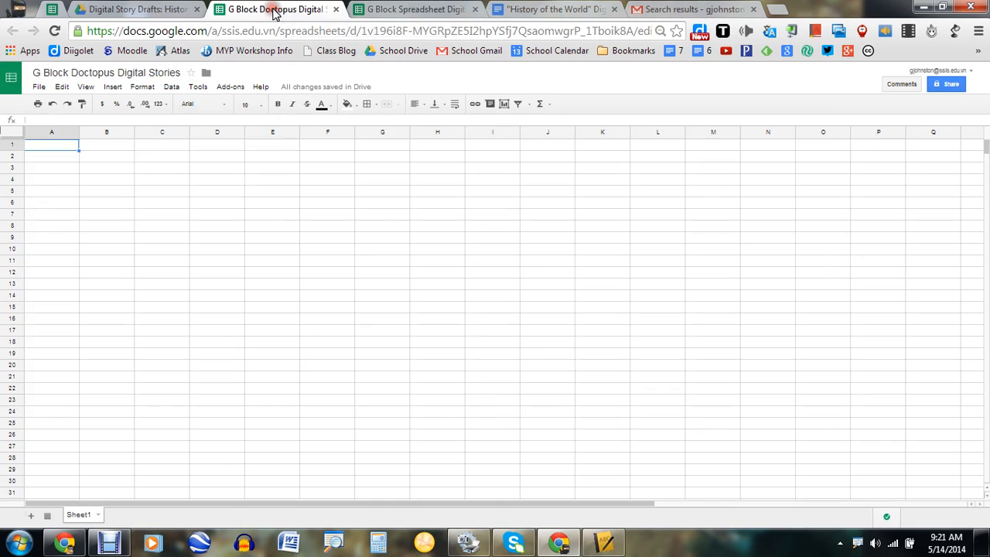
click(229, 86)
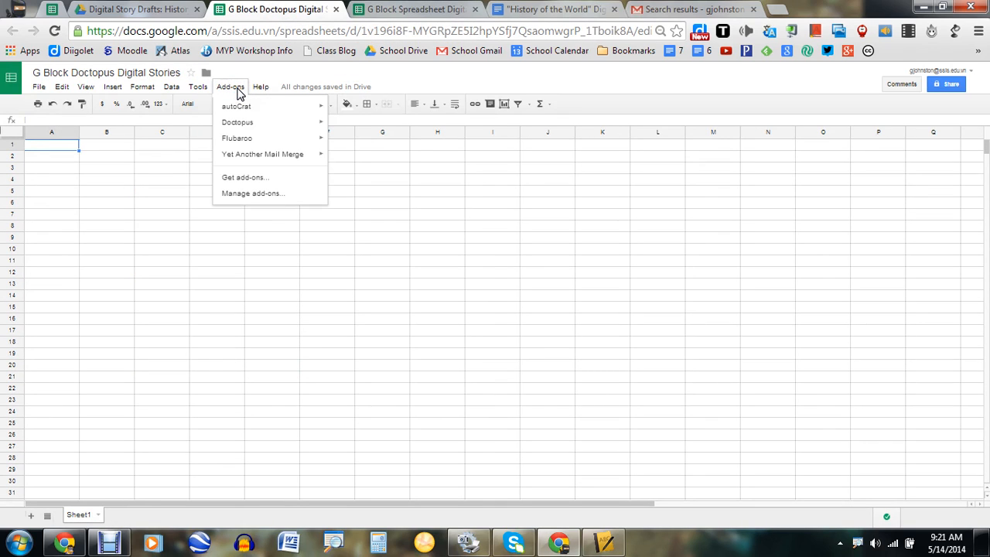
mouse_move(247, 123)
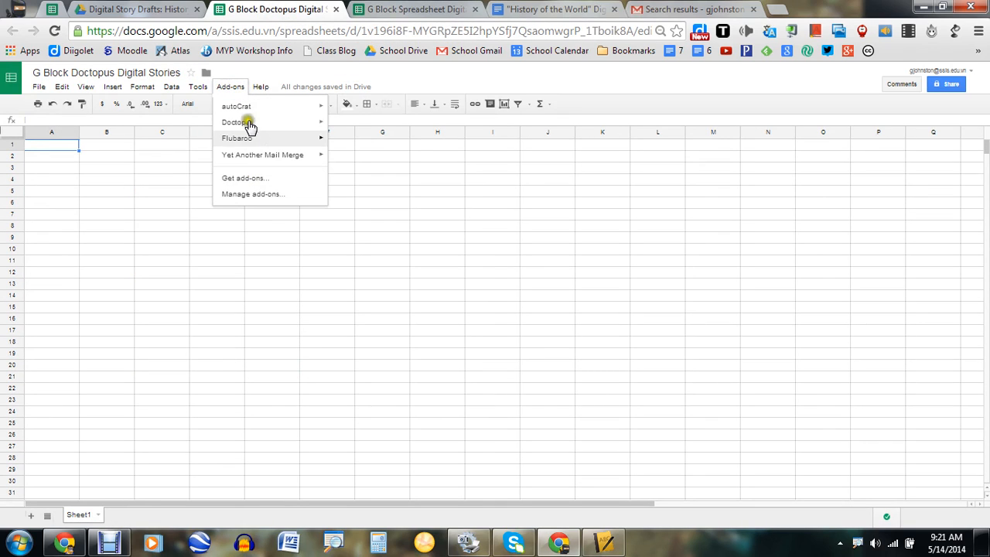
mouse_move(246, 147)
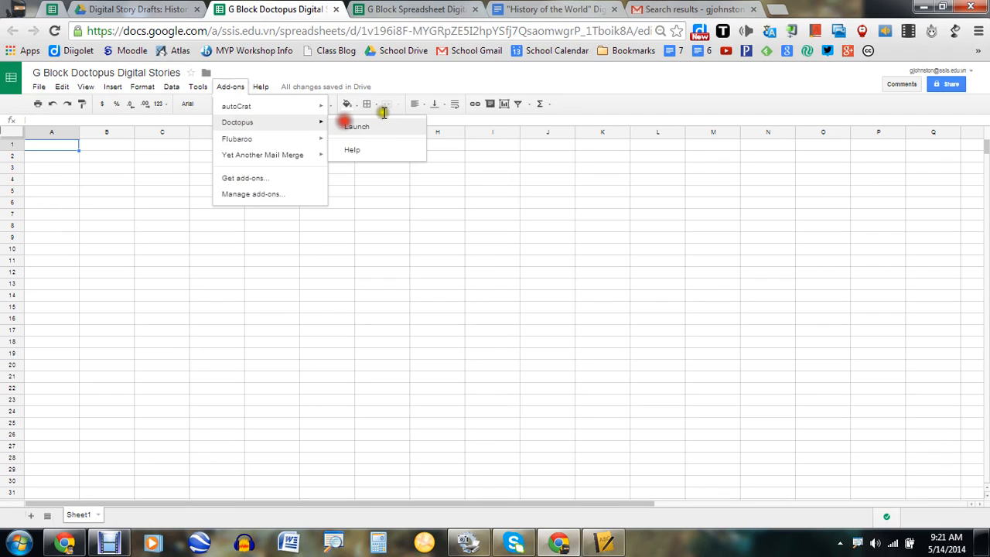
click(357, 126)
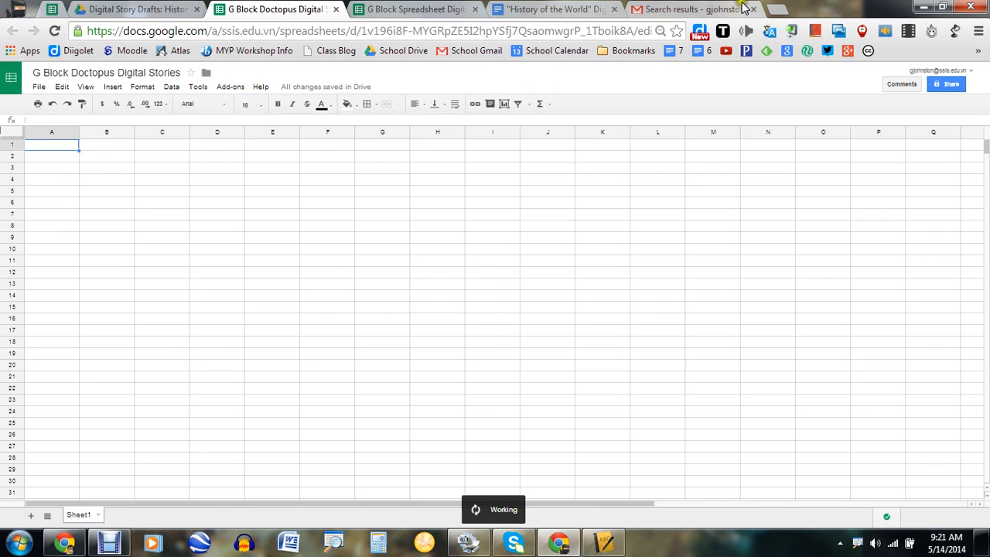
click(749, 10)
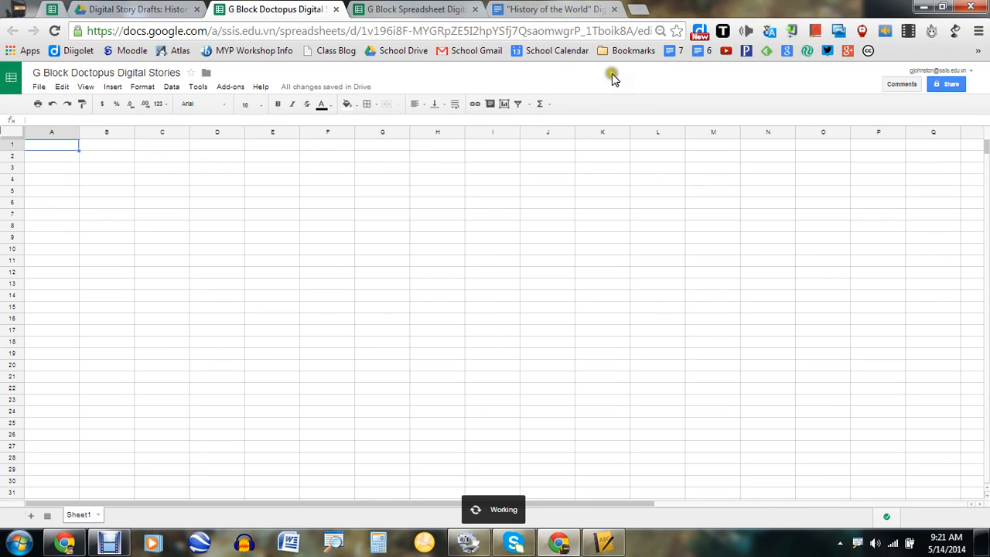
click(230, 86)
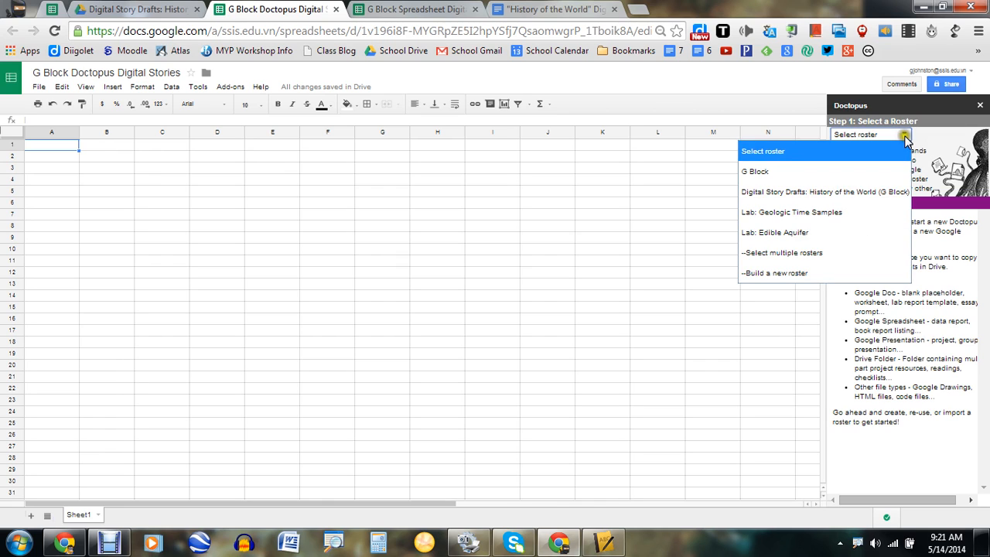
mouse_move(824, 192)
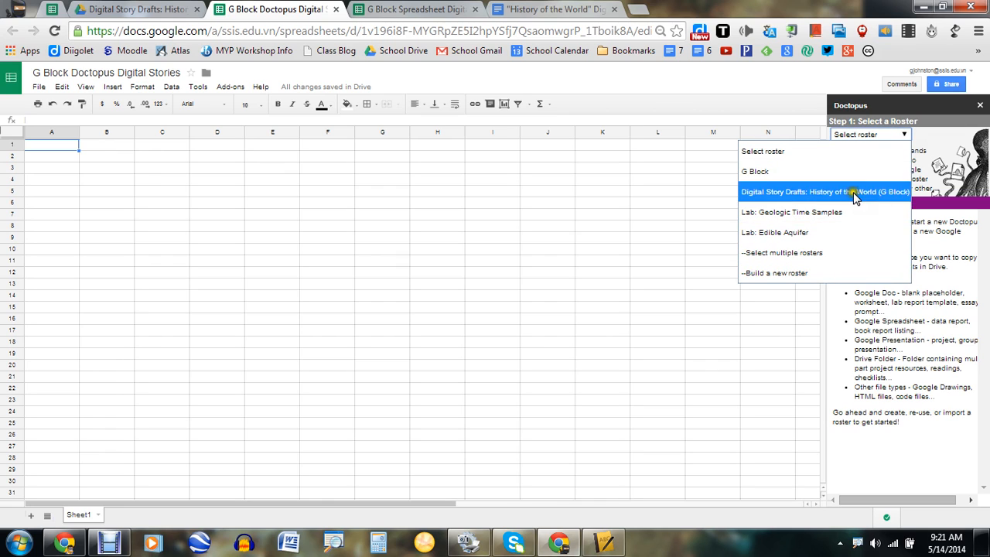
mouse_move(865, 171)
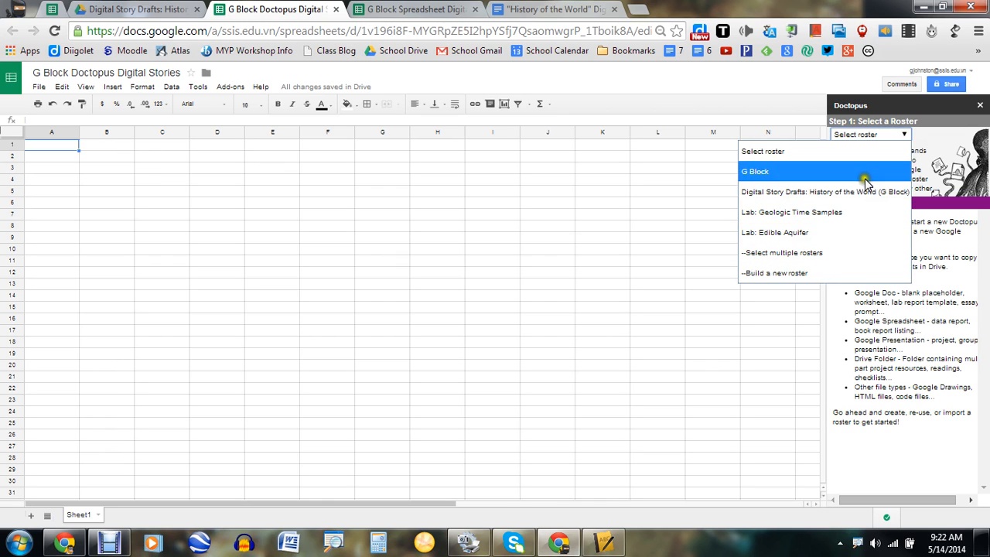
mouse_move(851, 232)
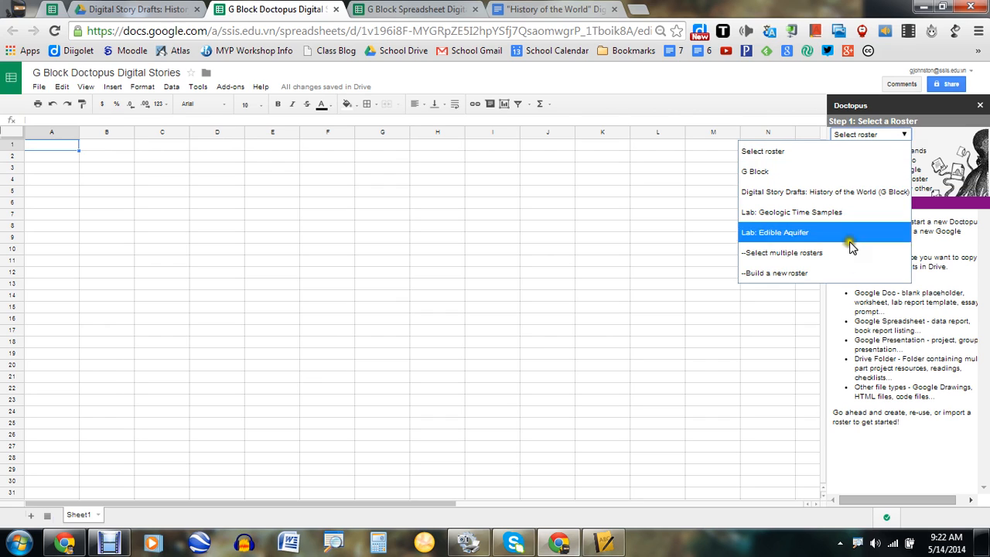
mouse_move(841, 272)
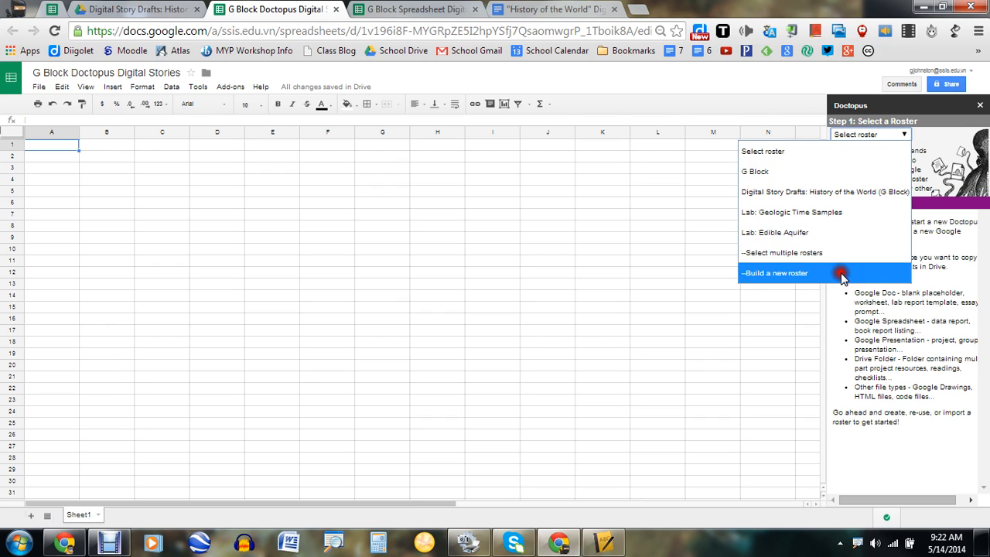
Choose '--Build a new roster' with the 'on this Sheet' method in Doctopus.
click(773, 272)
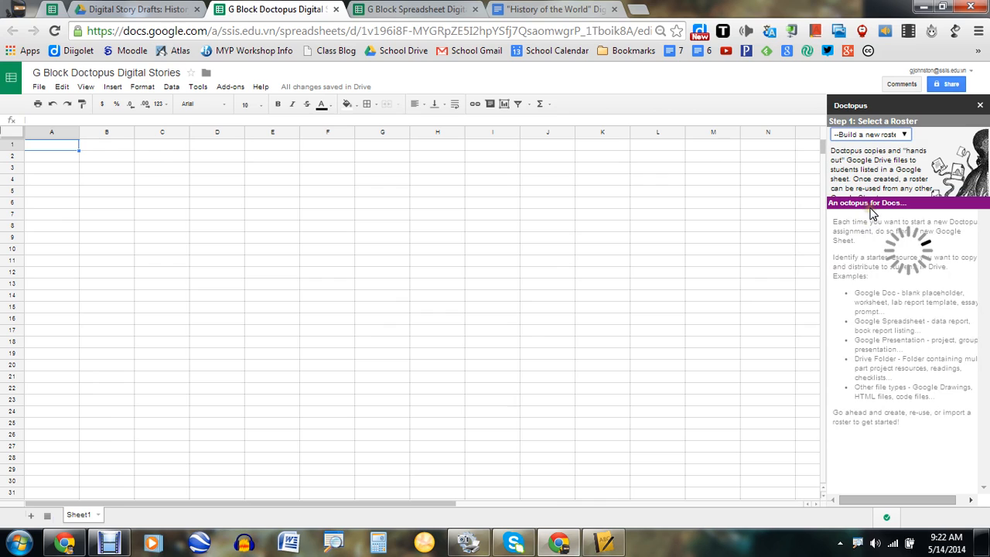
click(871, 134)
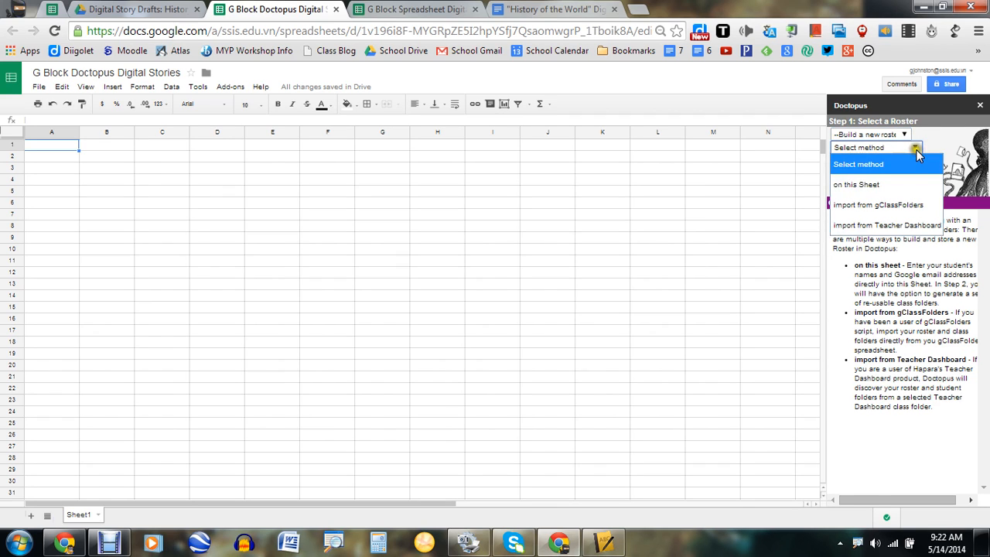
click(856, 185)
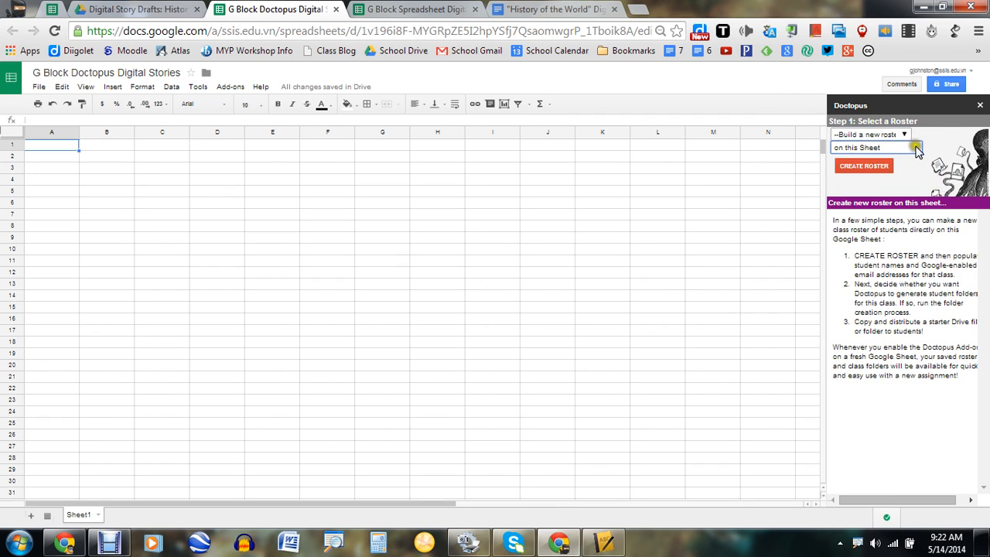
click(915, 147)
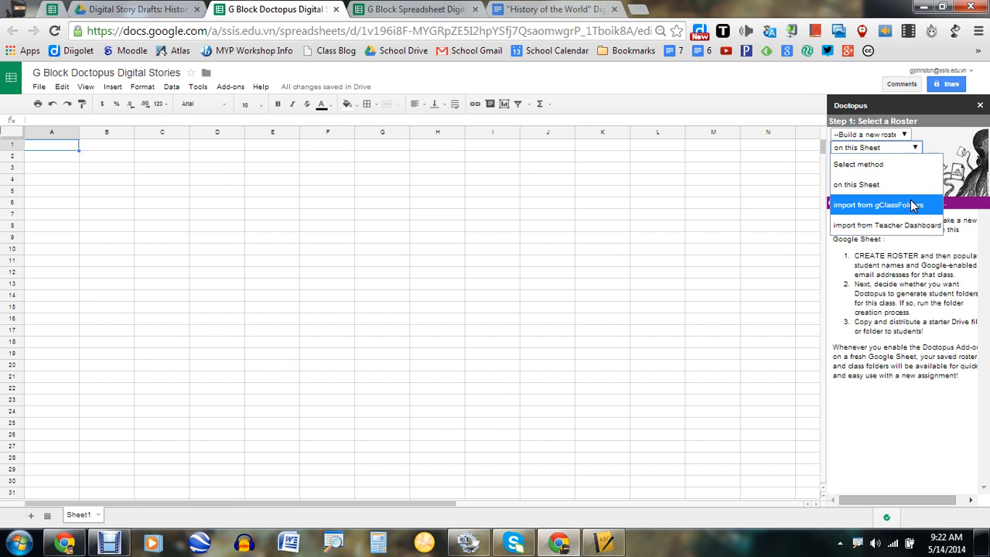
mouse_move(917, 225)
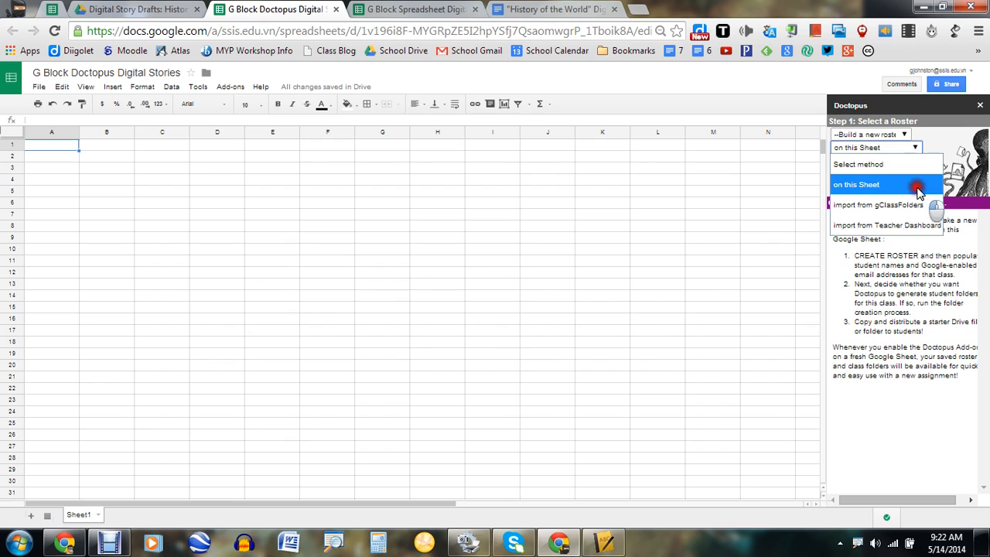
click(856, 184)
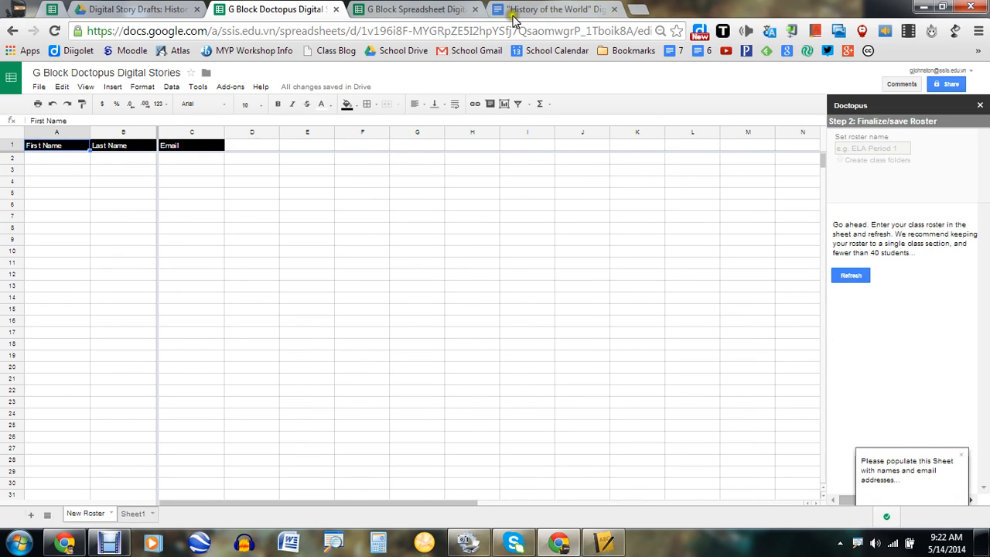
Paste the 21 students' names and emails from the G Block spreadsheet, then refresh Doctopus.
click(414, 8)
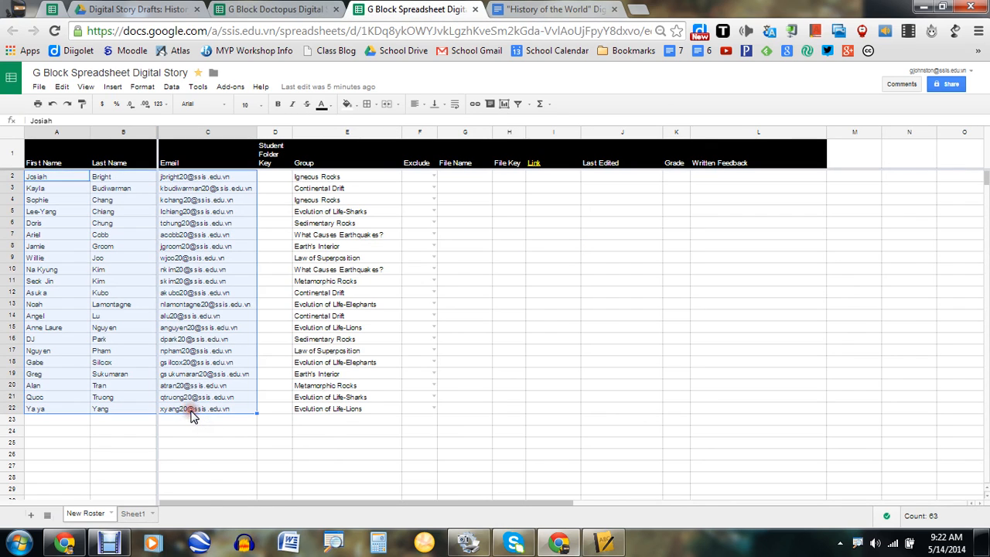
click(275, 9)
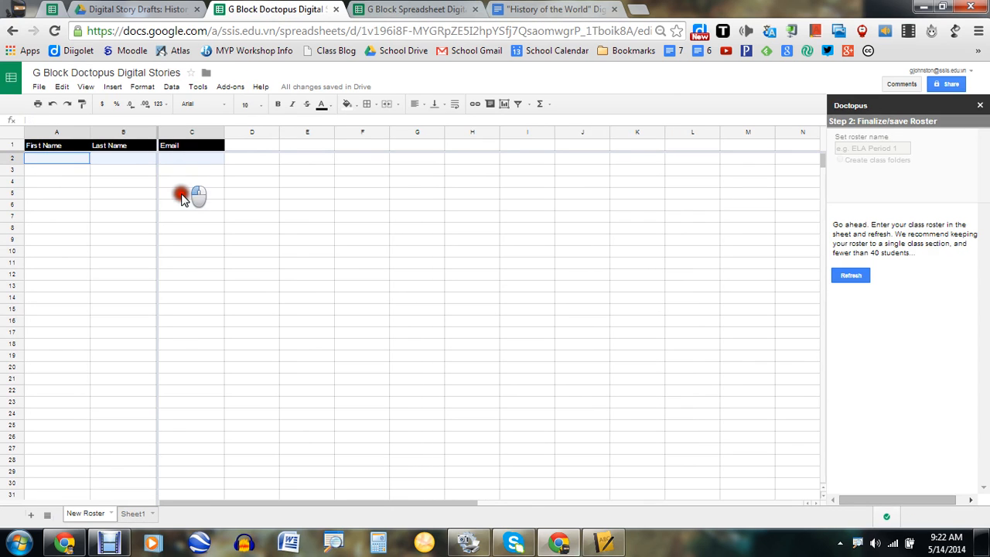
drag(57, 157, 192, 465)
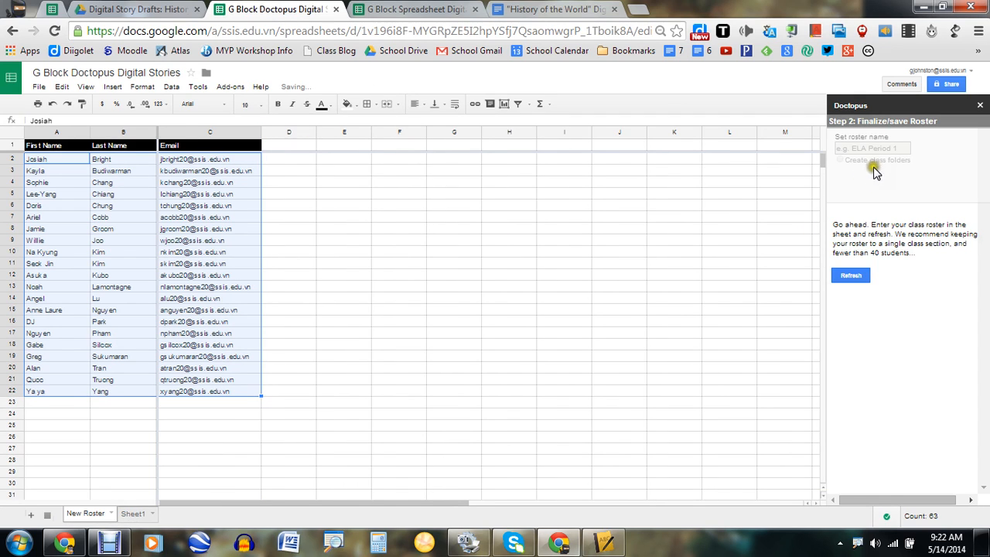
click(850, 275)
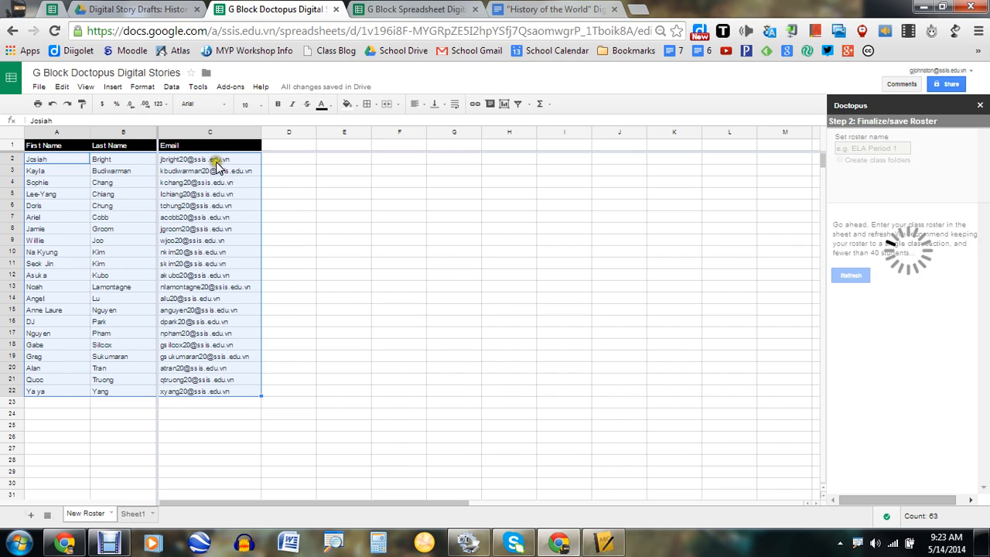
click(56, 145)
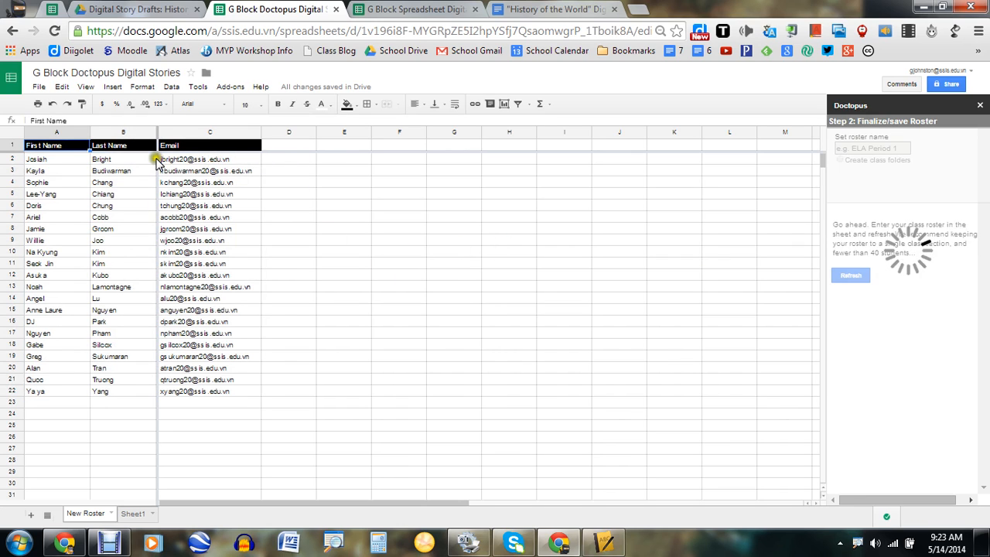
Name the roster 'Digital Stories G Block' and save it.
click(850, 275)
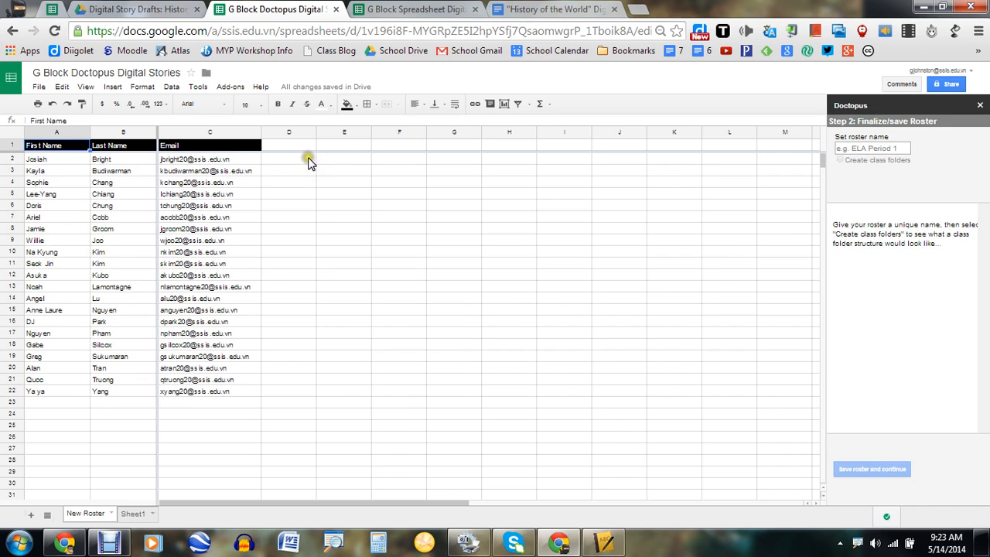
mouse_move(847, 162)
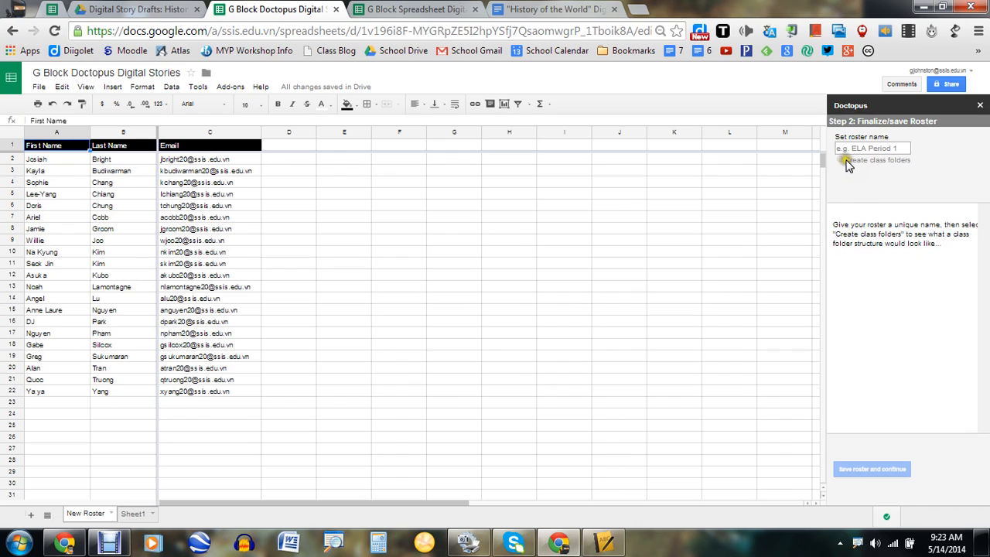
click(872, 148)
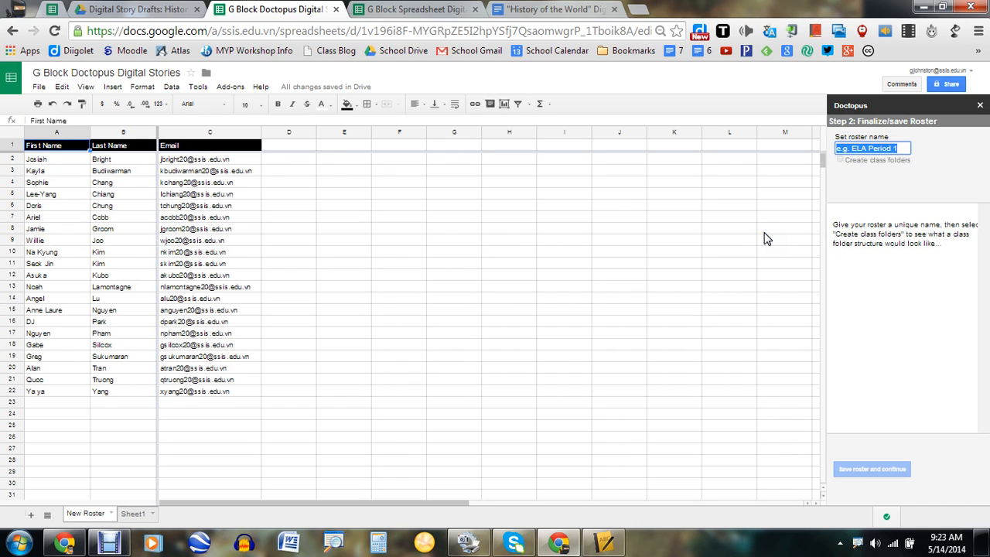
text(Digital Stories G Bl)
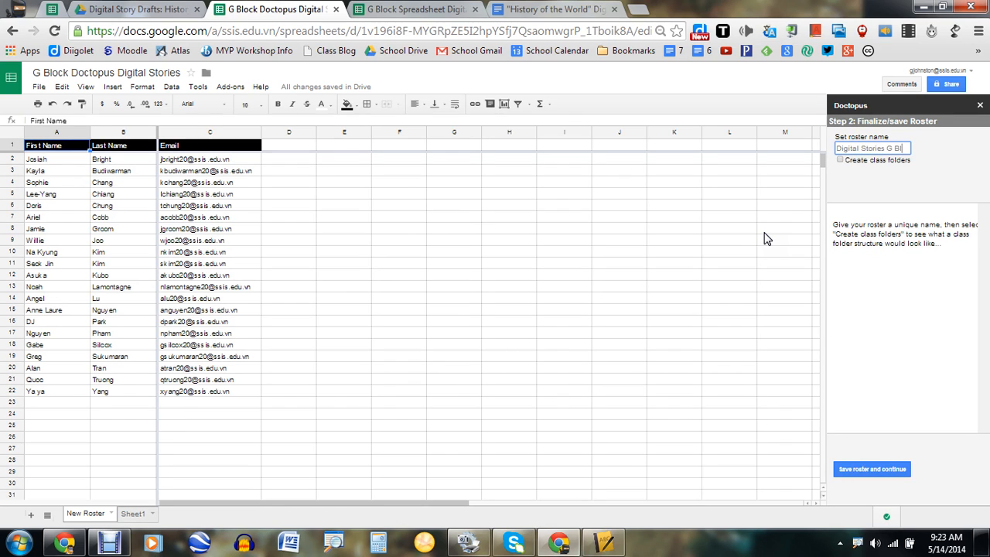
mouse_move(872, 469)
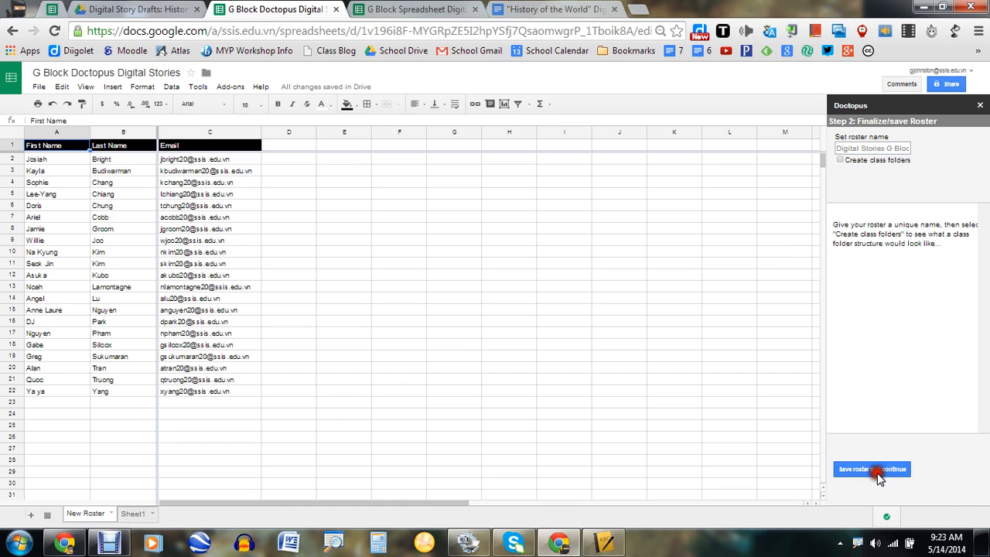
click(854, 469)
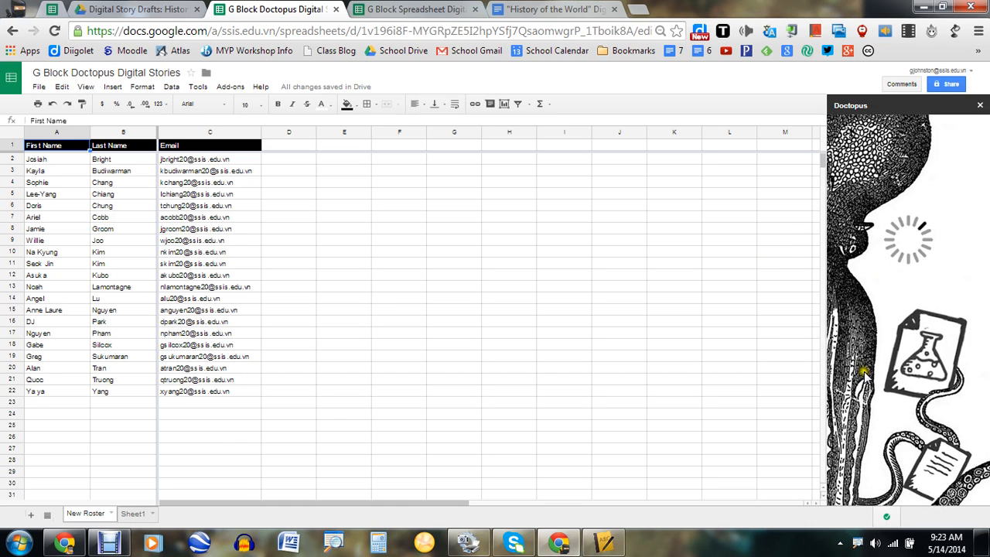
mouse_move(740, 263)
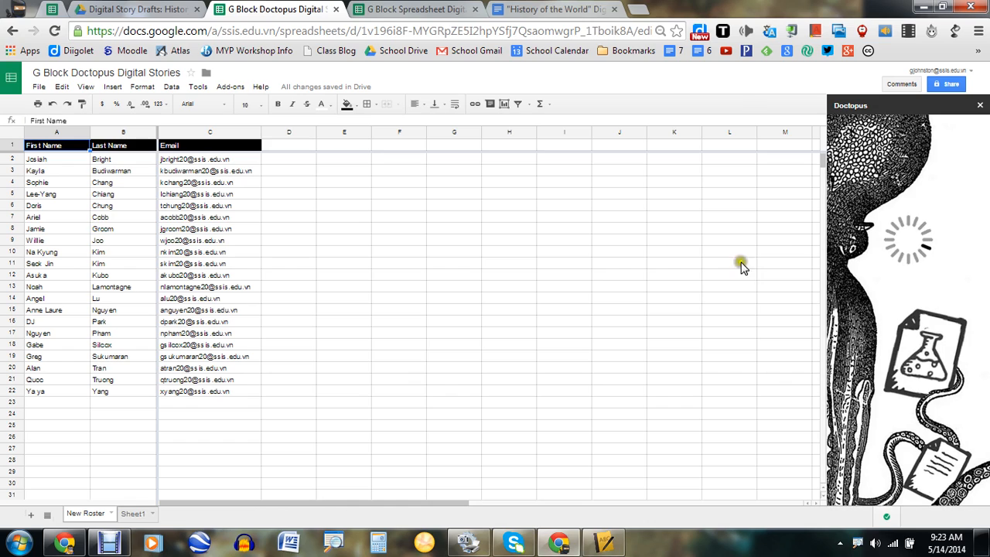
mouse_move(740, 83)
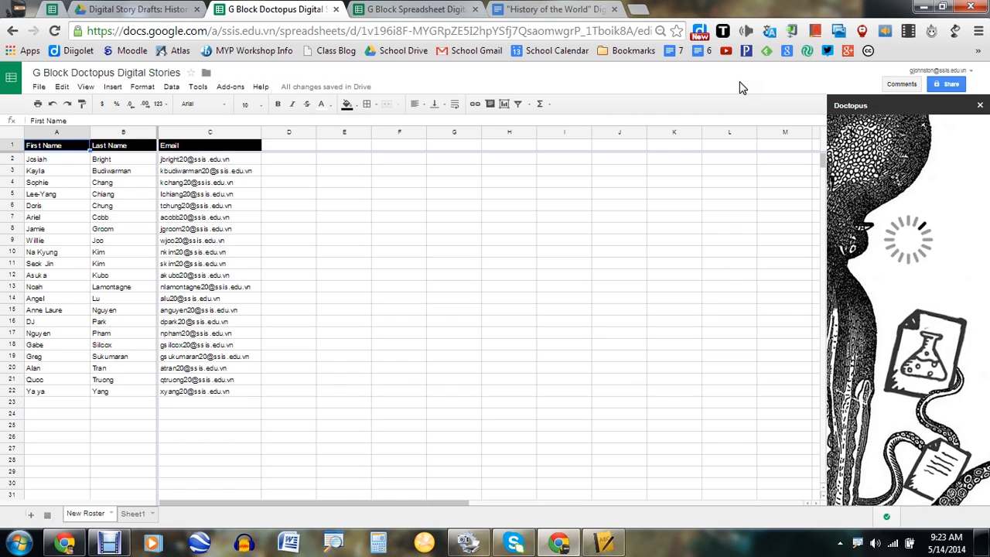
mouse_move(742, 96)
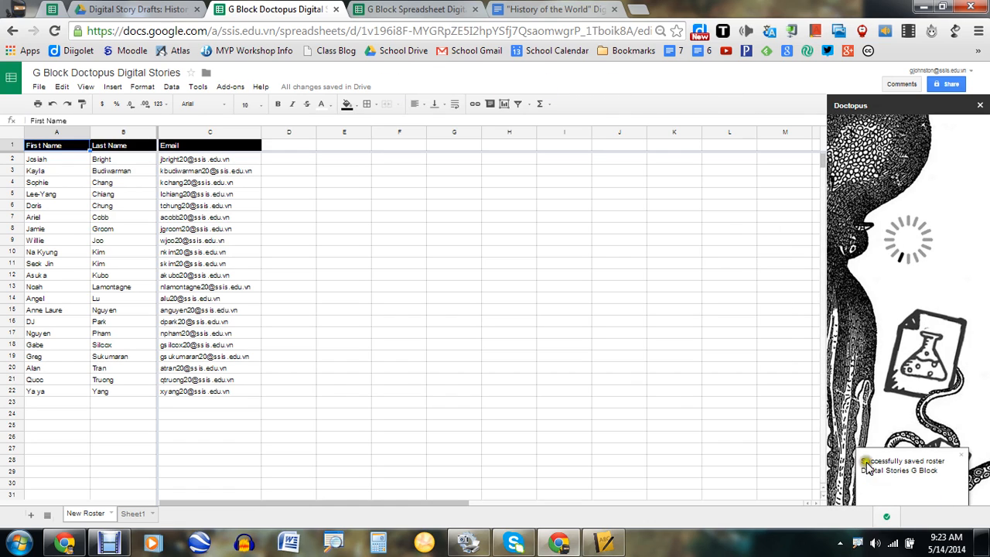
mouse_move(731, 75)
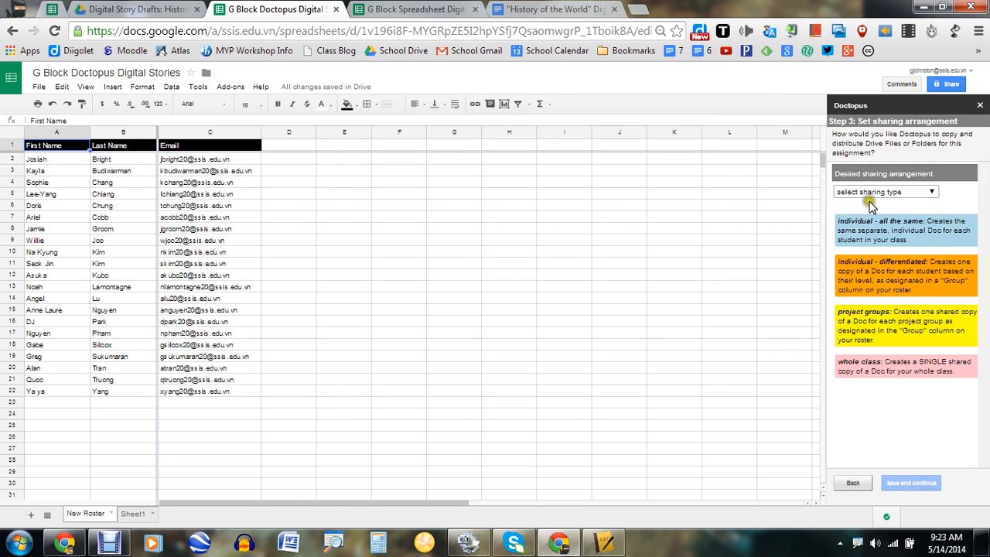
mouse_move(725, 101)
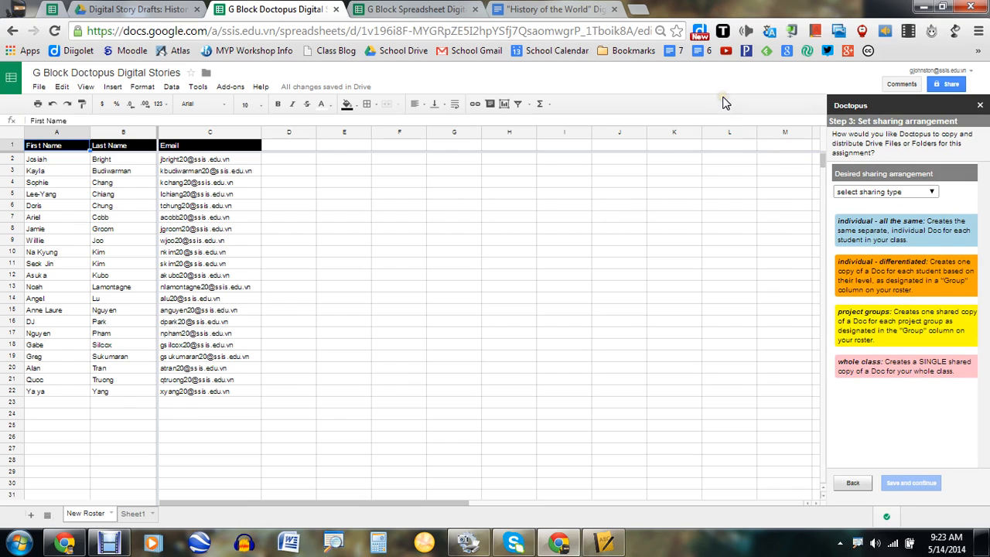
Choose 'project groups' as the Doctopus sharing arrangement.
click(929, 192)
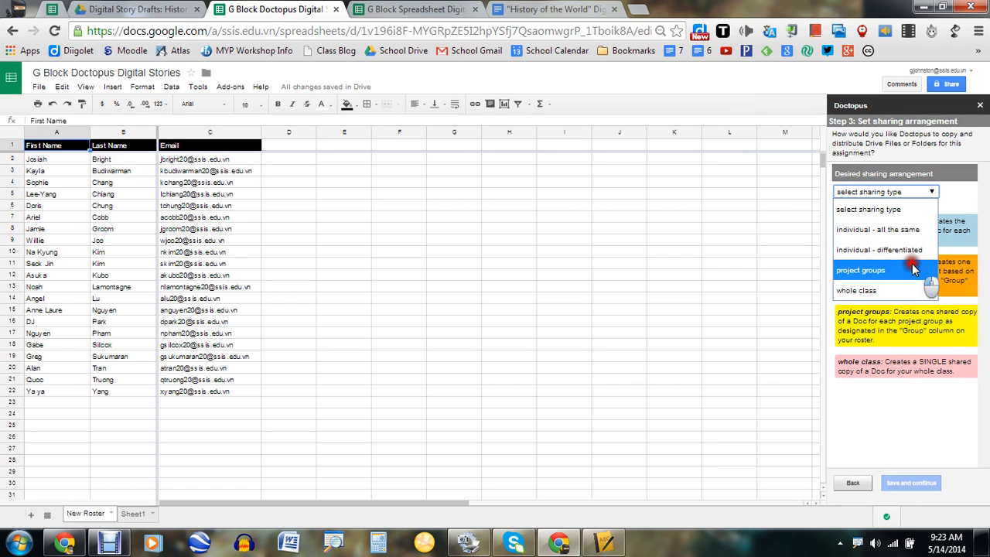
click(860, 270)
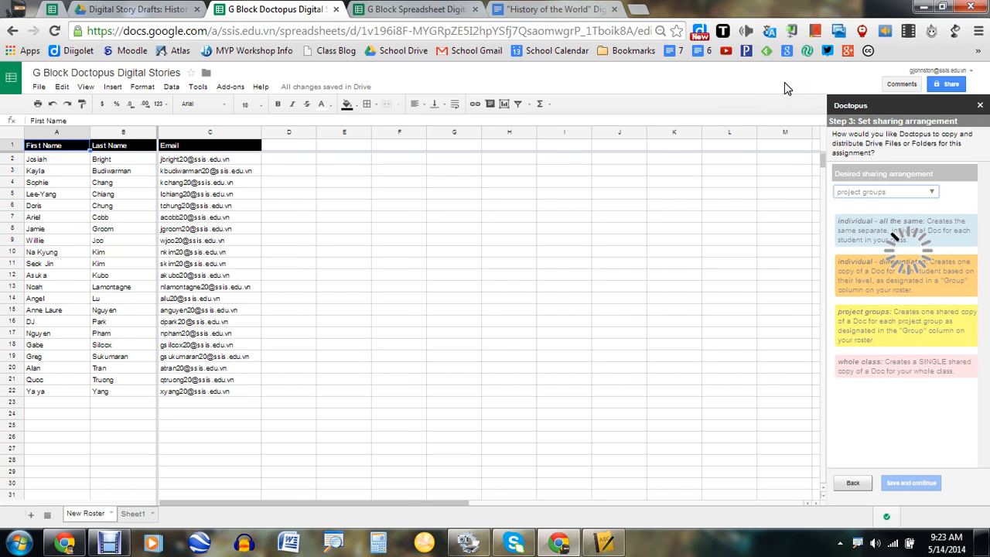
click(884, 191)
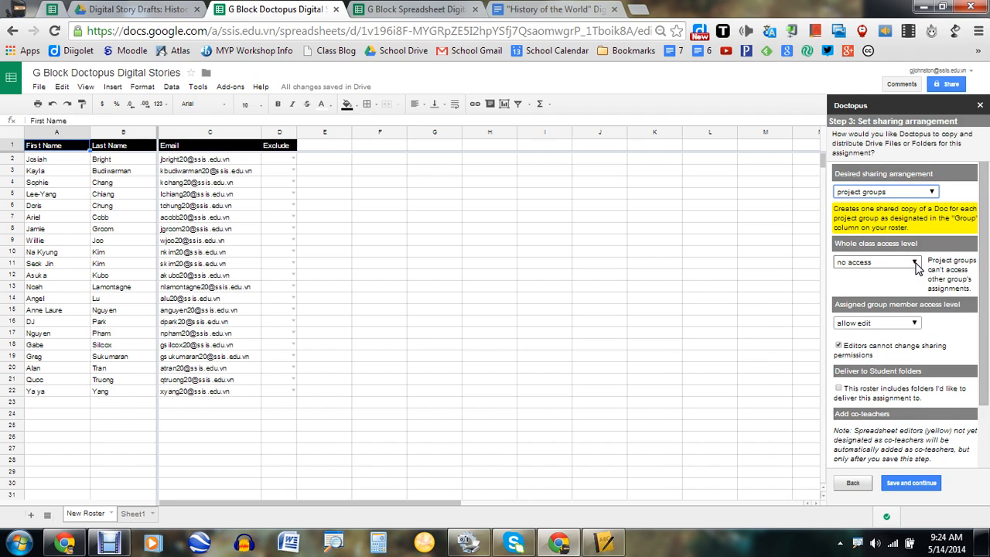
click(874, 261)
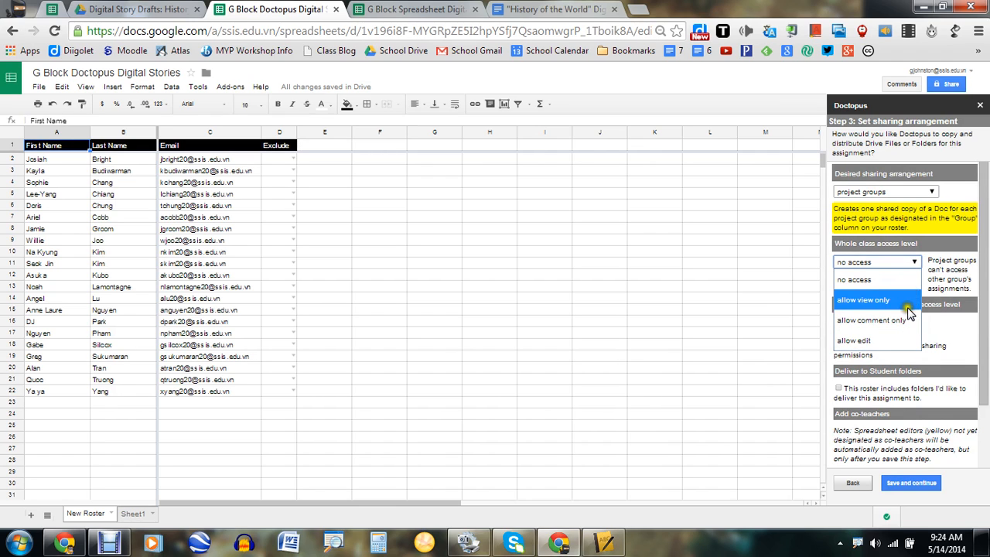
mouse_move(905, 320)
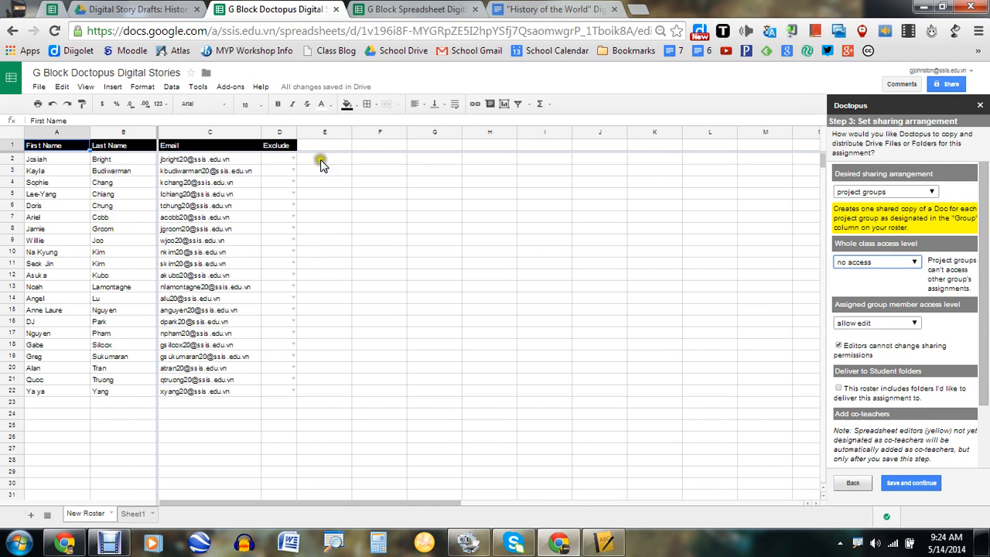
click(932, 191)
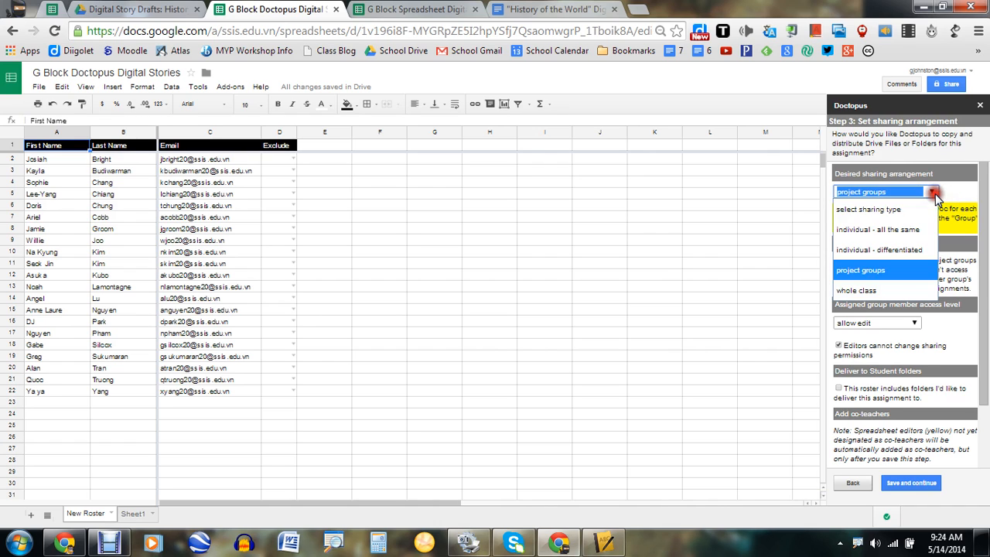
click(861, 270)
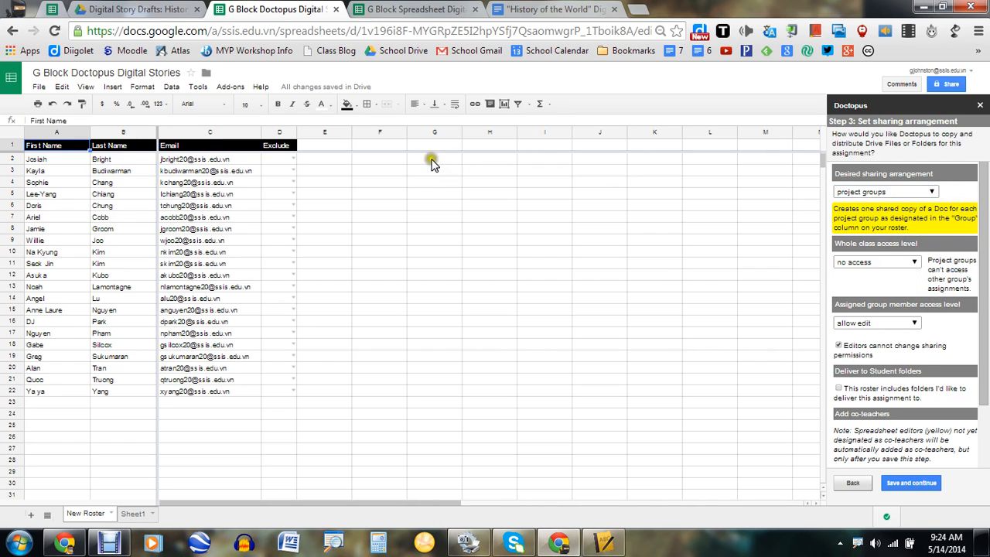
mouse_move(507, 167)
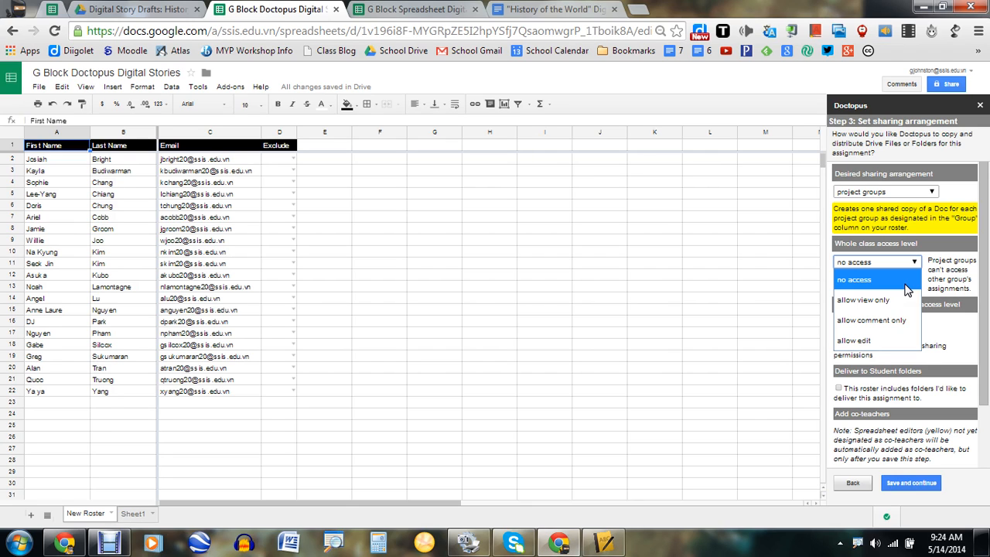
mouse_move(897, 320)
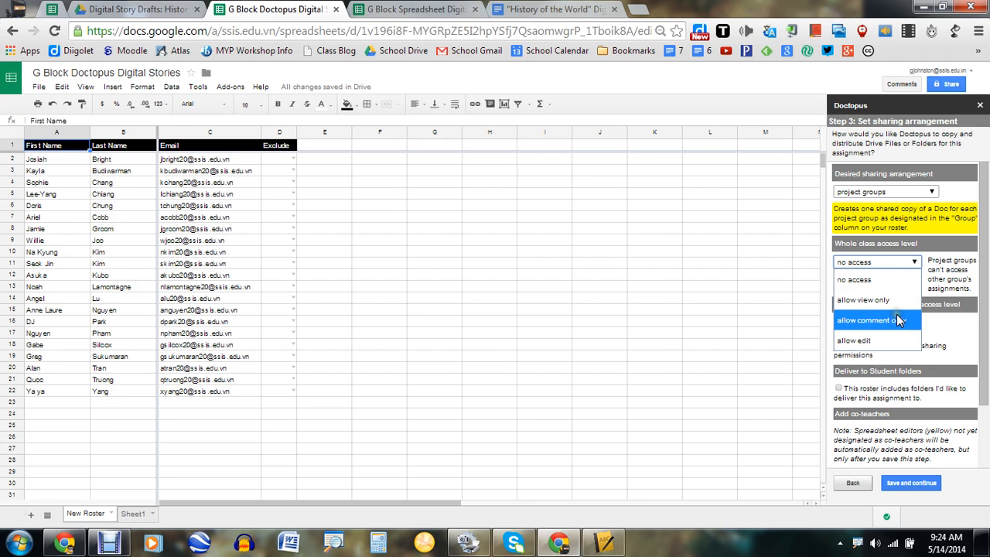
click(865, 319)
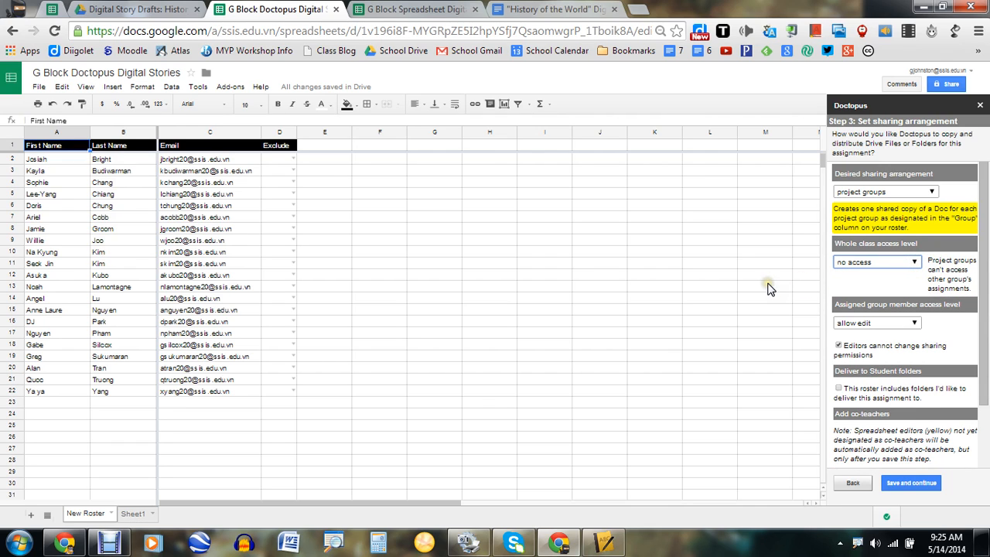
mouse_move(816, 300)
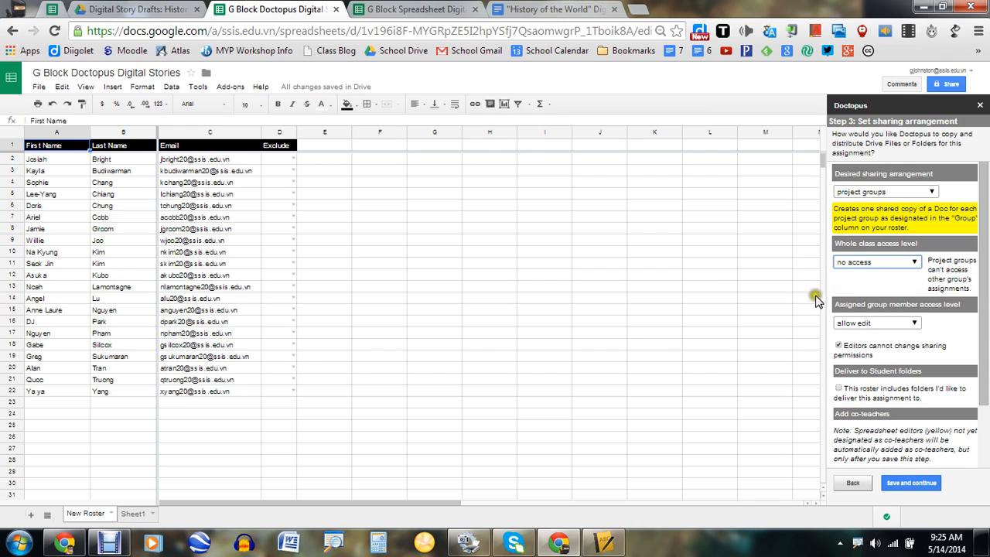
mouse_move(853, 292)
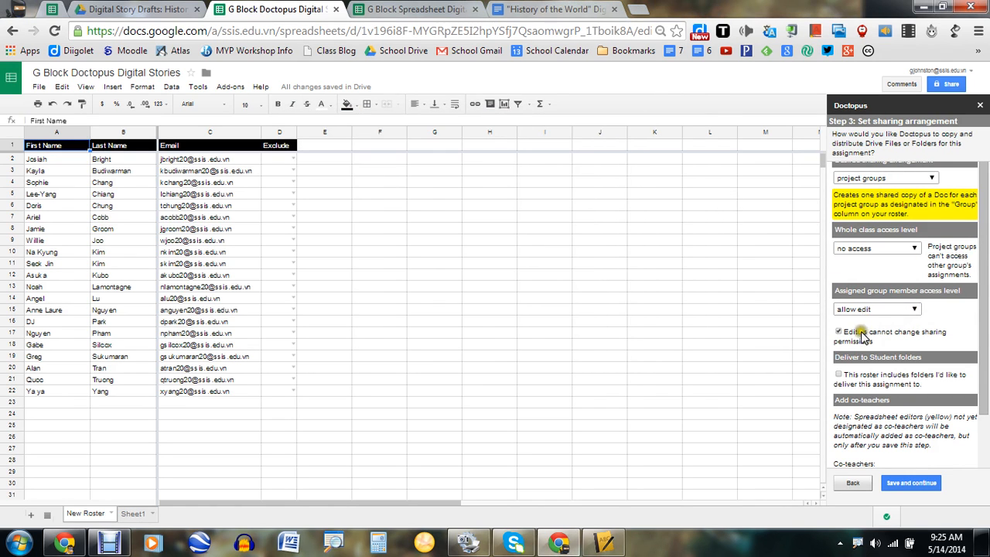
Allow editors to change sharing, enable delivery to student folders, and save step 3.
scroll(down, 3)
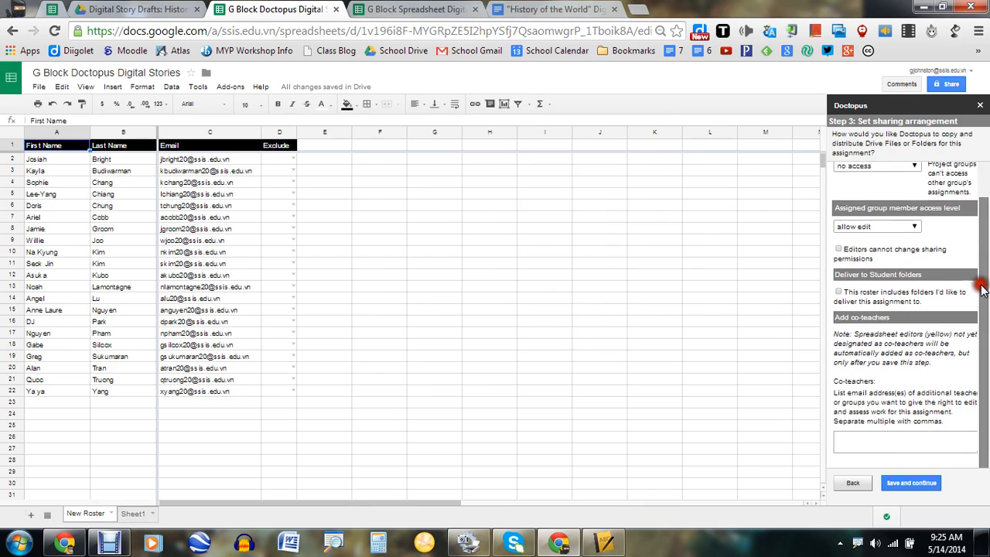
scroll(down, 3)
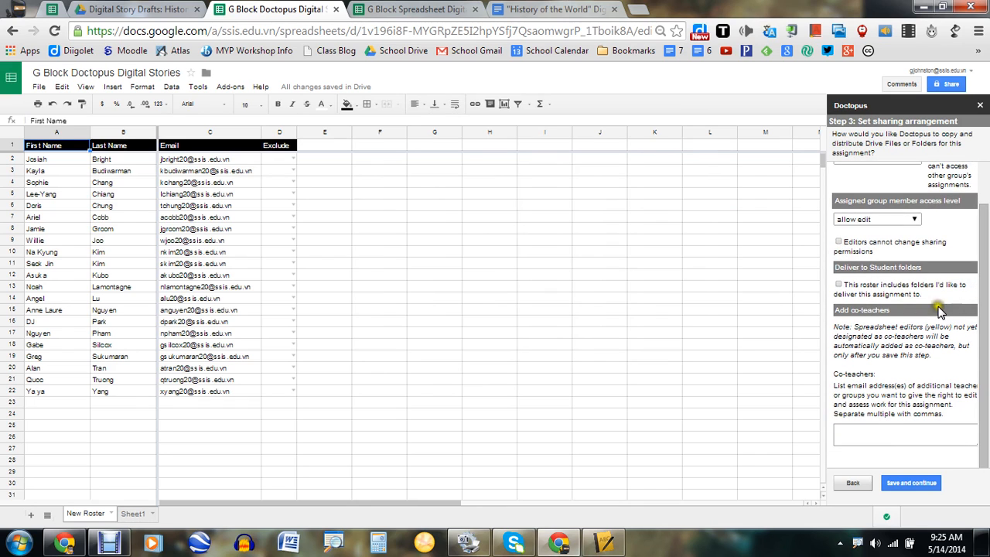
click(838, 284)
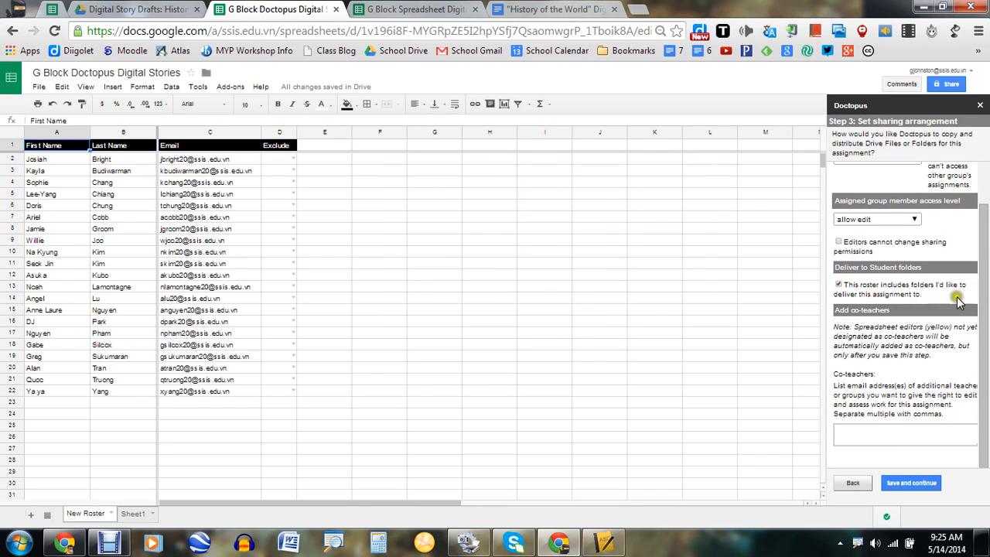
mouse_move(872, 412)
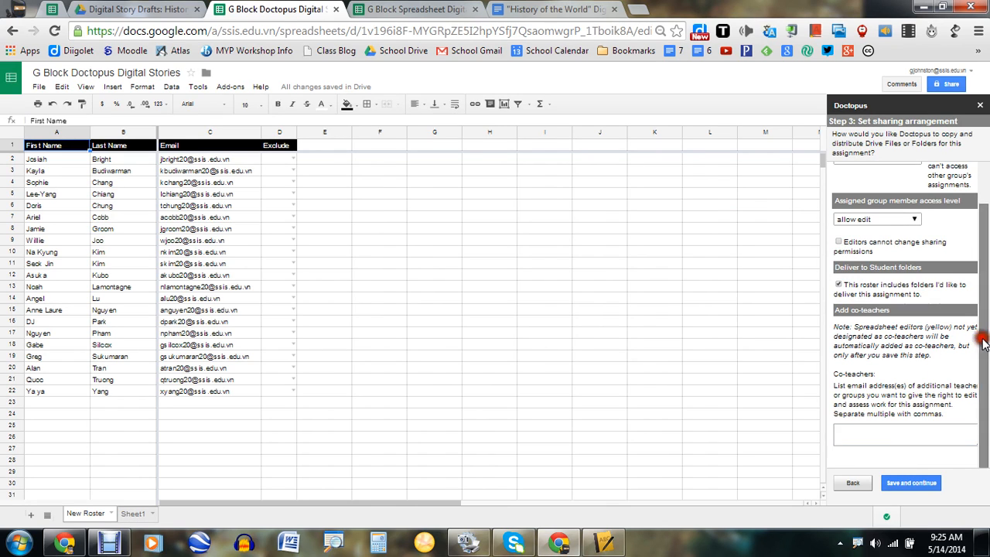
click(905, 435)
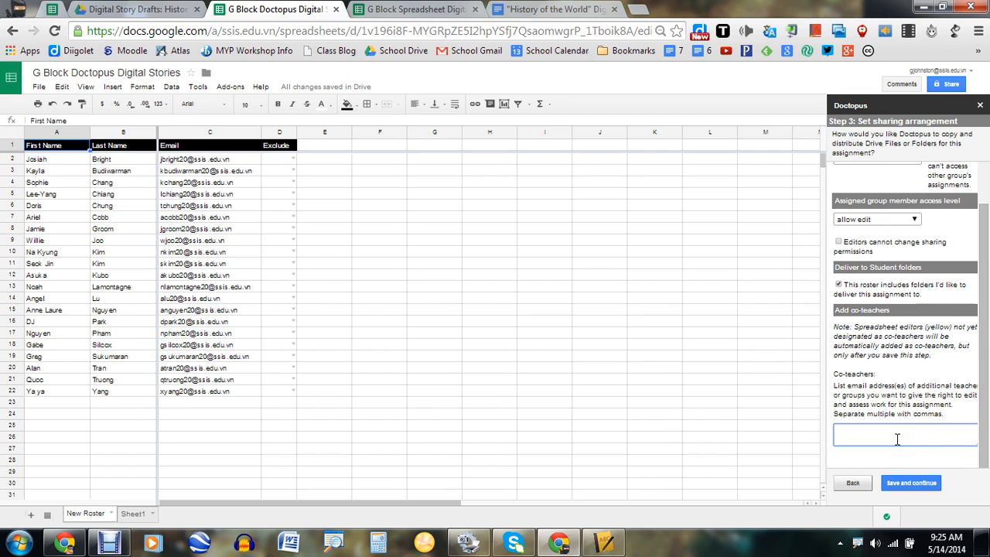
click(911, 483)
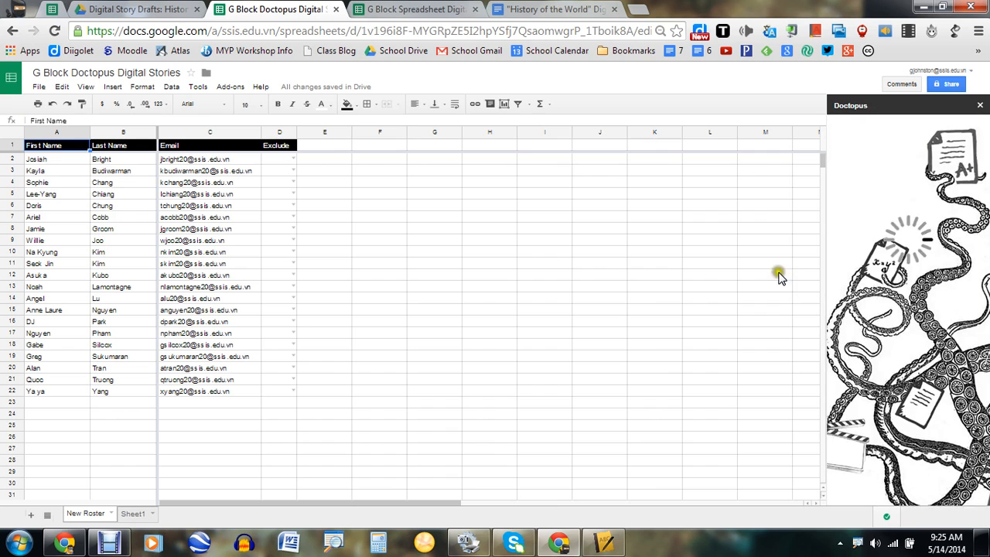
mouse_move(705, 222)
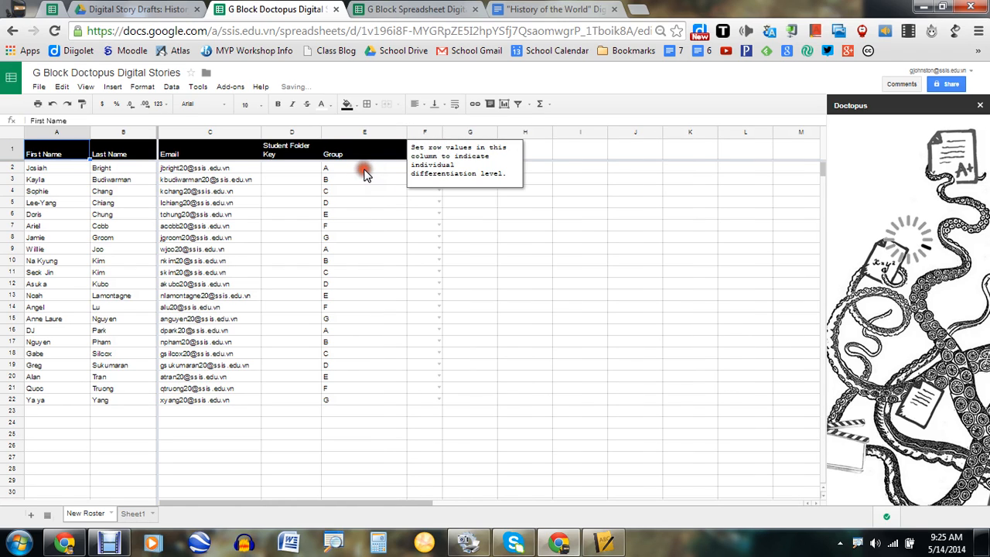
Highlight group A repeating in rows 2, 9 and 16, then select groups A–G in E2:E8.
click(364, 168)
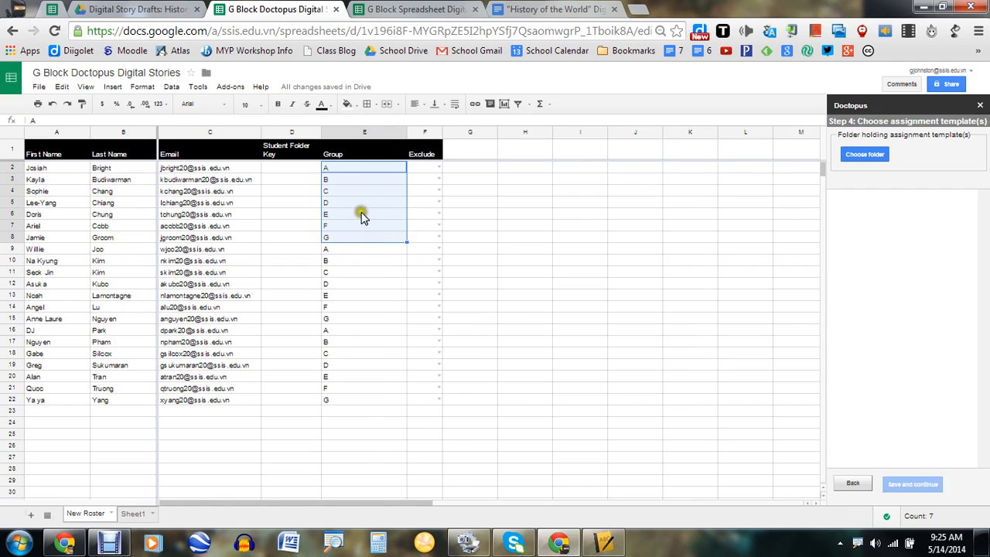
mouse_move(401, 192)
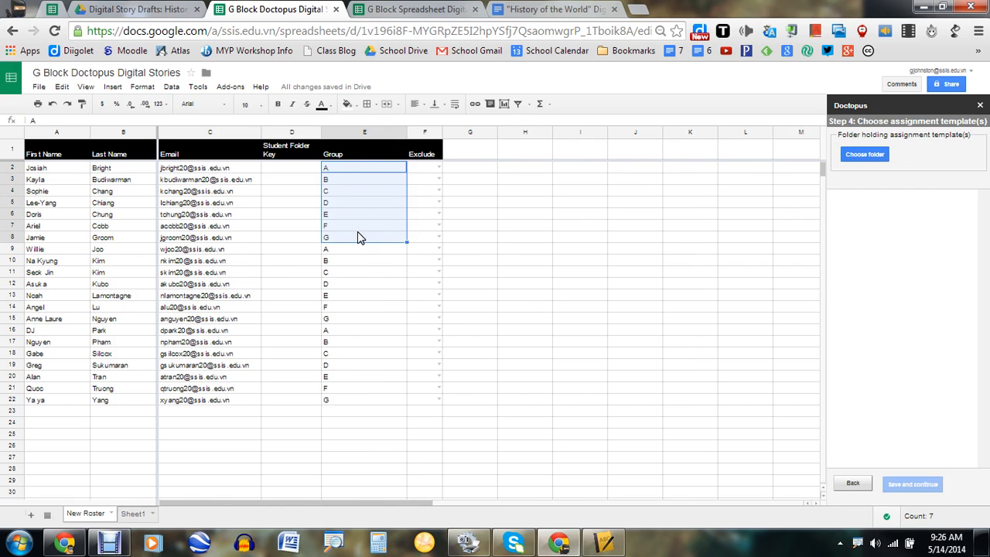
mouse_move(346, 172)
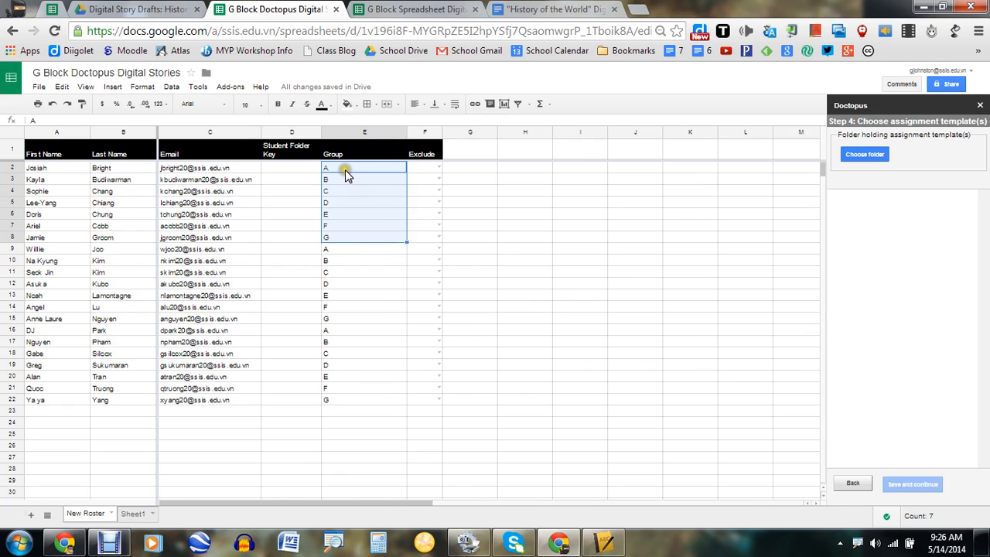
click(364, 168)
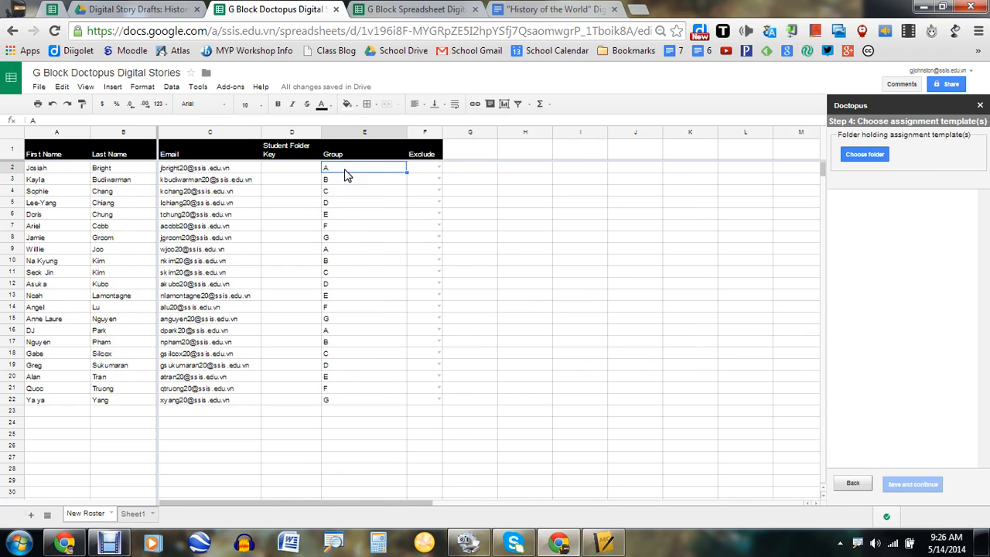
click(365, 249)
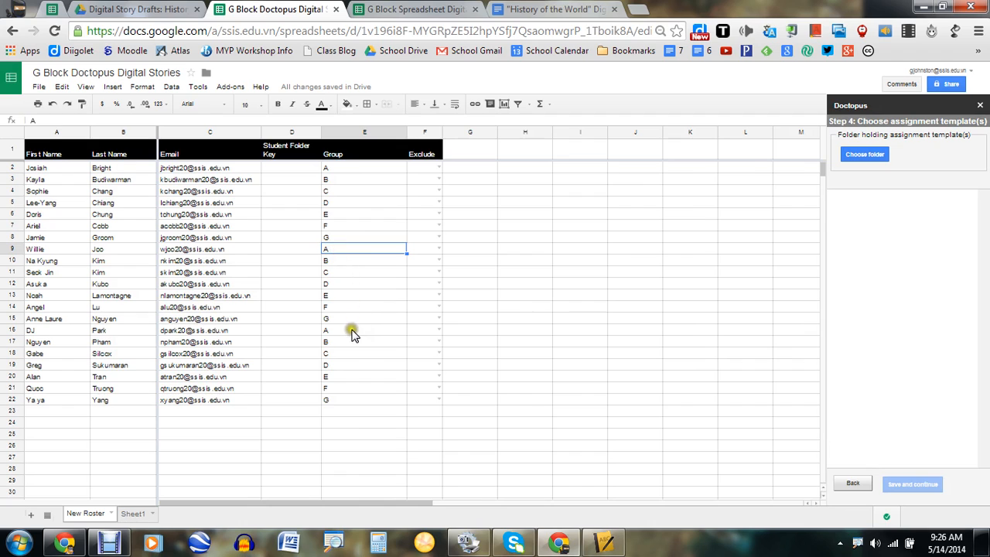
click(364, 330)
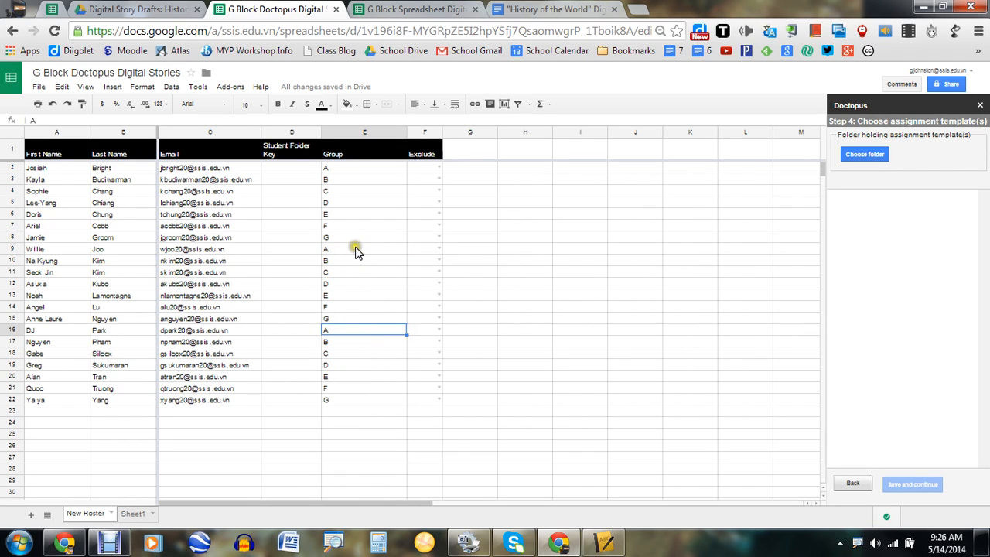
click(364, 168)
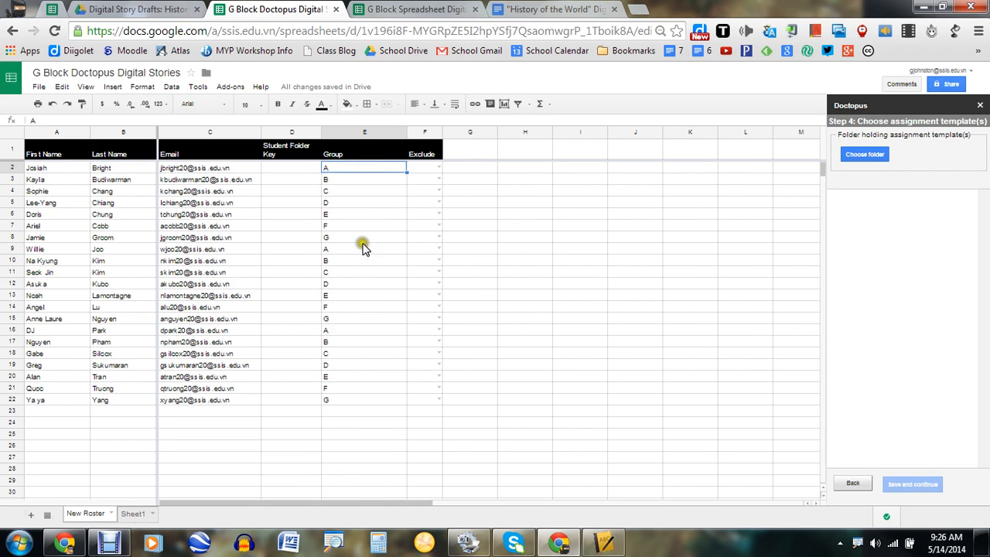
click(363, 249)
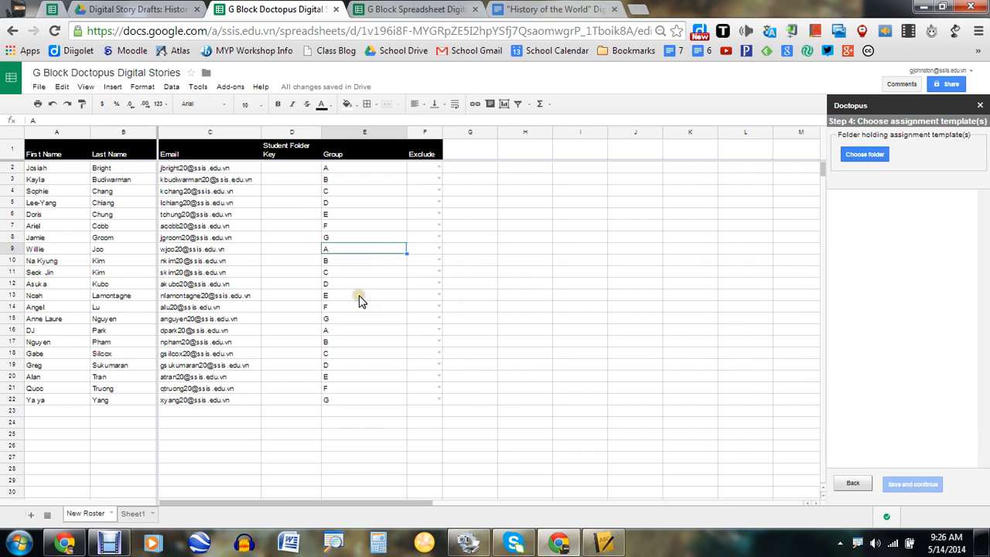
mouse_move(361, 274)
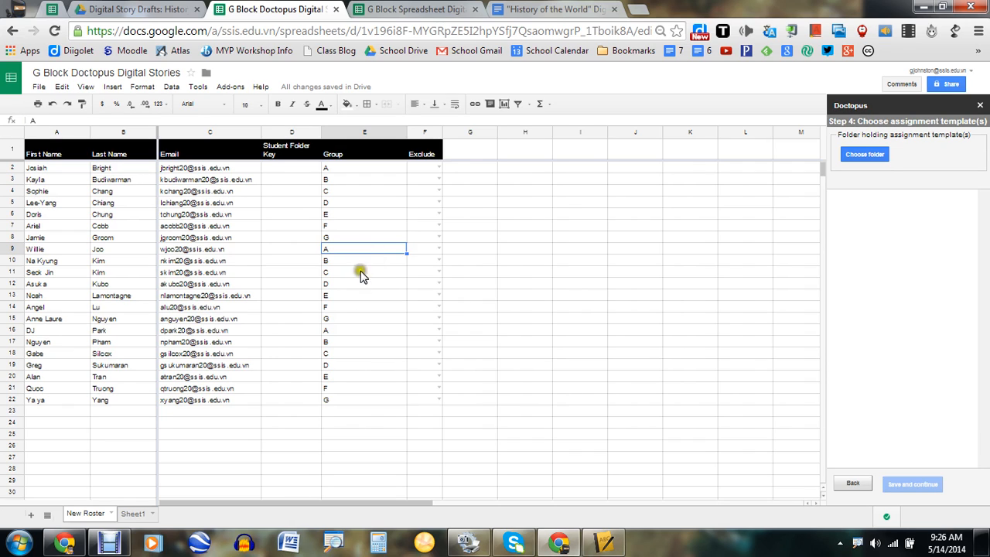
click(363, 167)
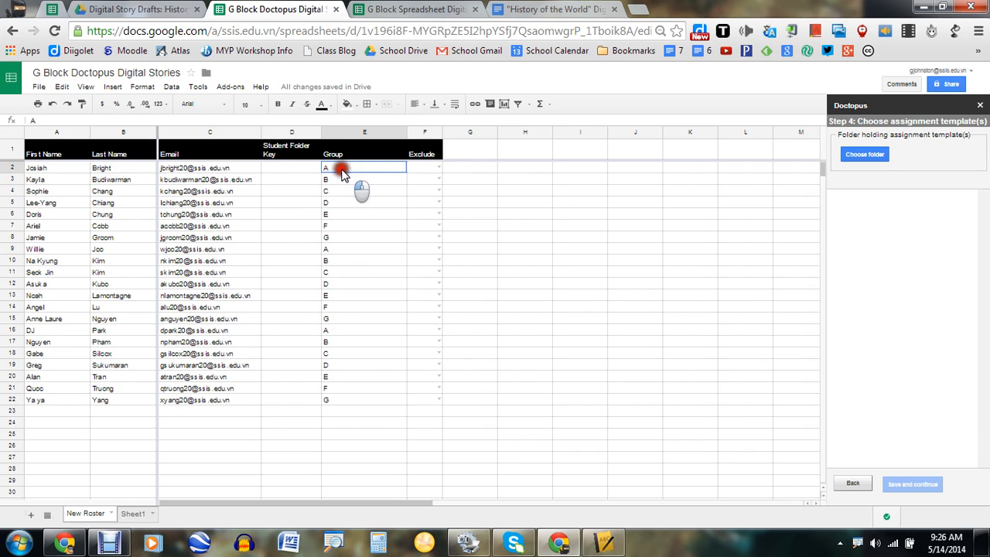
drag(344, 168, 346, 225)
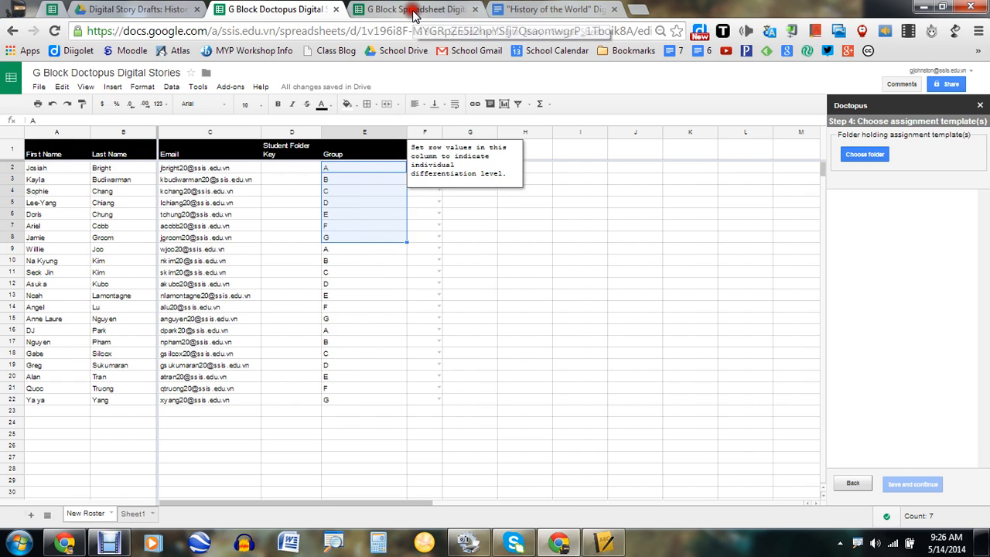
Copy the topic names from G Block column E into the roster's Group column at E2.
click(414, 9)
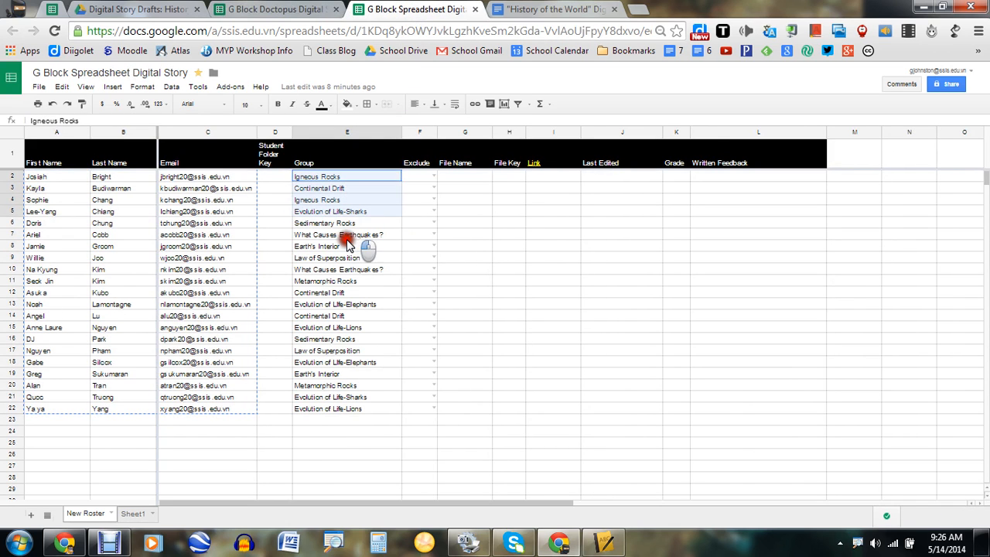
drag(347, 177, 347, 408)
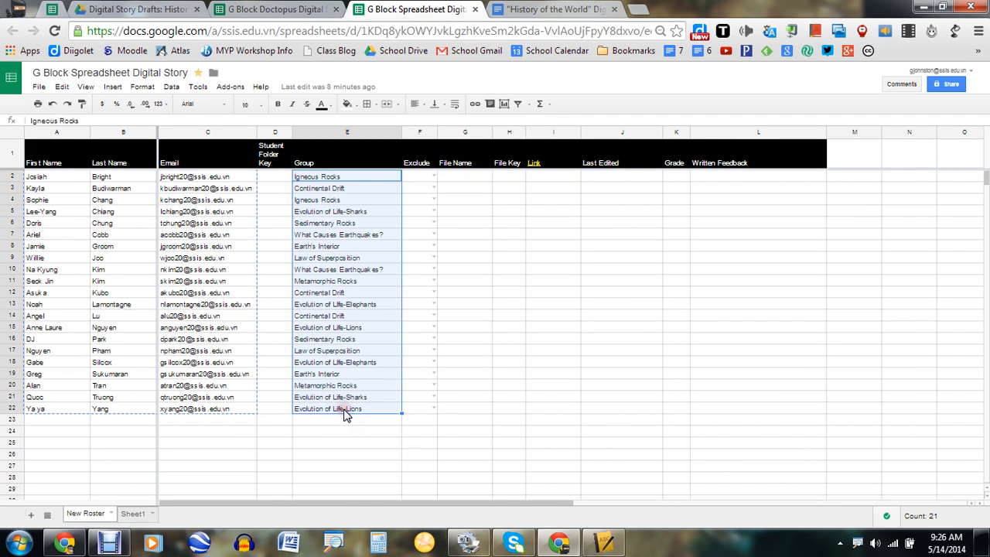
click(275, 9)
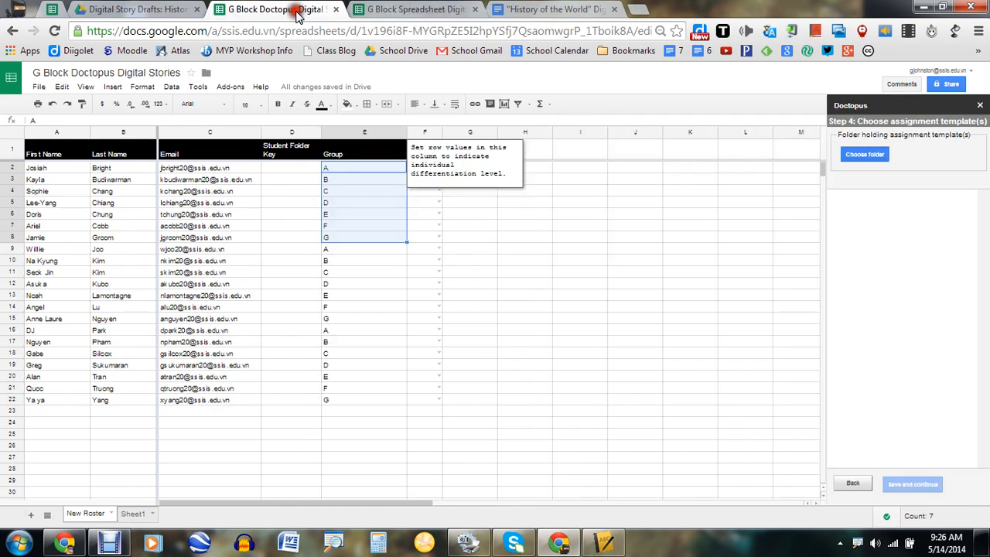
click(470, 179)
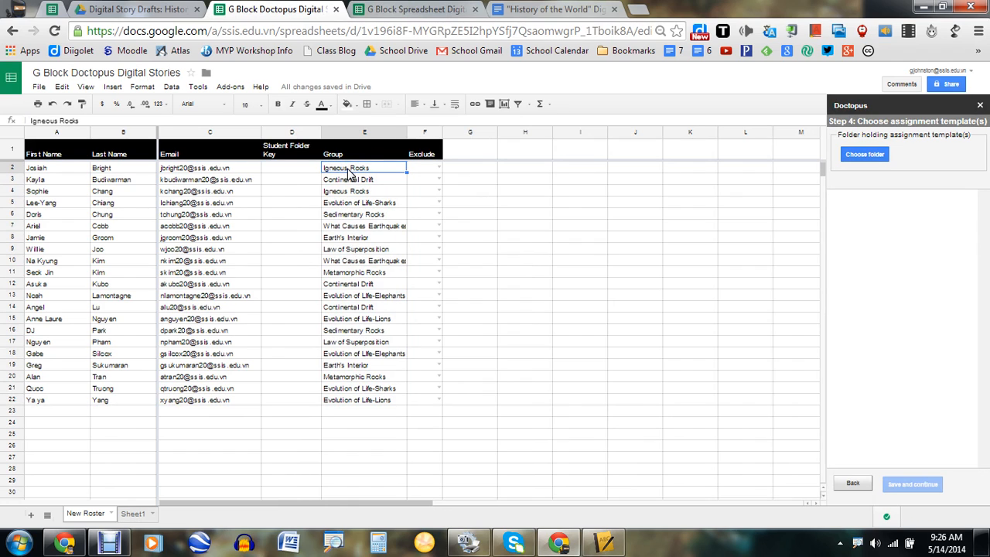
Check the pasted student groups against the sign-up document.
click(364, 191)
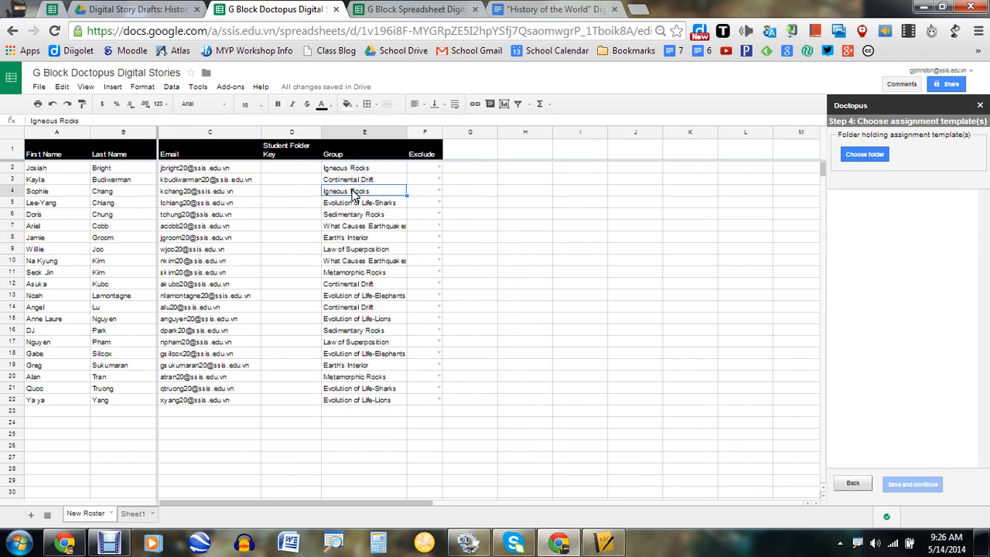
click(364, 225)
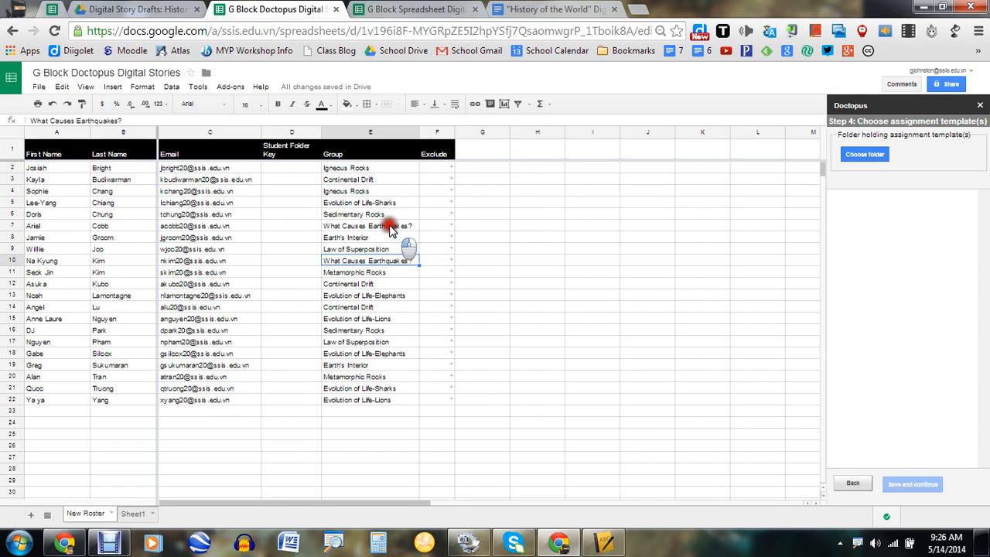
click(368, 225)
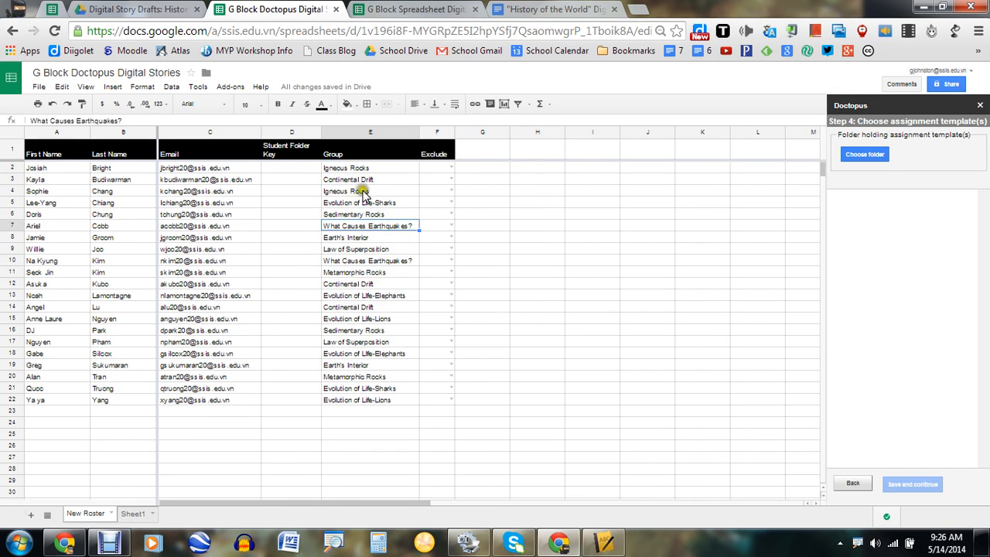
click(553, 9)
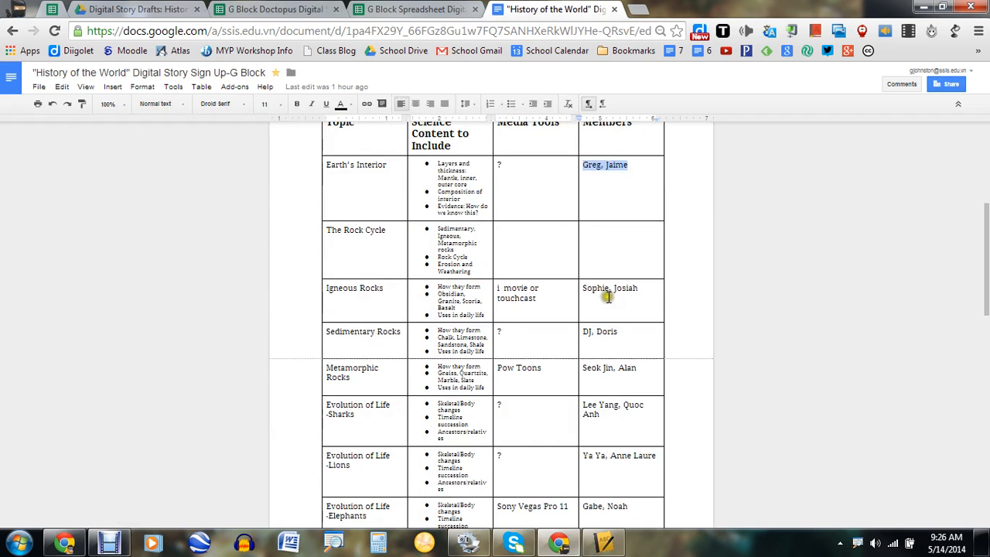
click(270, 9)
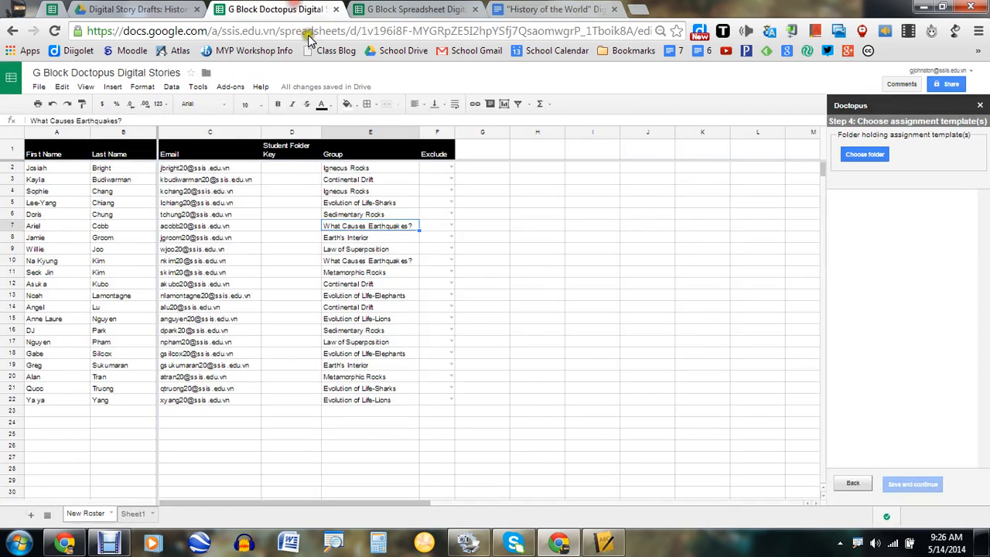
click(369, 168)
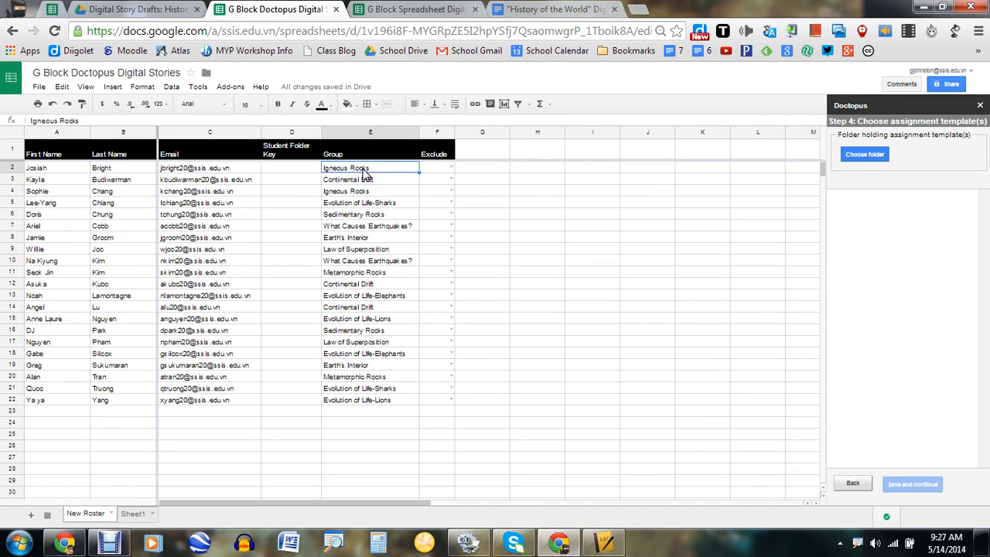
mouse_move(366, 283)
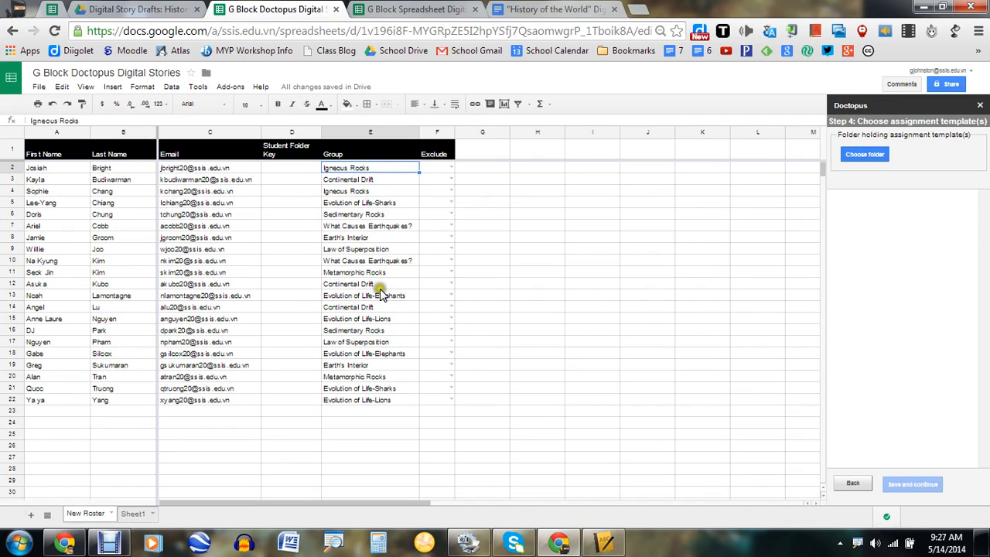
mouse_move(379, 168)
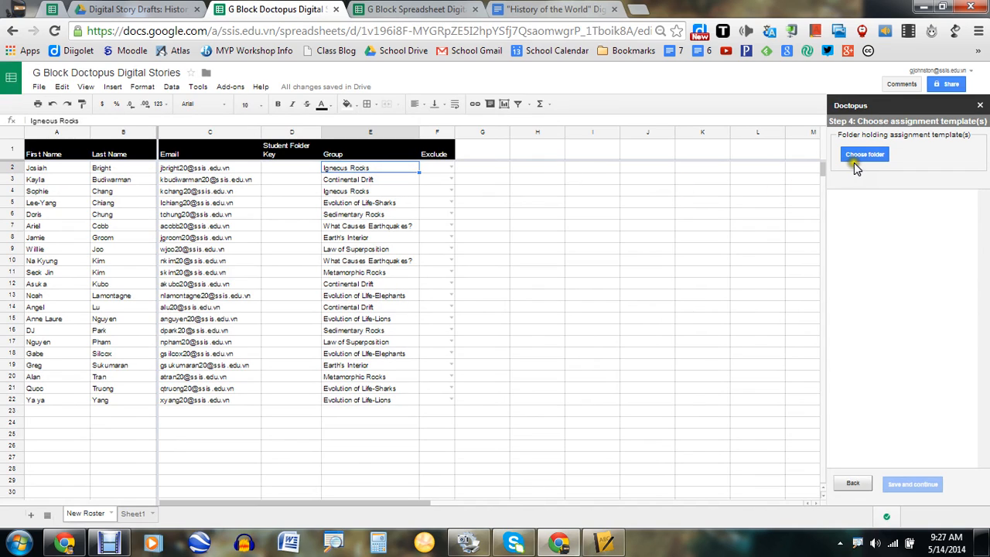
mouse_move(820, 227)
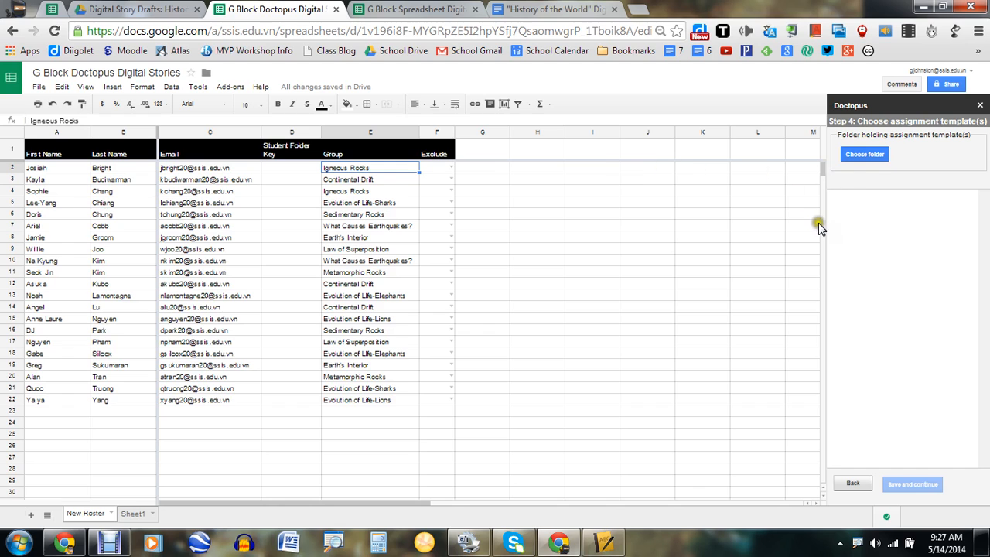
Pick the Digital Story Drafts: History folder as the Doctopus template folder.
click(864, 154)
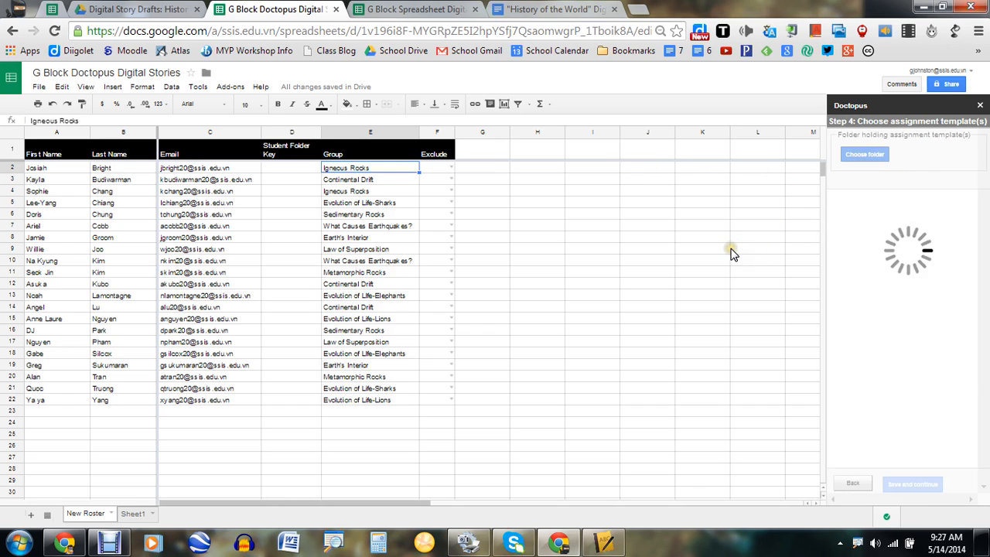
click(864, 154)
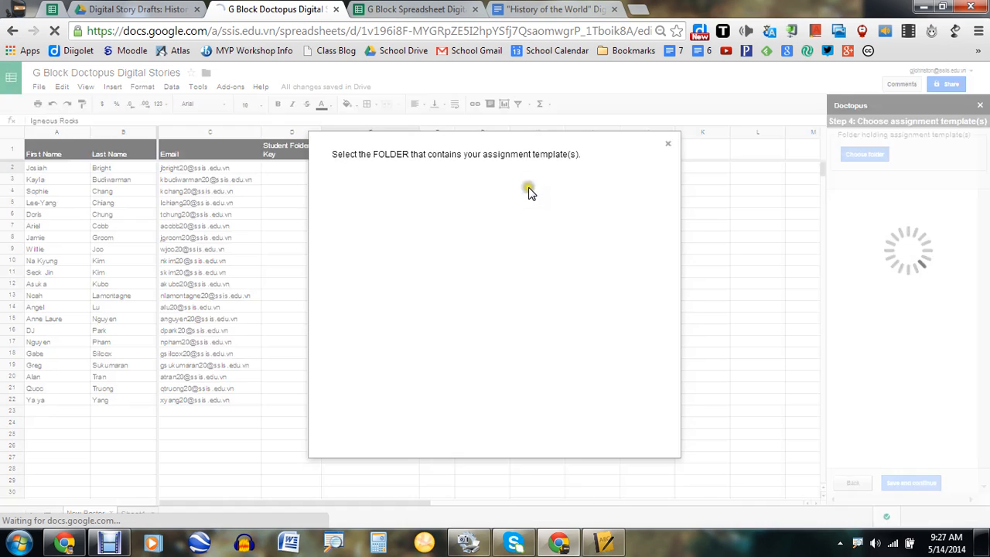
mouse_move(734, 224)
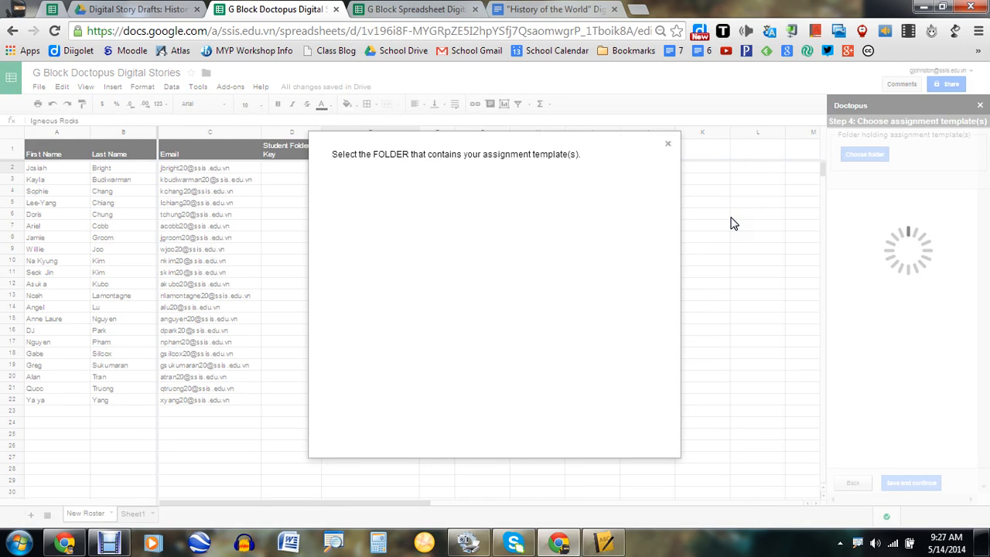
mouse_move(655, 198)
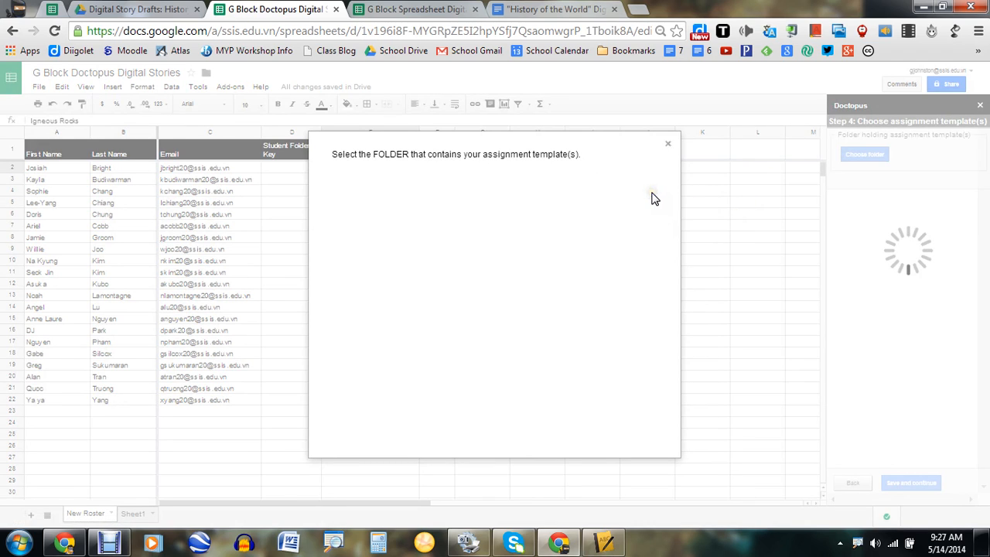
mouse_move(698, 80)
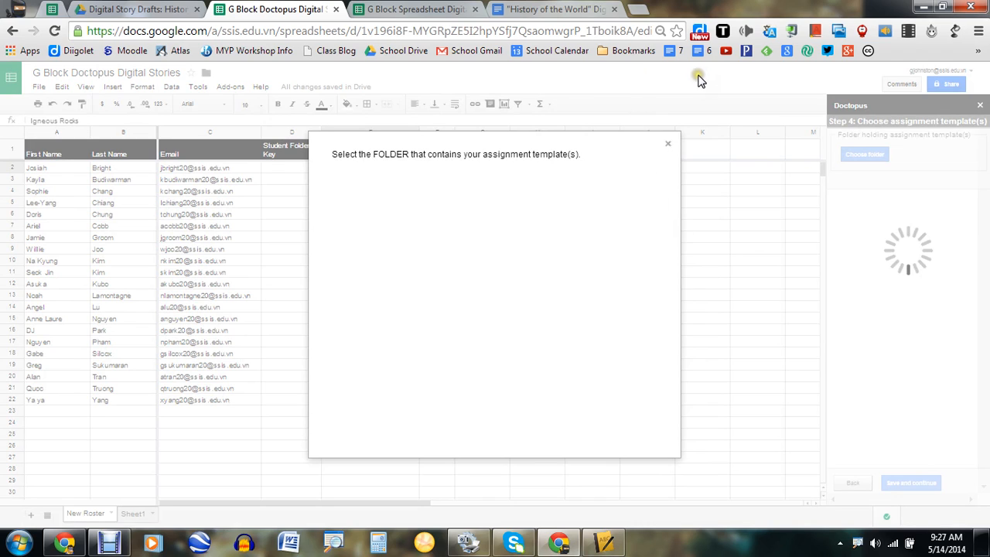
mouse_move(714, 82)
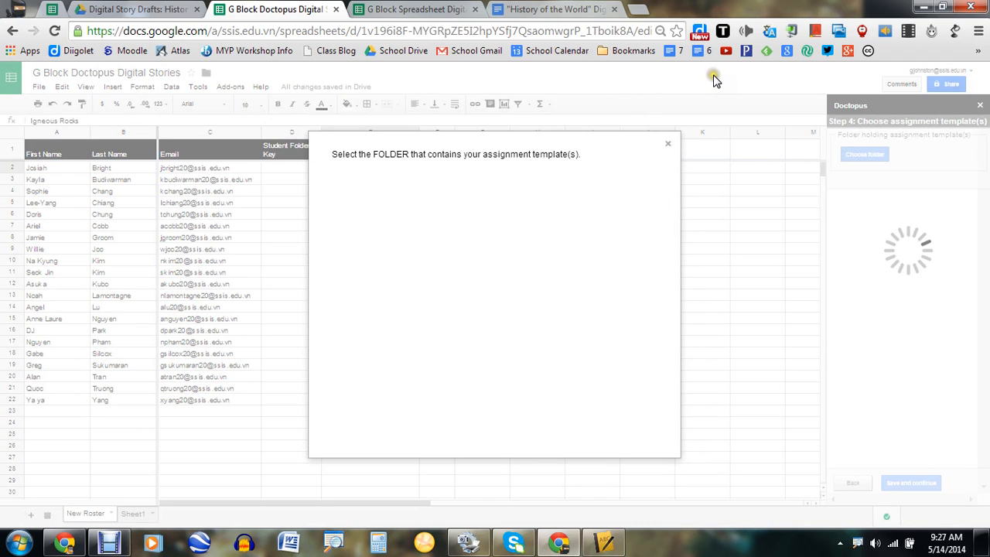
mouse_move(697, 81)
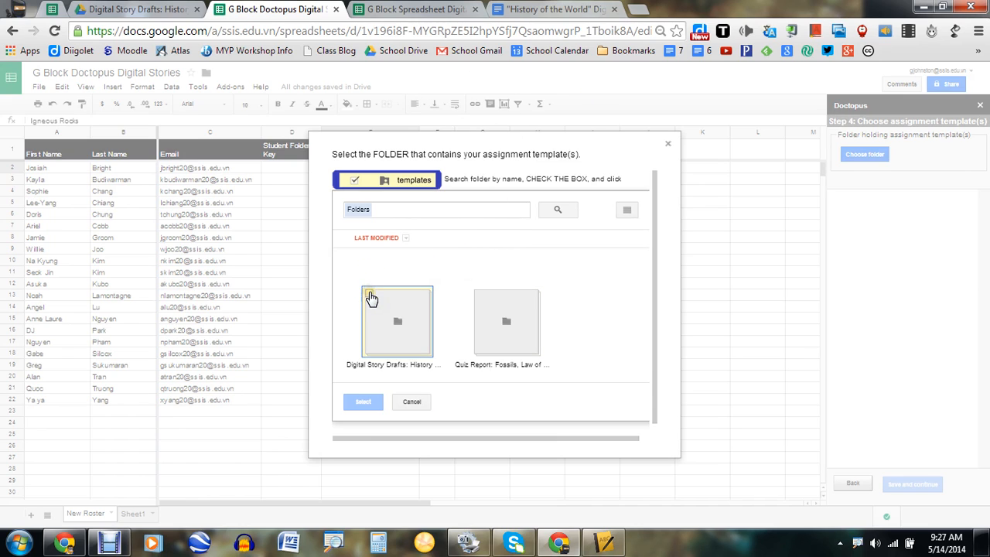
click(397, 321)
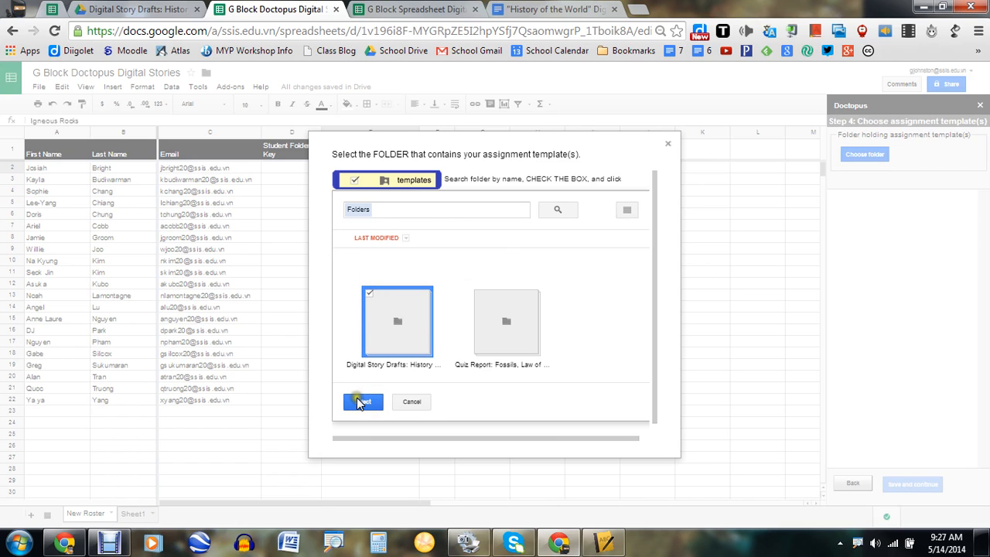
click(362, 401)
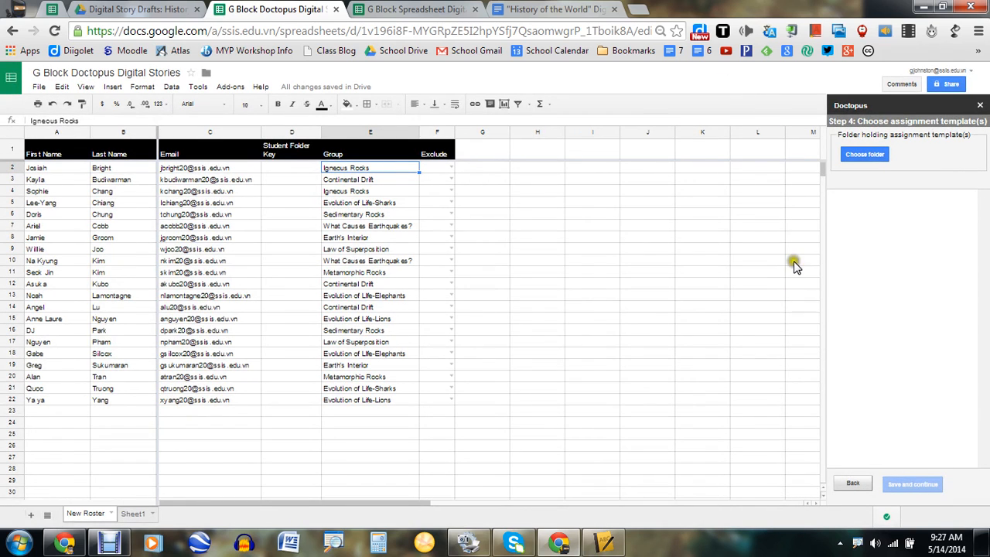
mouse_move(895, 360)
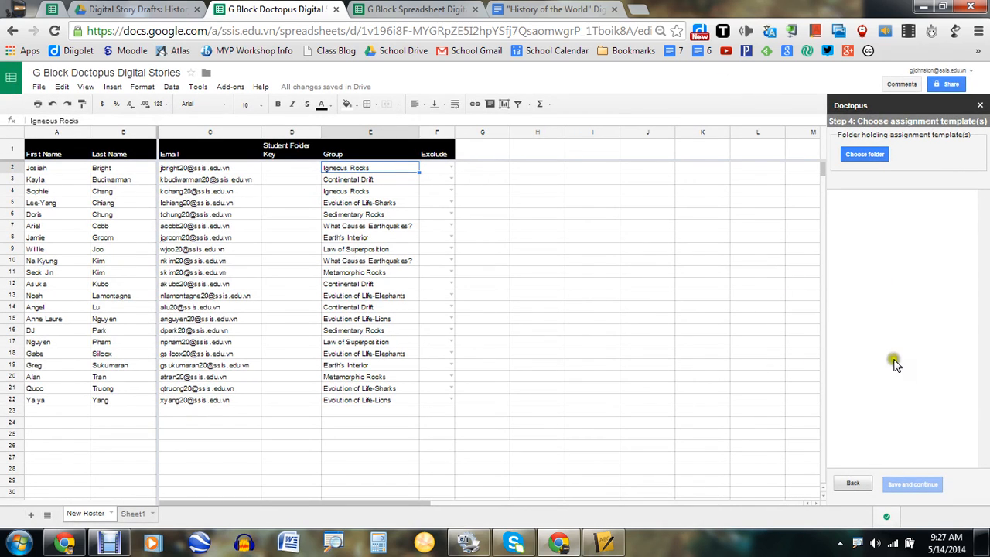
mouse_move(712, 335)
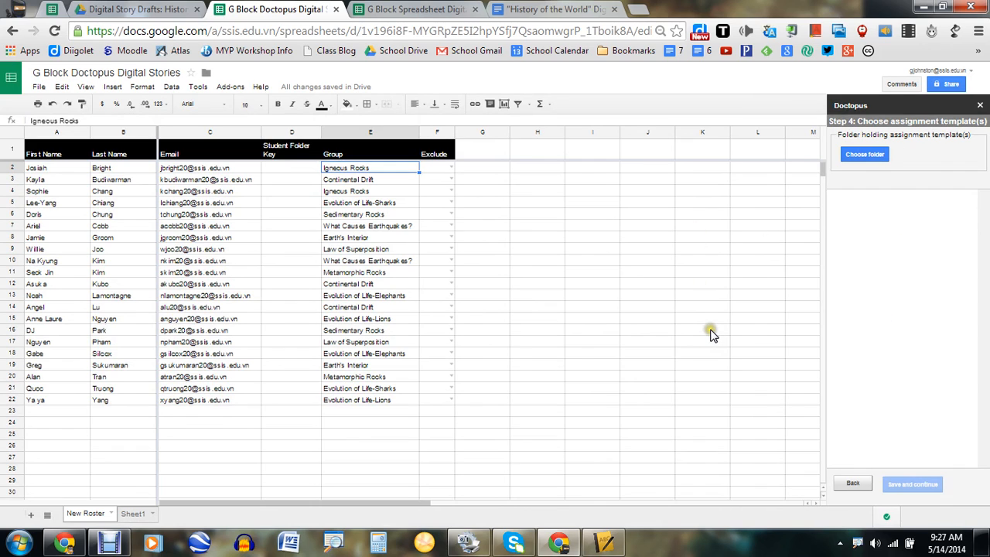
Assign the Earth's History draft template to Continental Drift and Evolution of Life-Elephants.
click(912, 483)
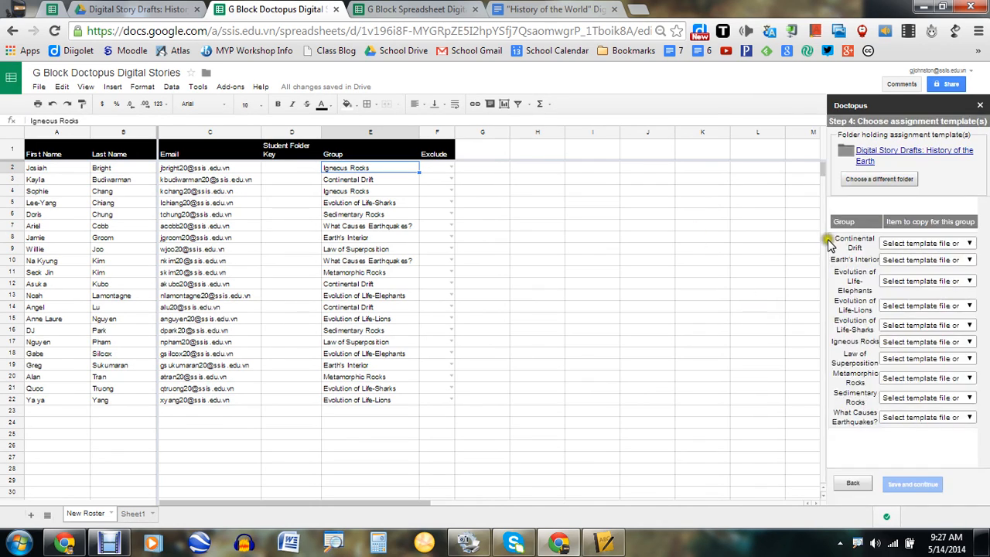
mouse_move(742, 325)
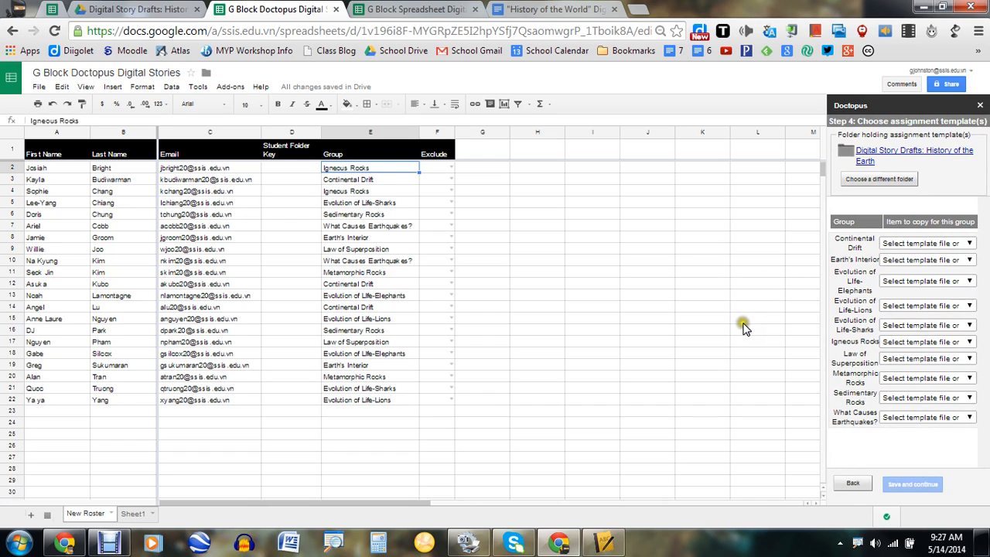
mouse_move(741, 328)
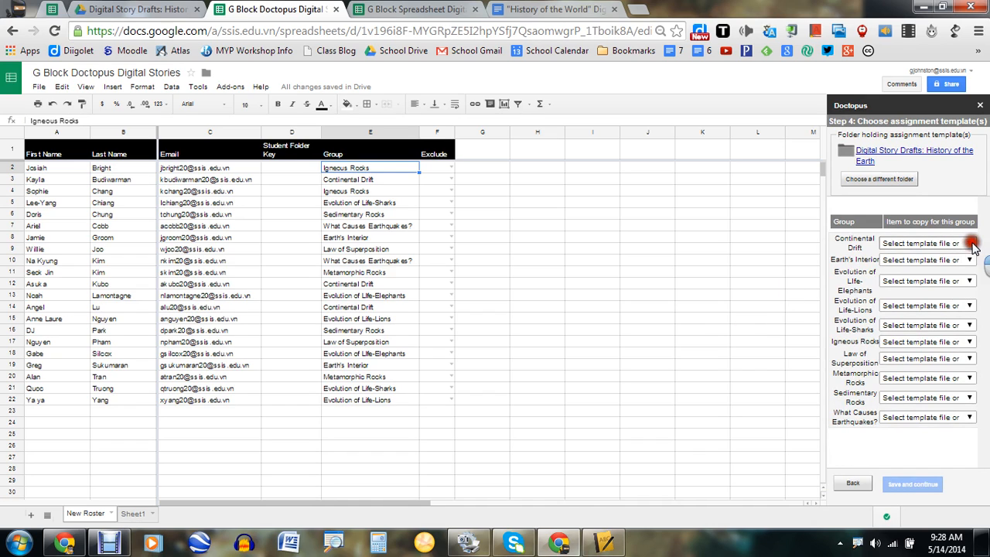
click(970, 243)
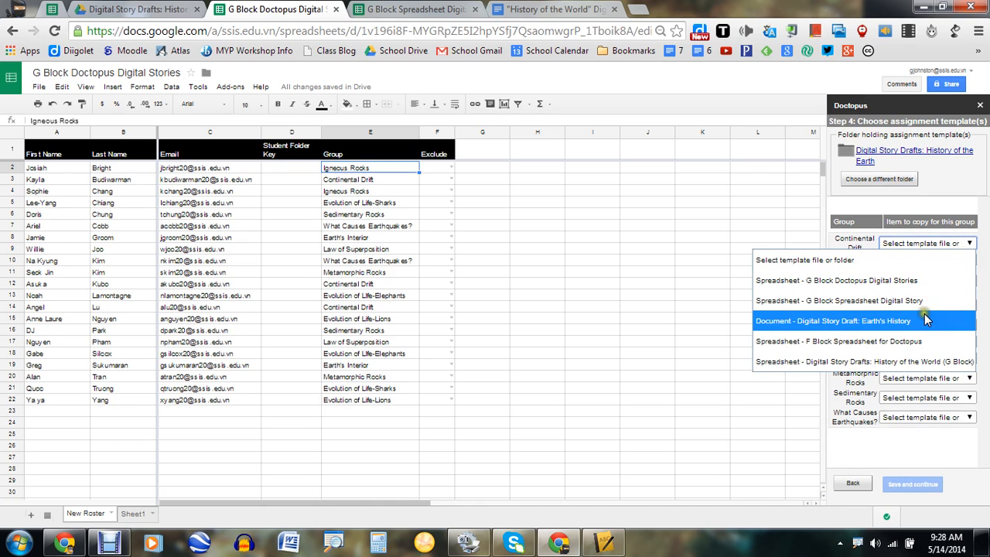
click(832, 320)
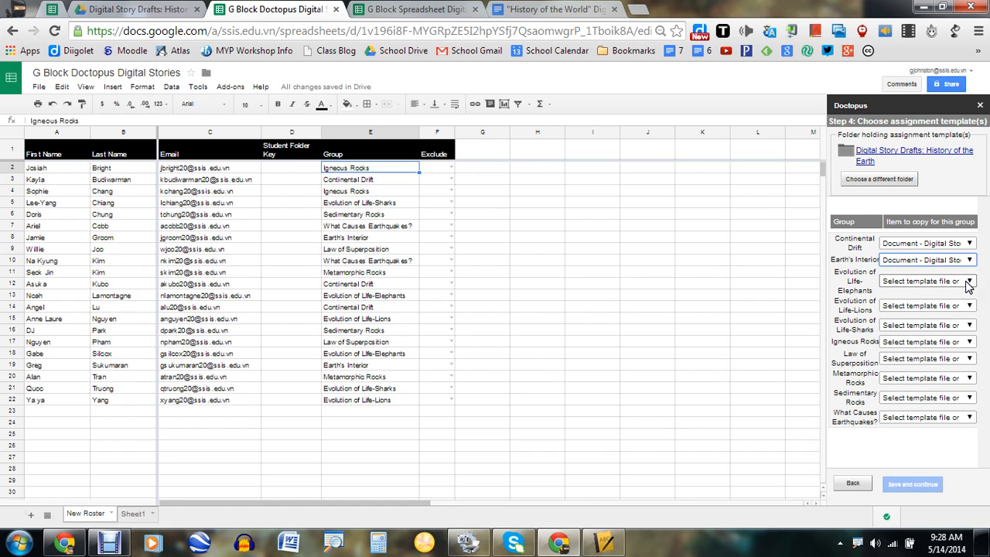
click(969, 281)
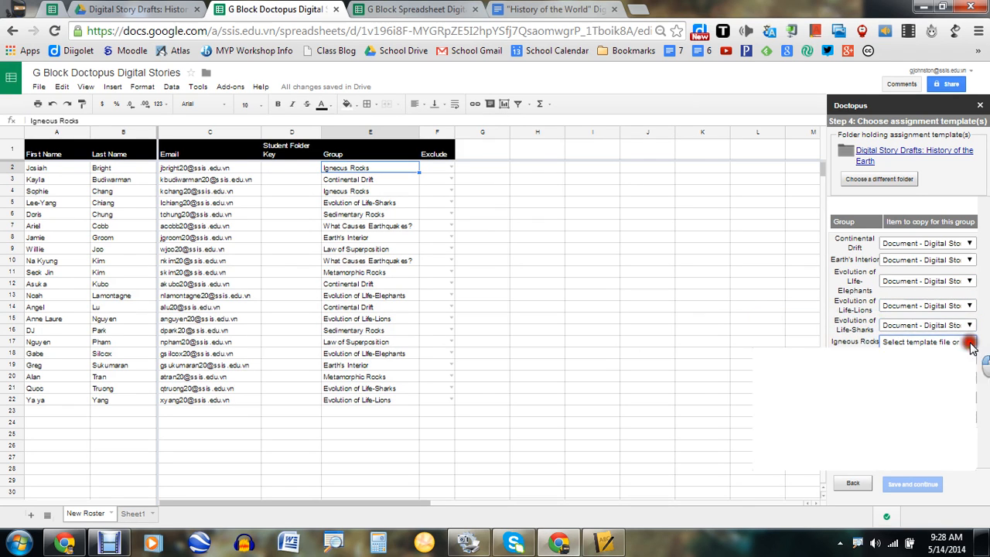
Assign the Digital Story Draft document template to all ten groups, including Continental Drift, and save.
click(970, 342)
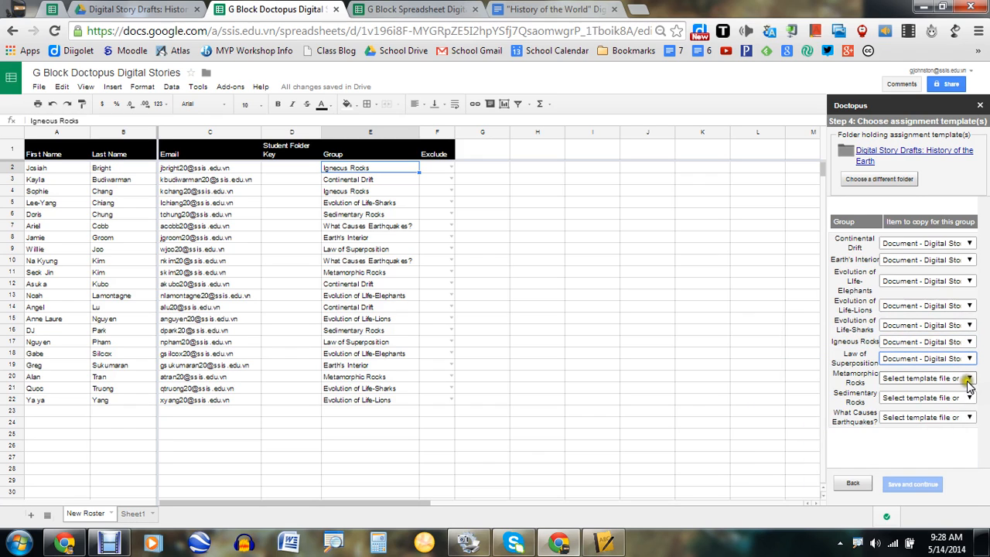
click(967, 378)
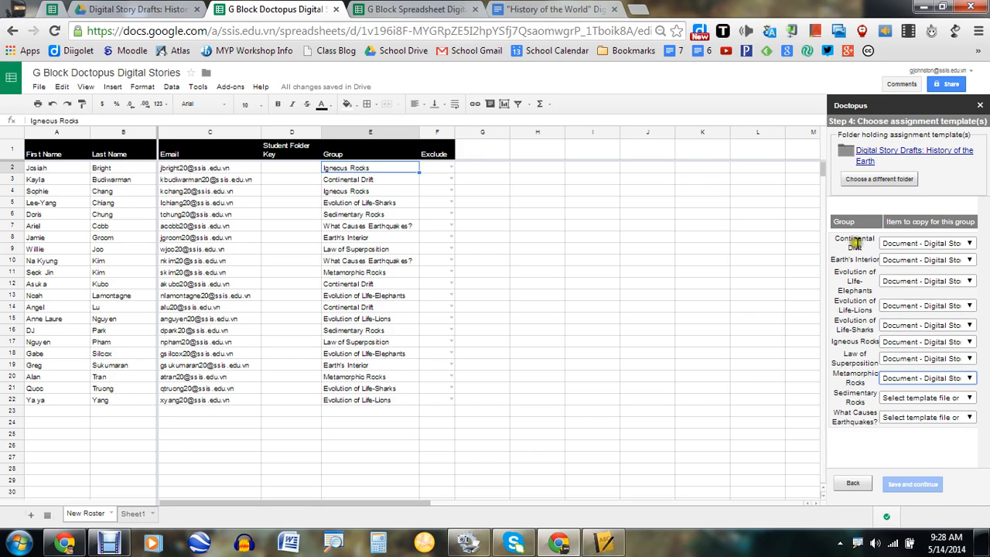
click(969, 398)
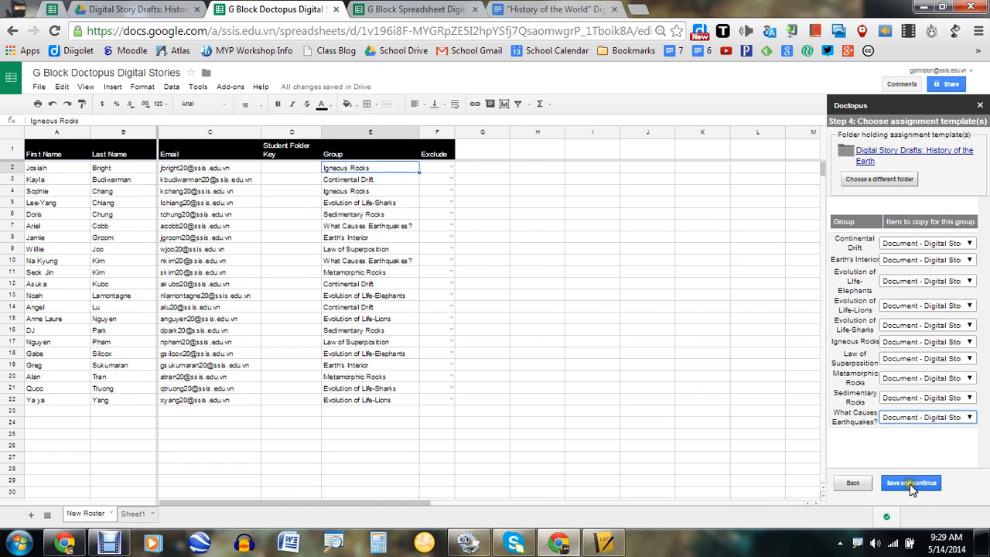
mouse_move(971, 248)
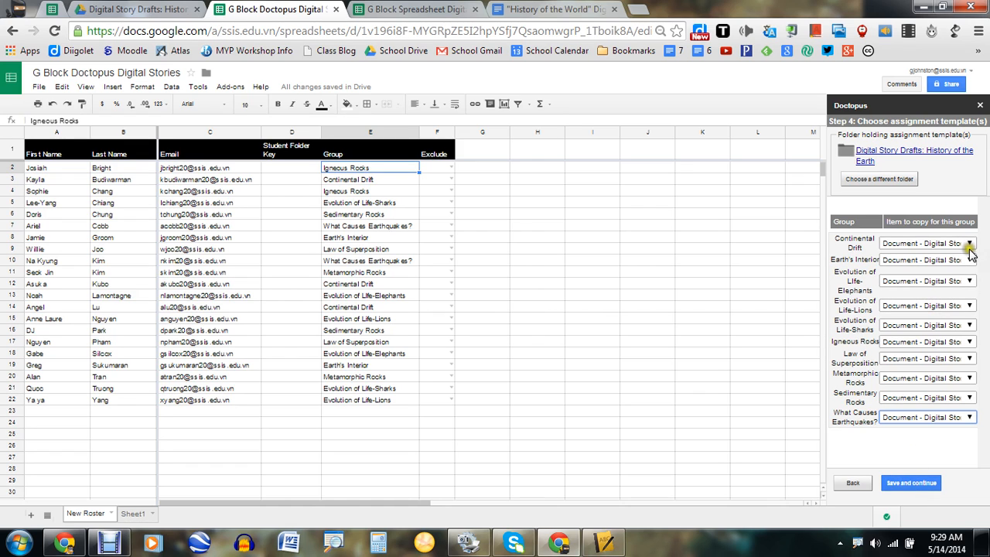
click(970, 243)
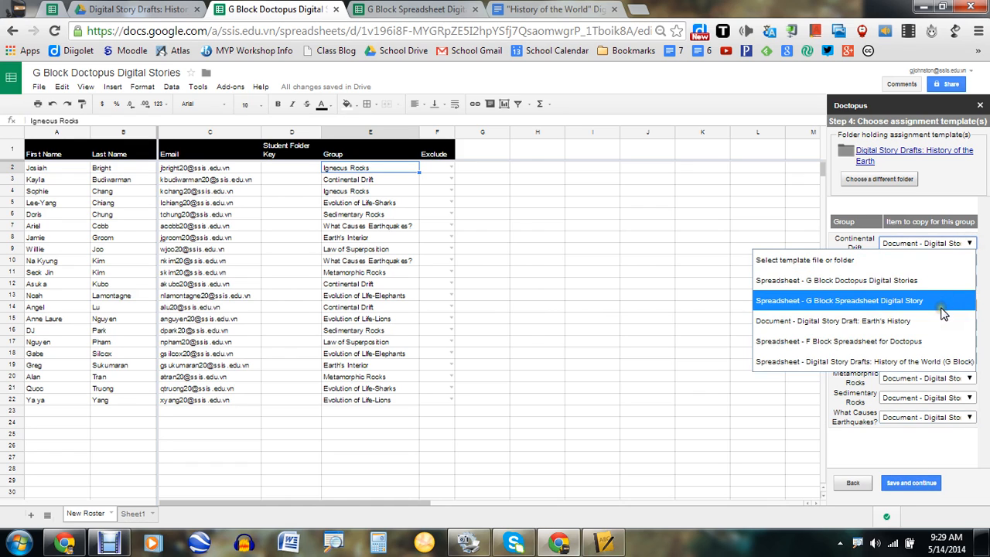
mouse_move(933, 307)
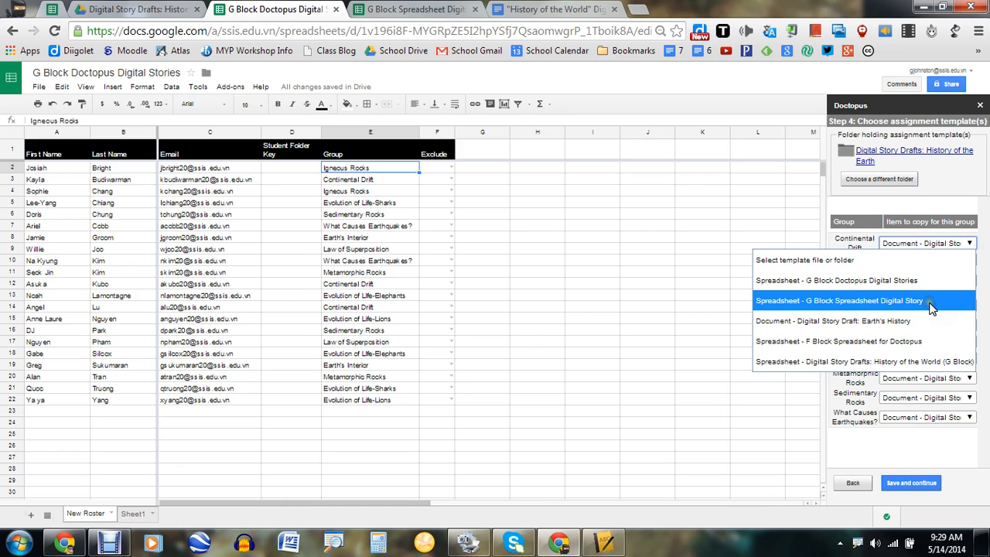
click(838, 300)
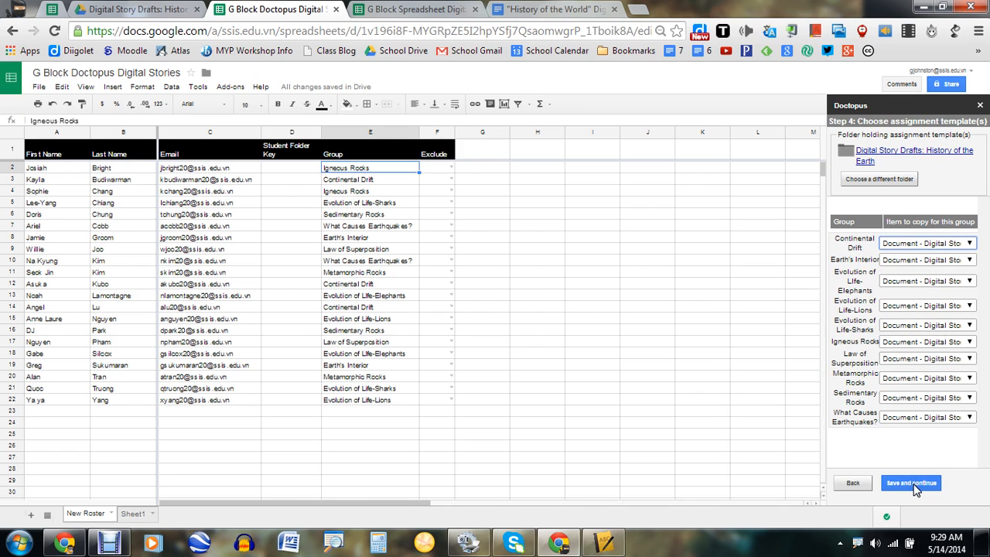
click(911, 482)
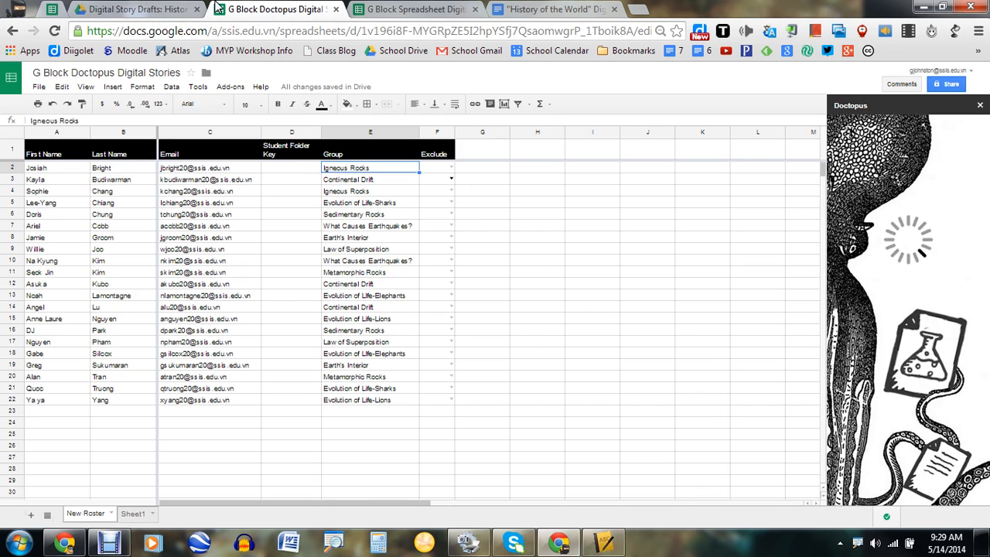
mouse_move(663, 124)
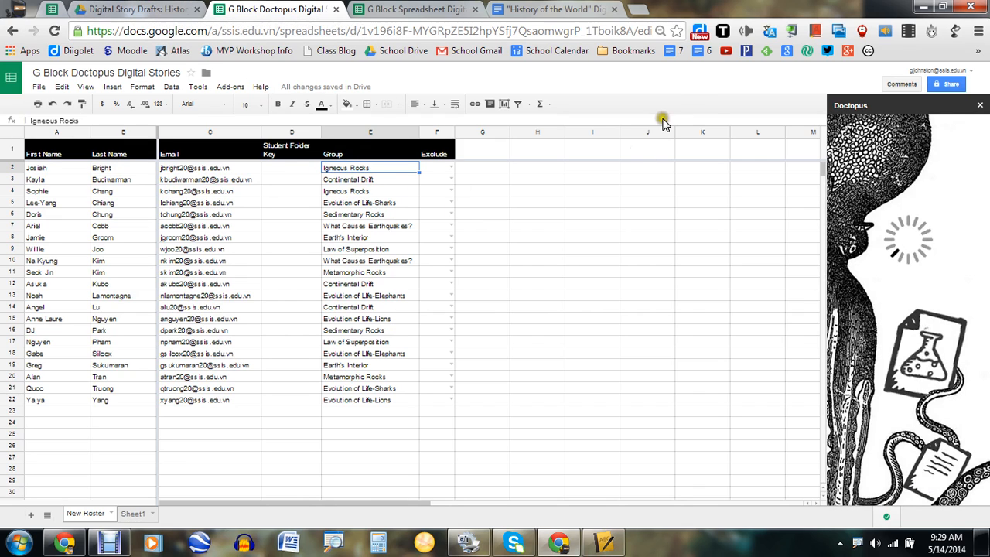
mouse_move(709, 85)
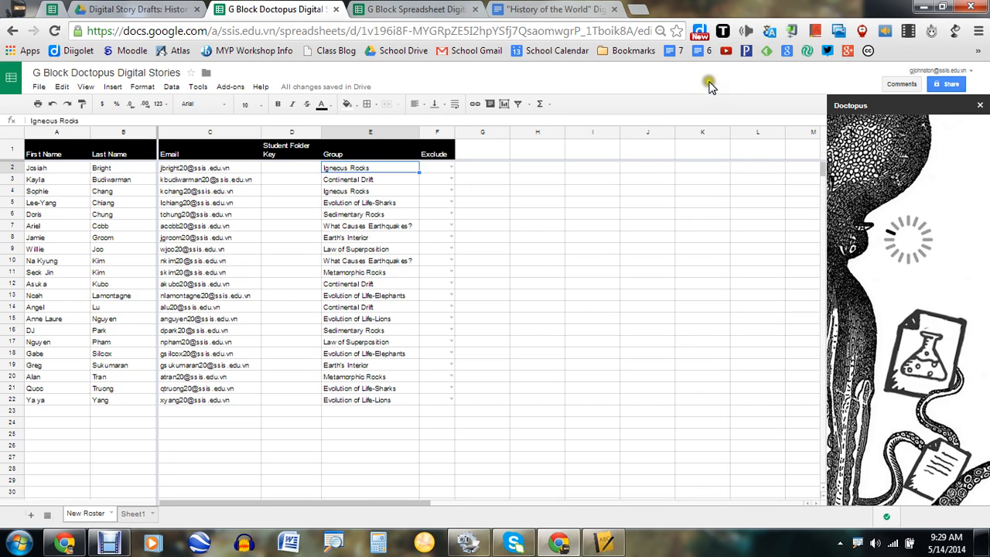
mouse_move(866, 282)
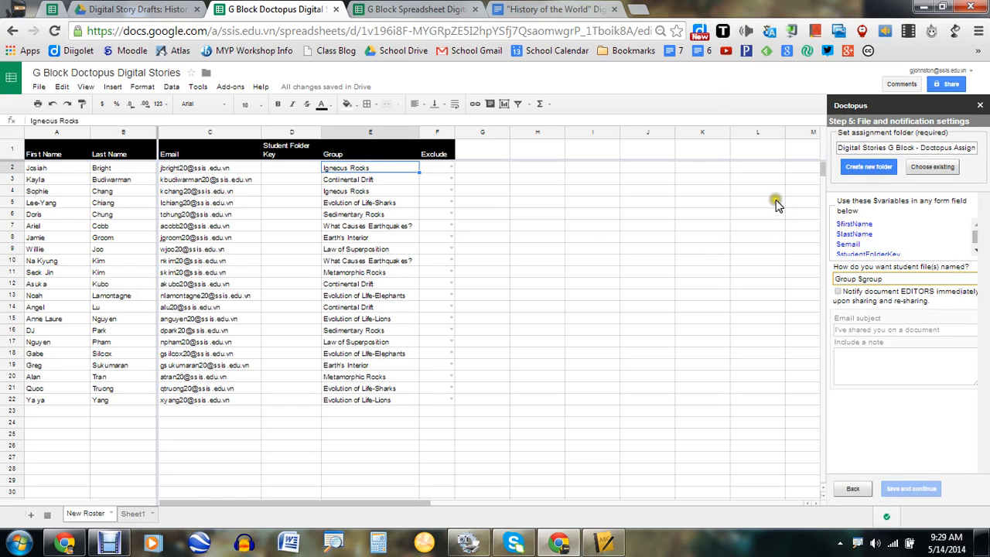
mouse_move(926, 231)
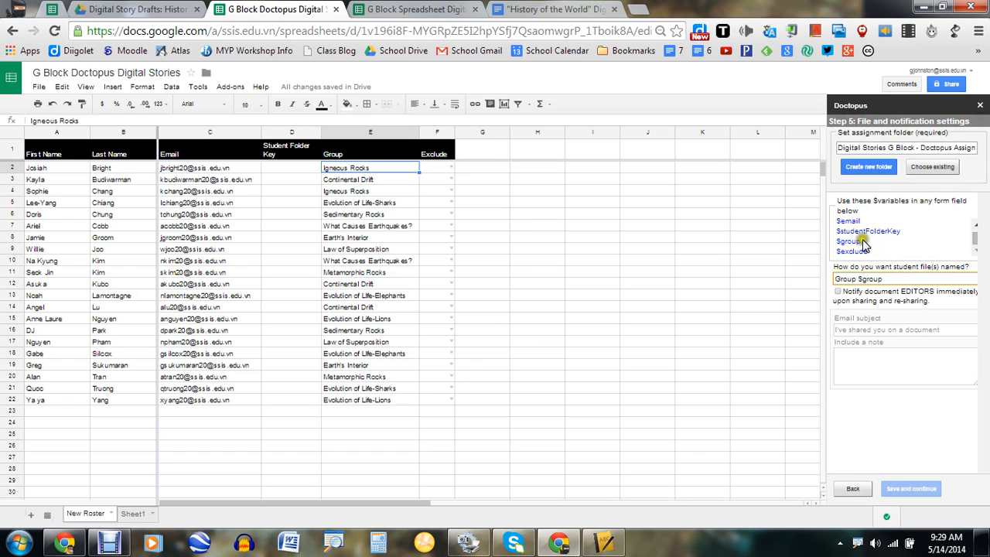
Select the word 'Group' in Doctopus's step 5 file-naming field.
double_click(849, 240)
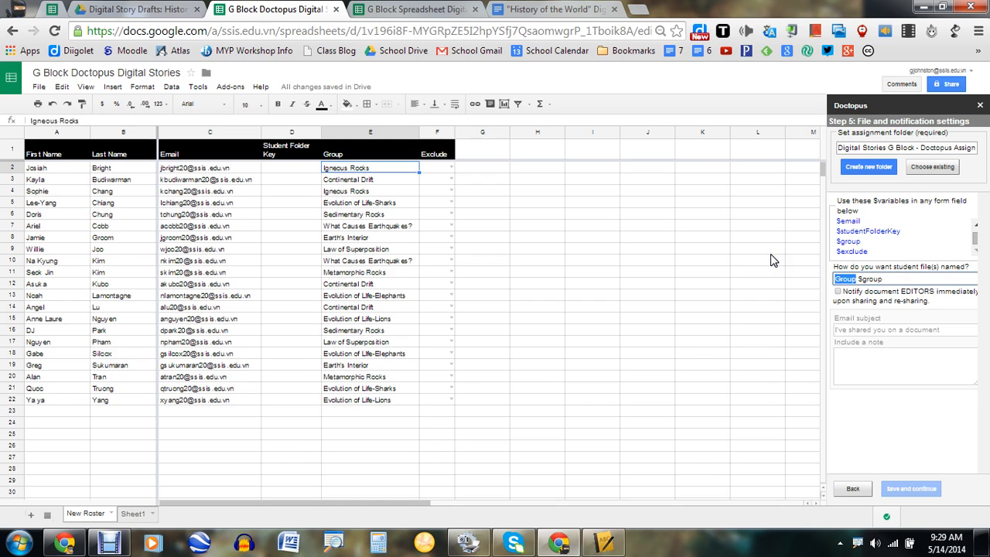
Change the file-naming pattern to 'Digital Stories: G Block $group $firstName'.
text(Digit)
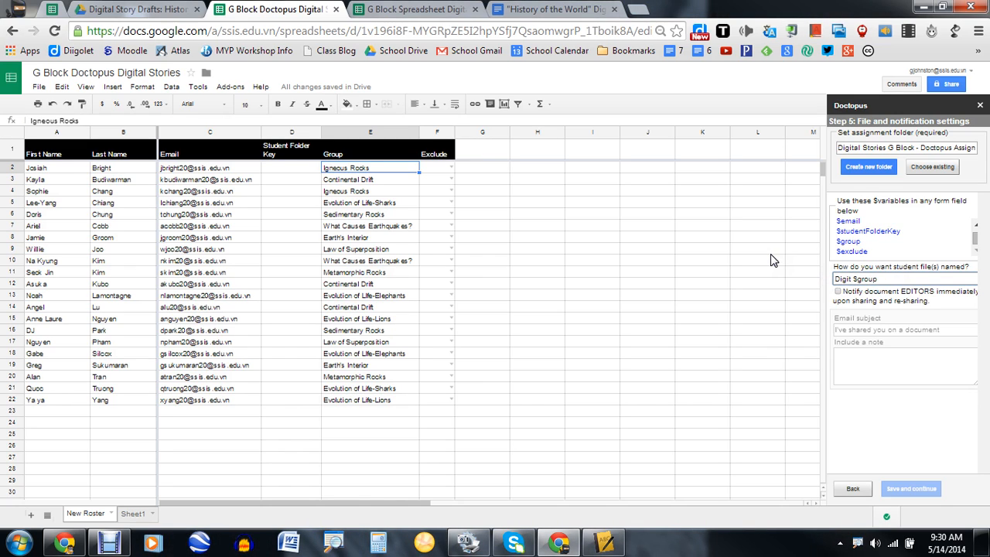
text(Digital Stories:)
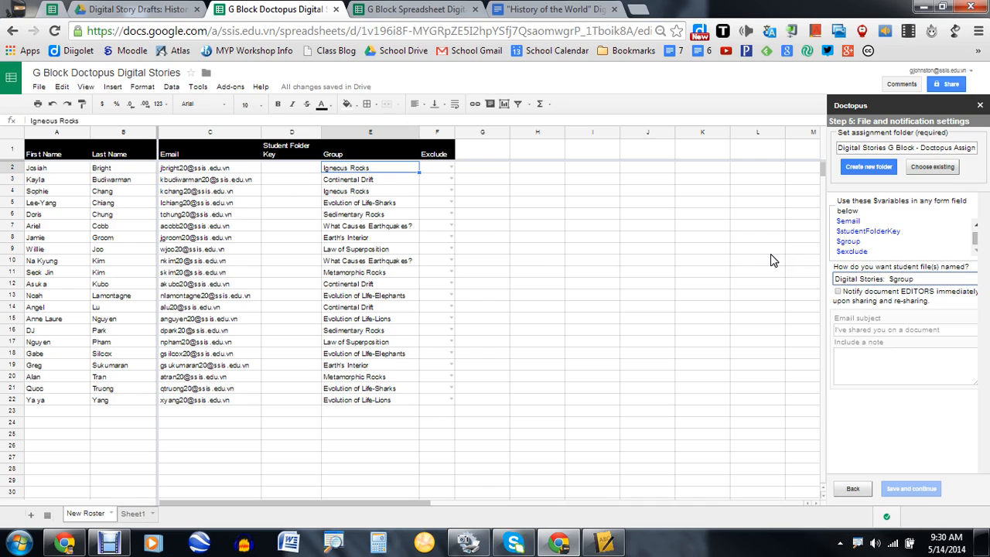
text(G Block)
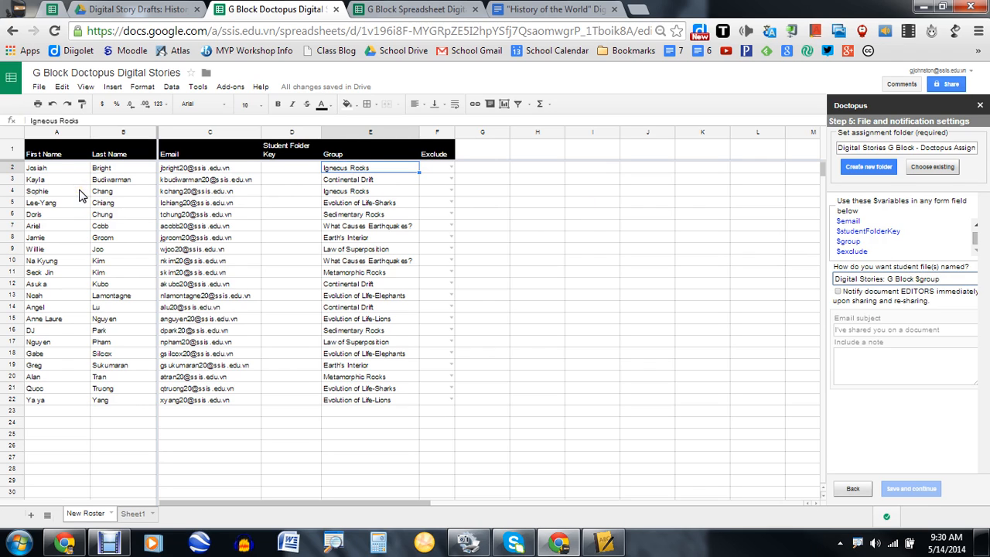
mouse_move(347, 200)
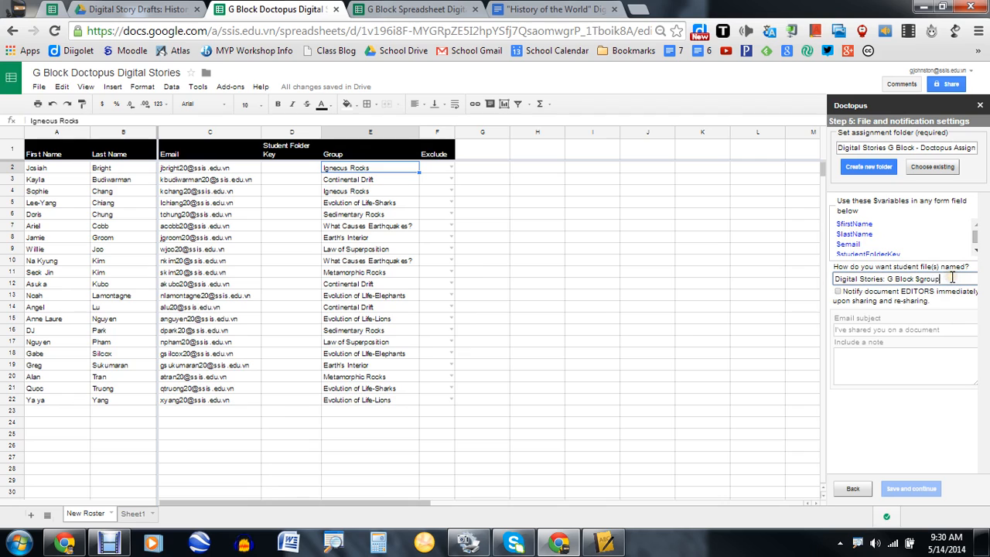
text($FirstName)
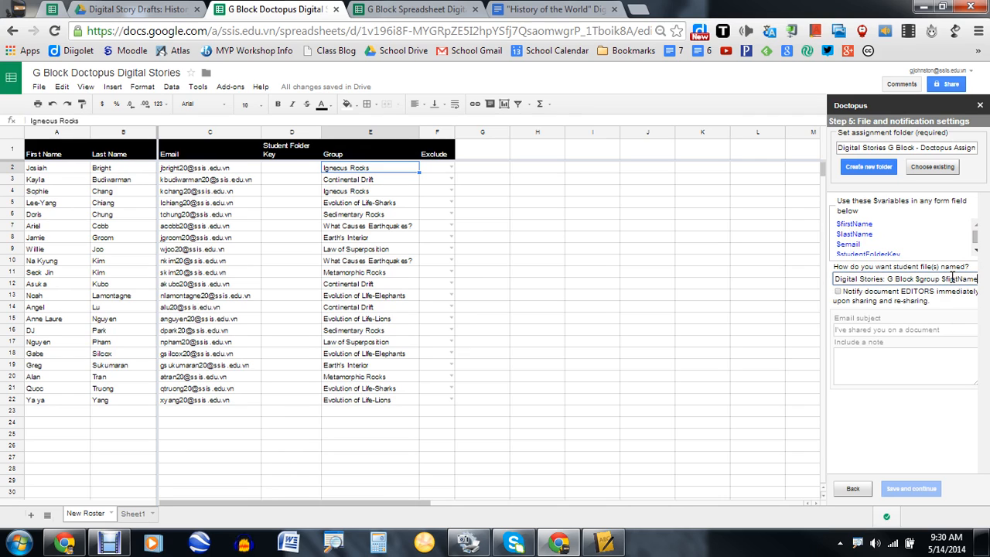
Enable editor emails with the subject 'Our Rough Draft for Digital Stories'.
click(838, 292)
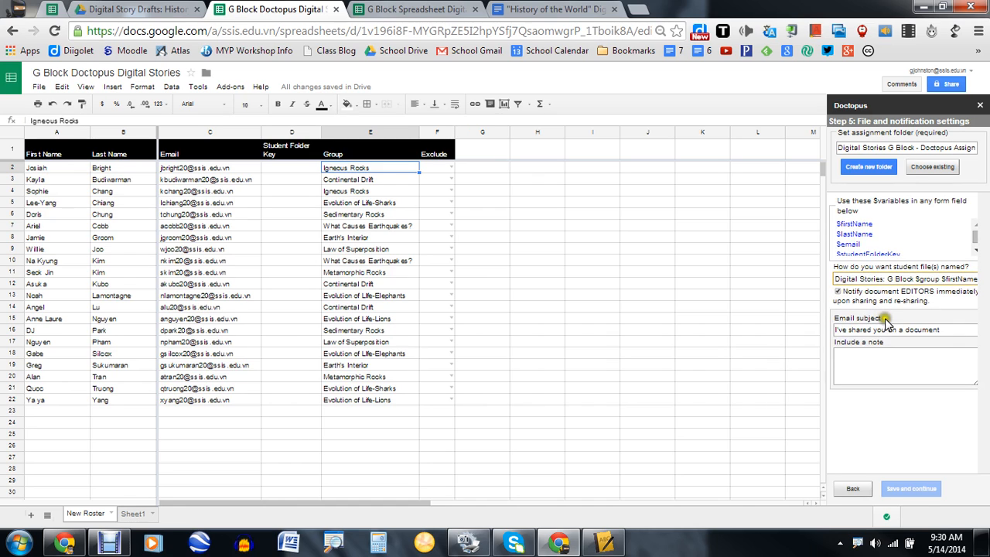
triple_click(888, 330)
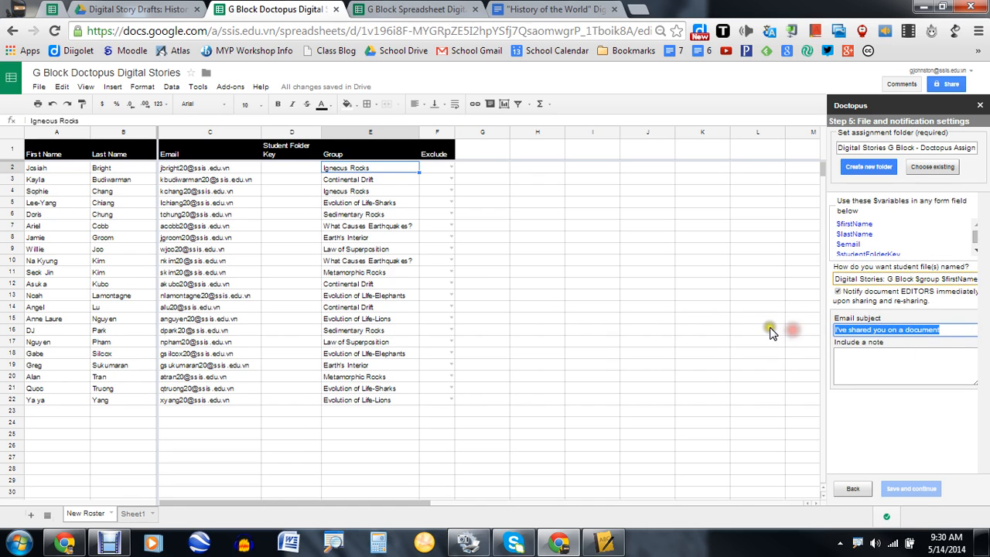
text(Our)
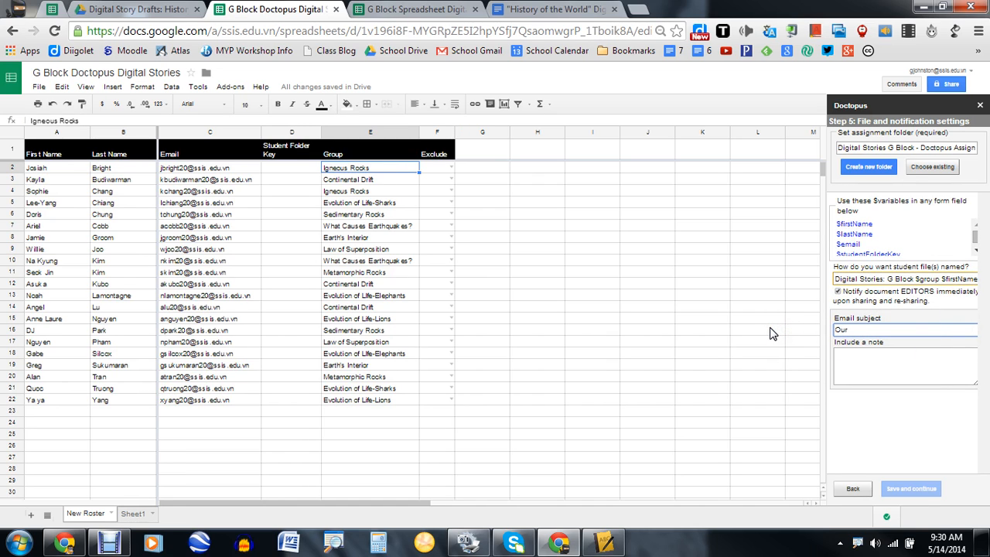
text(Rought)
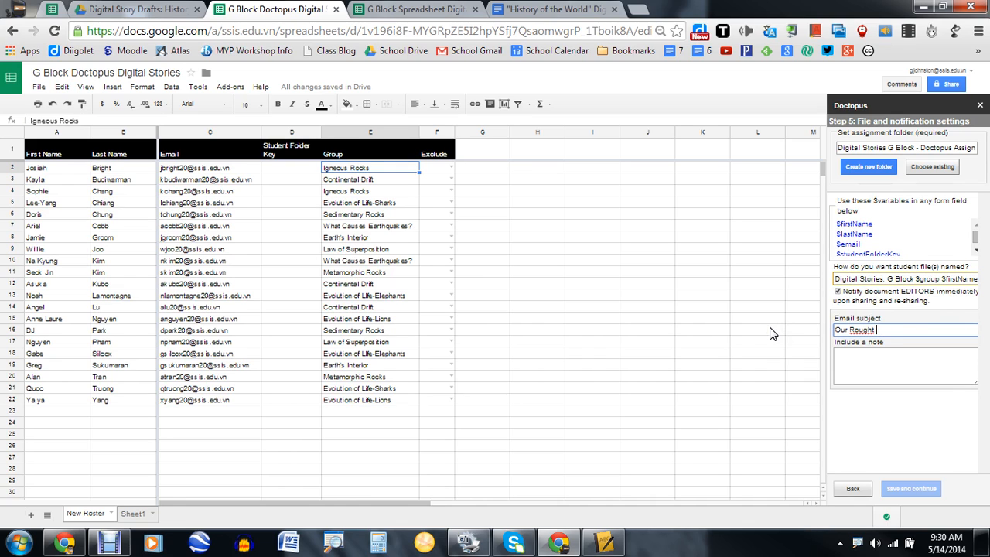
key(Backspace)
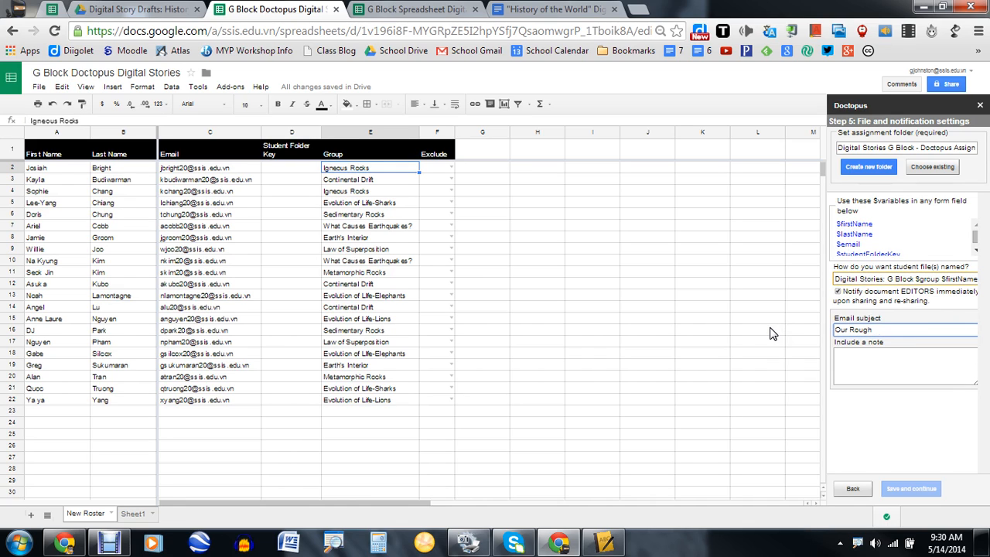
text(Draft)
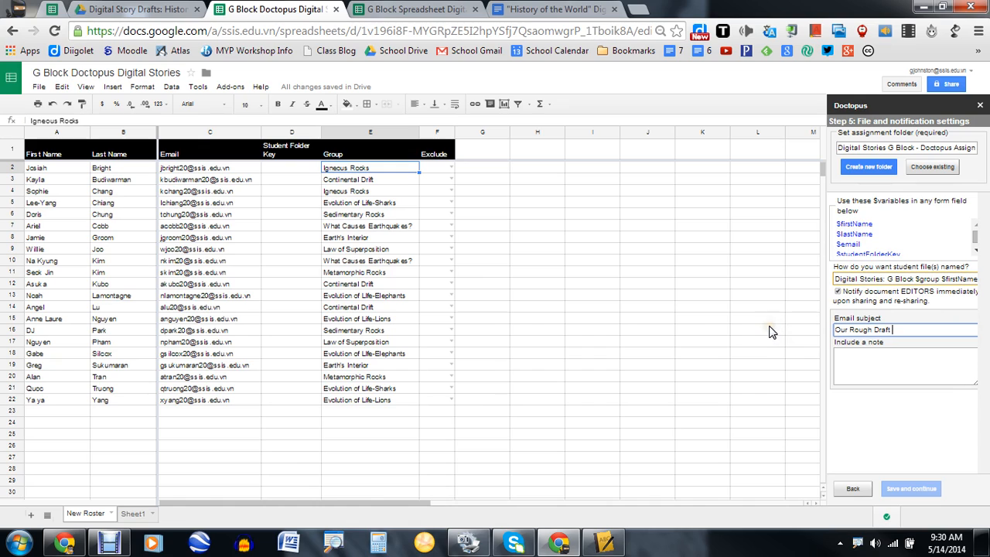
text(for Digital)
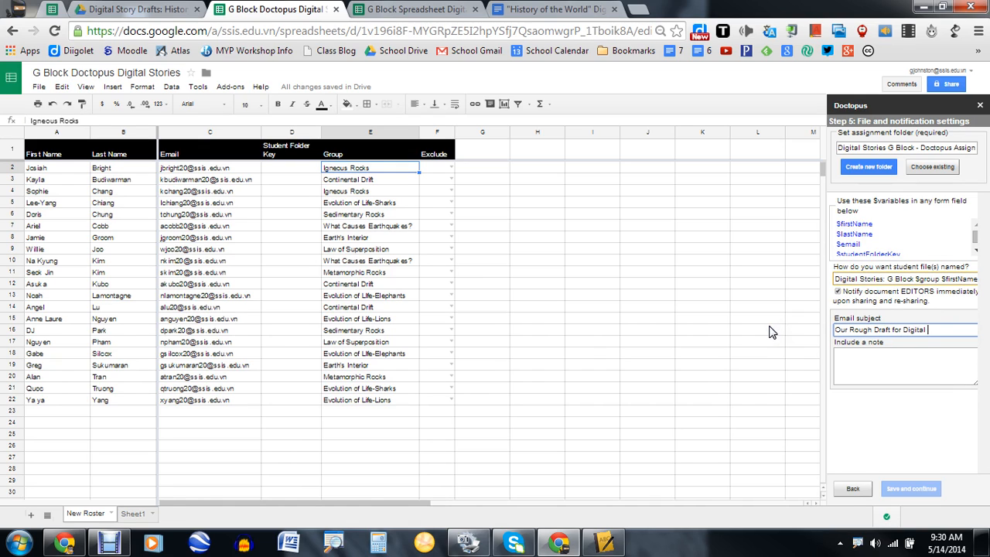
text(Stories)
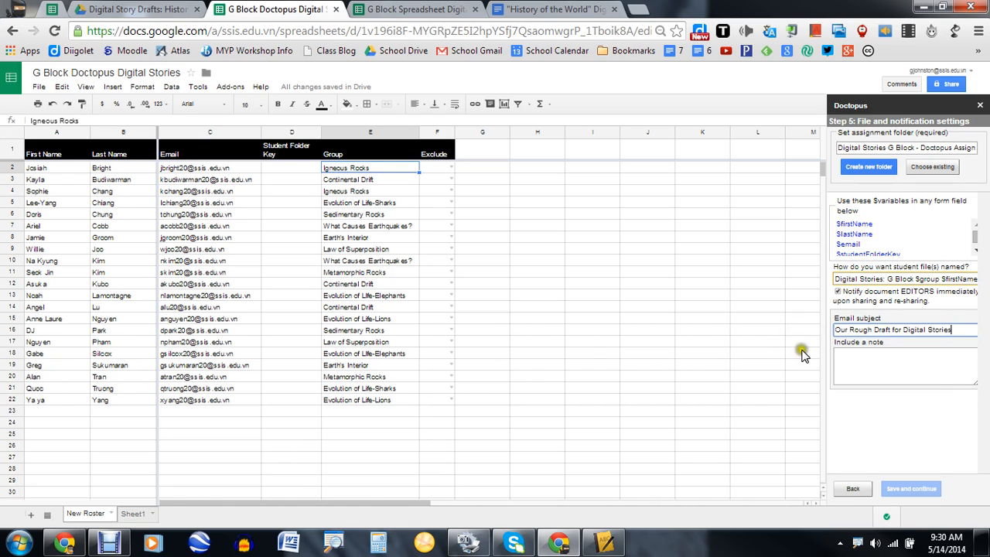
Write a note to $firstName: draft your digital story, no Wetoons until after editing.
text(Dear)
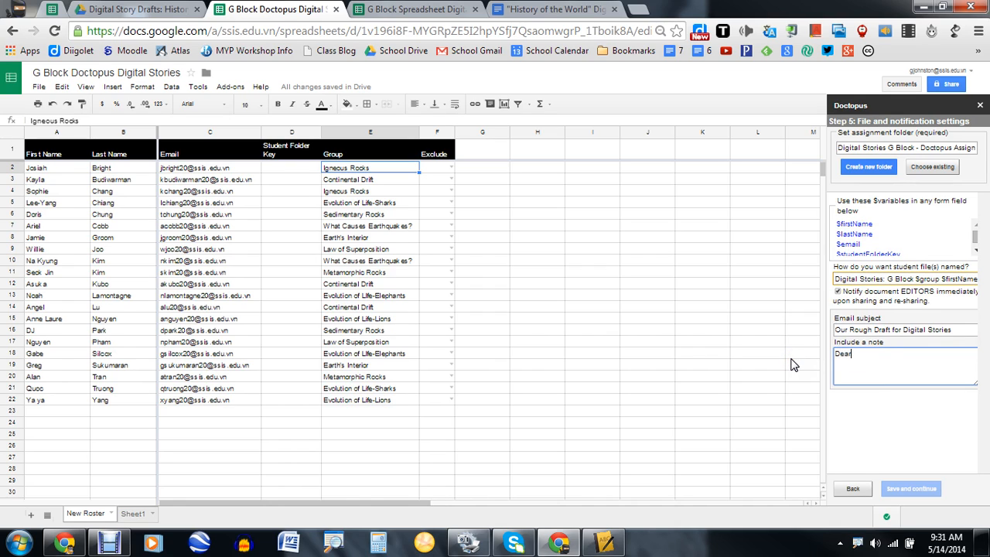
text($firstName,)
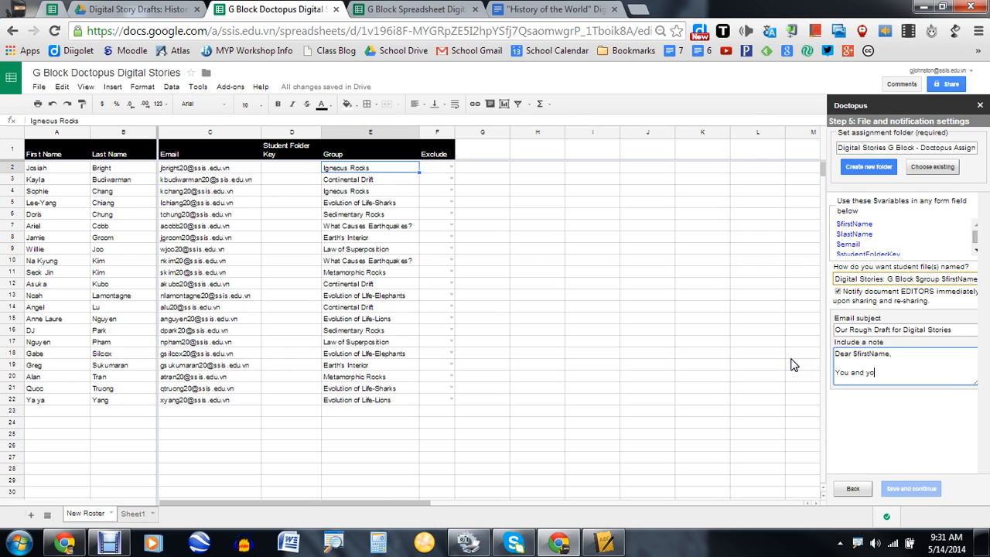
text(ur partne)
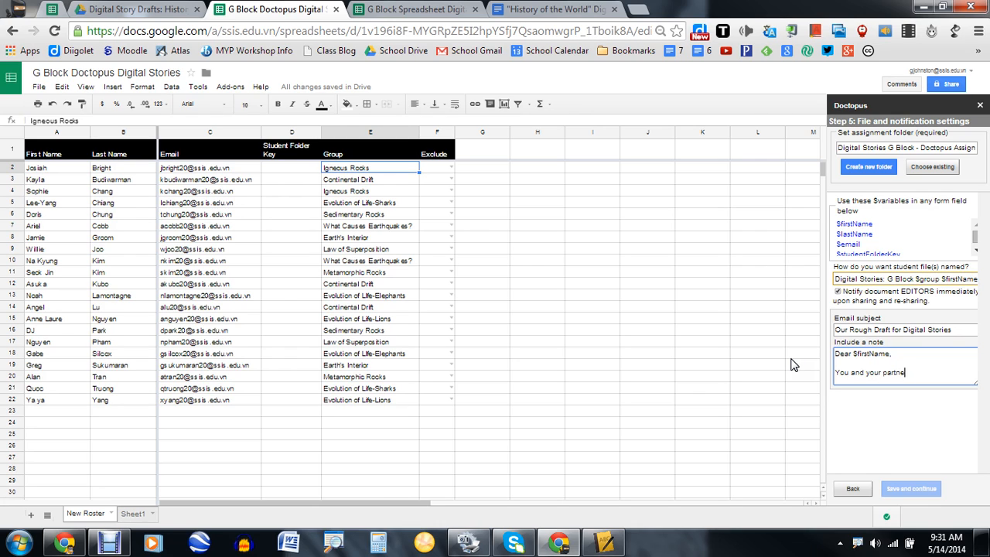
text(r will use this)
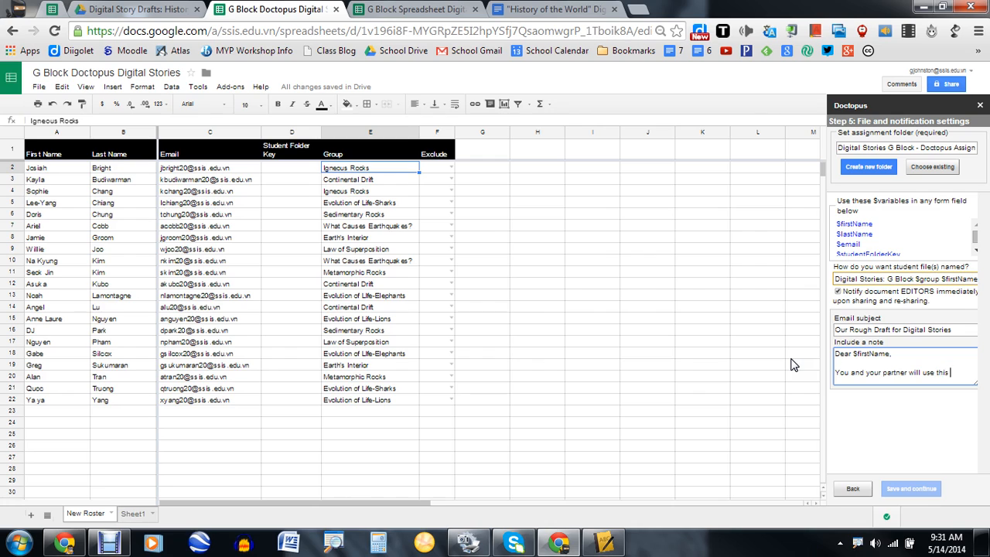
text(to draft your)
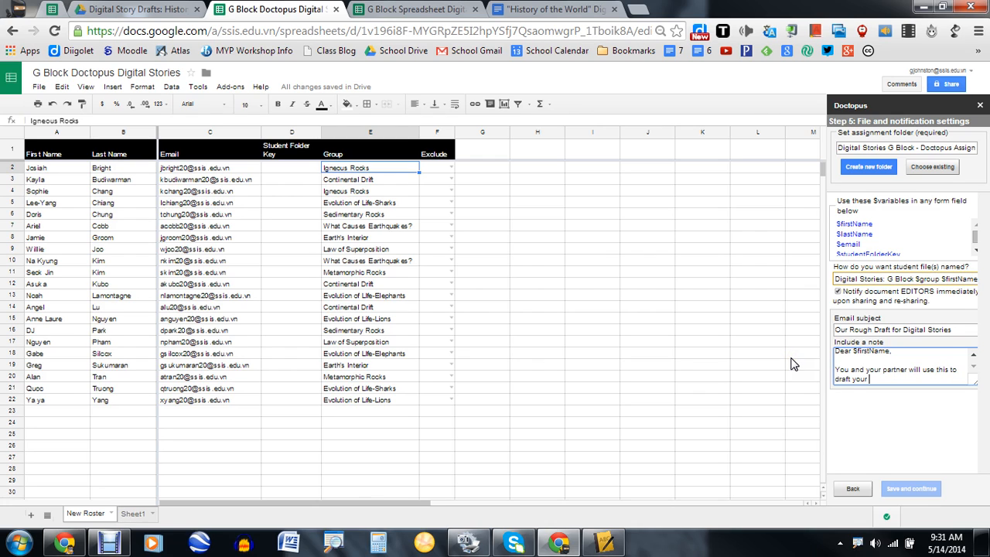
text(digital story.)
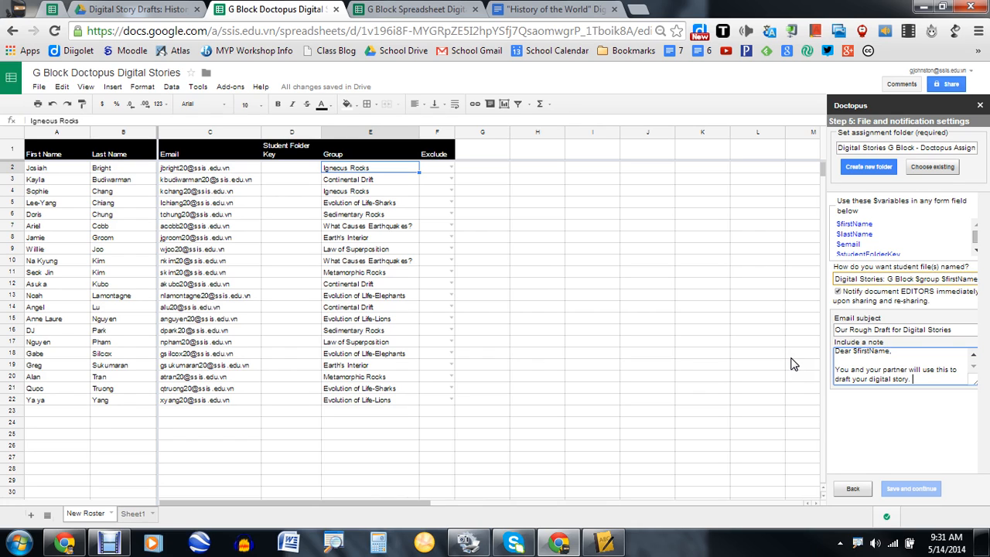
text(Don't star)
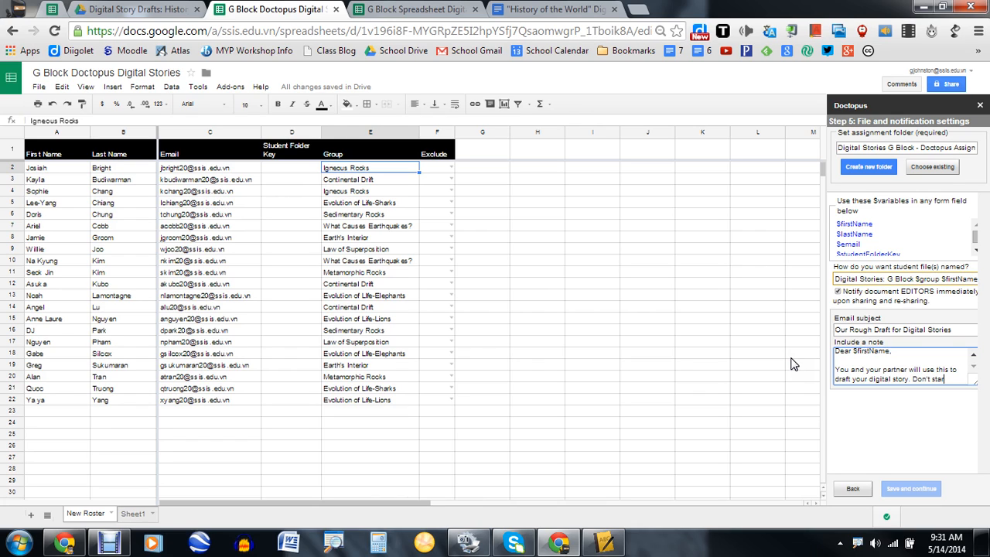
text(using your tools (i movie, po)
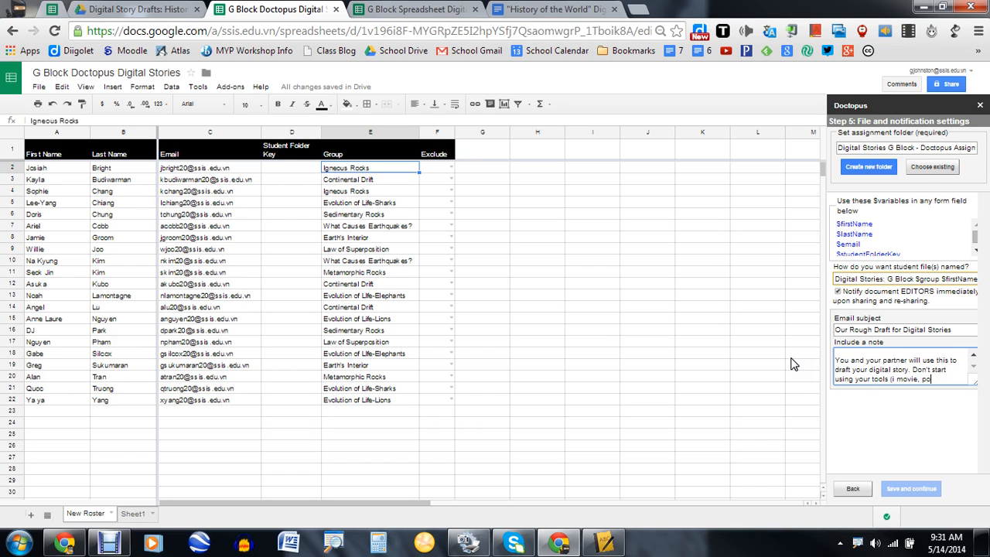
text(wtoons)
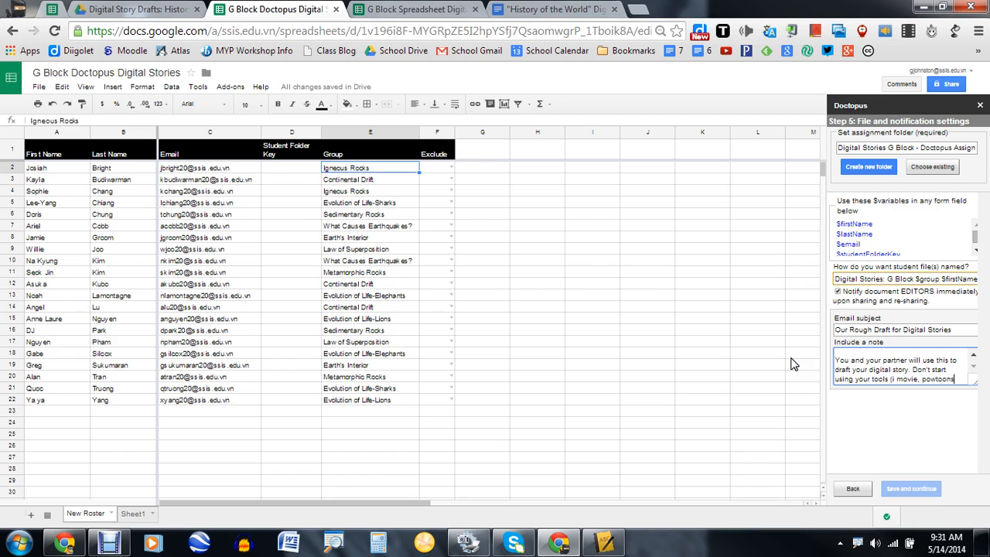
text(until we've had som)
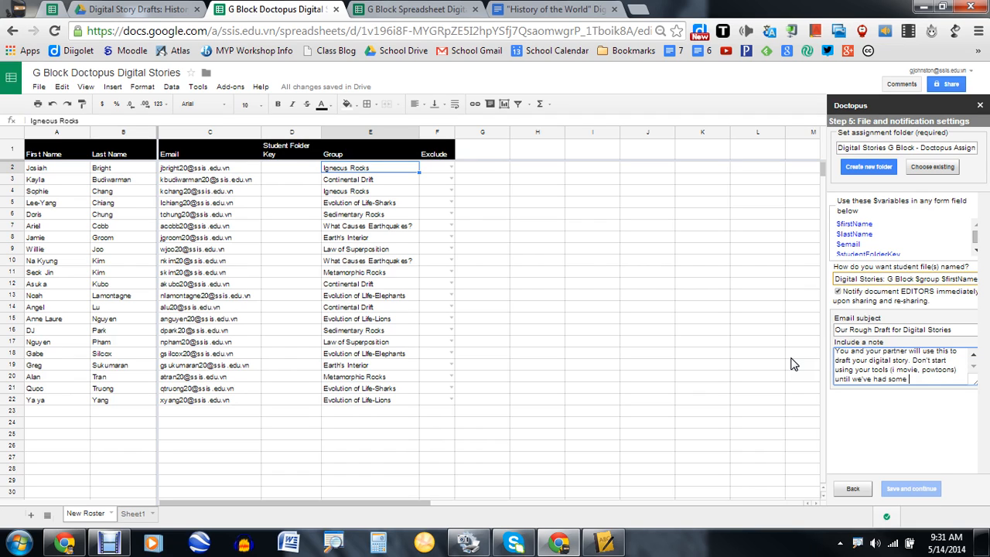
text(editing through)
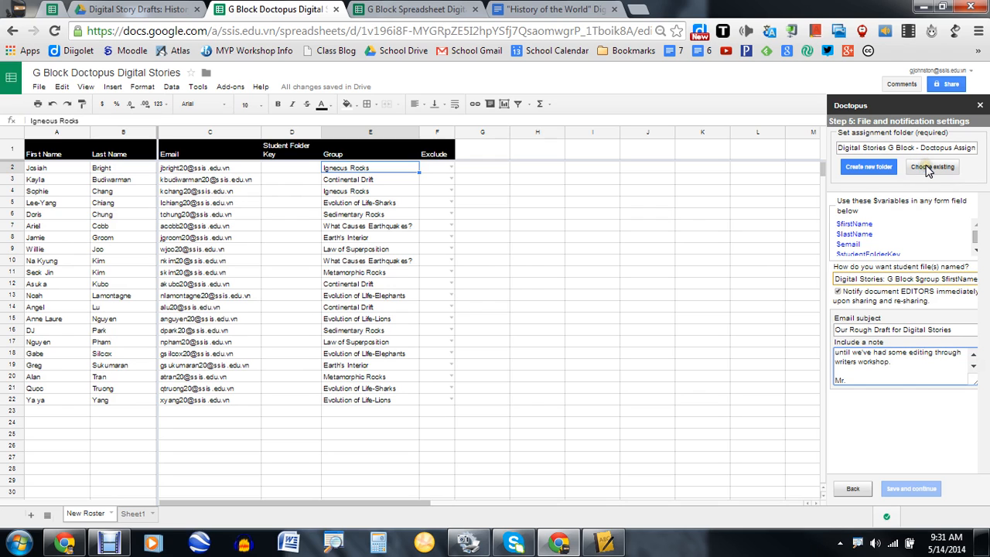
Choose the existing Digital Story Drafts: History folder as the assignment folder.
click(932, 167)
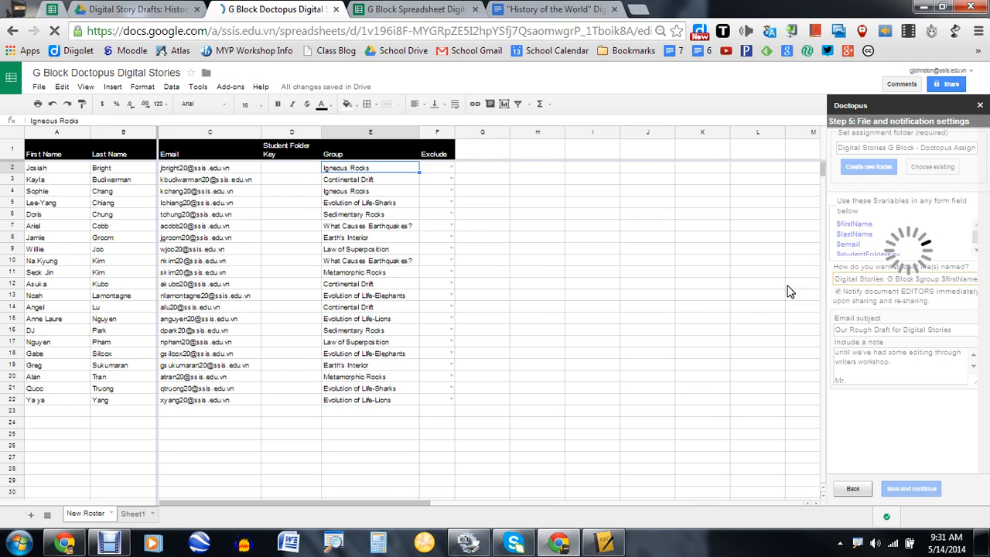
click(868, 166)
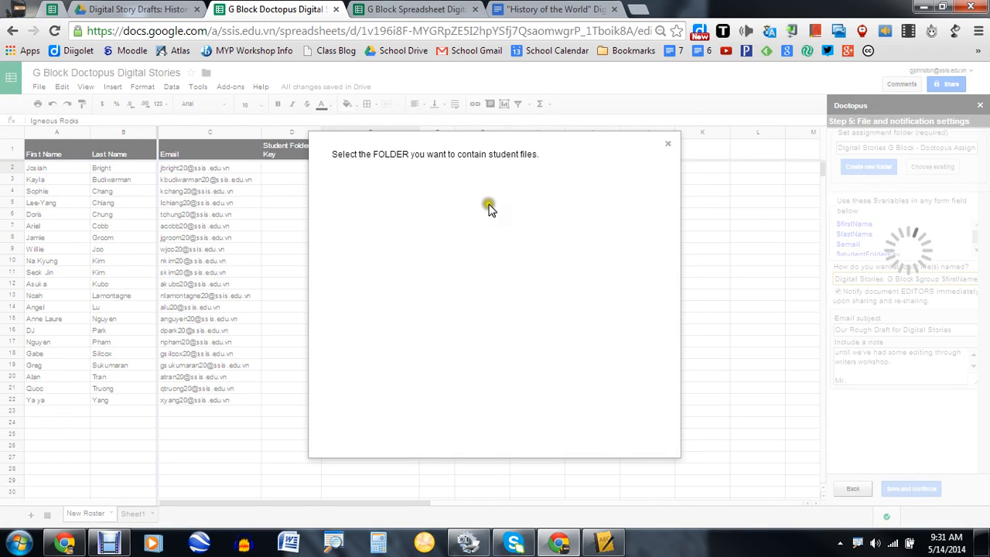
mouse_move(447, 149)
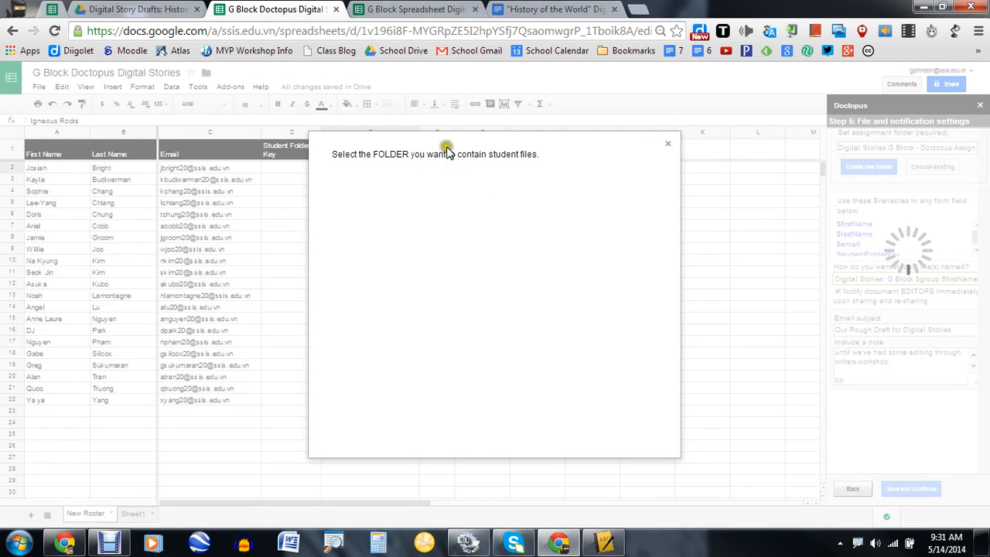
mouse_move(699, 228)
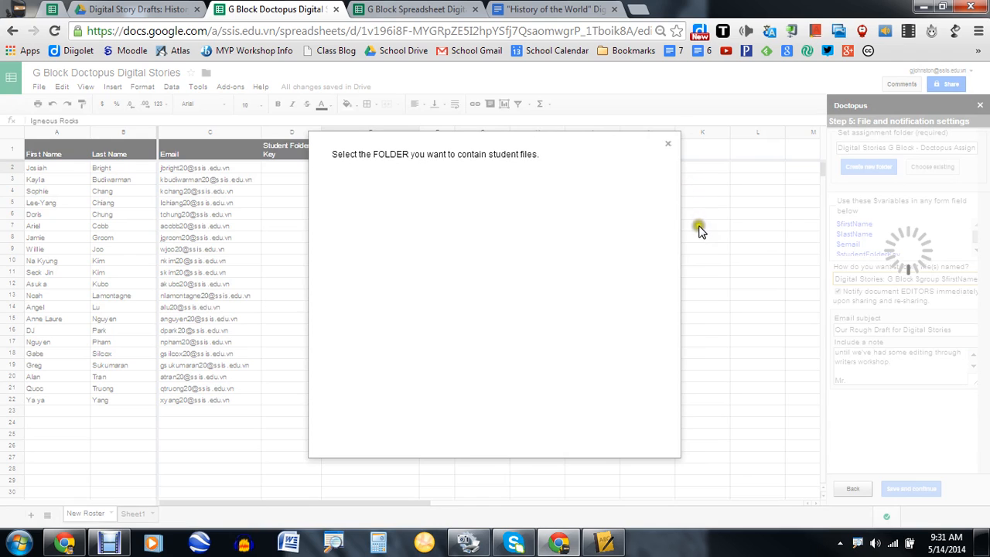
mouse_move(675, 261)
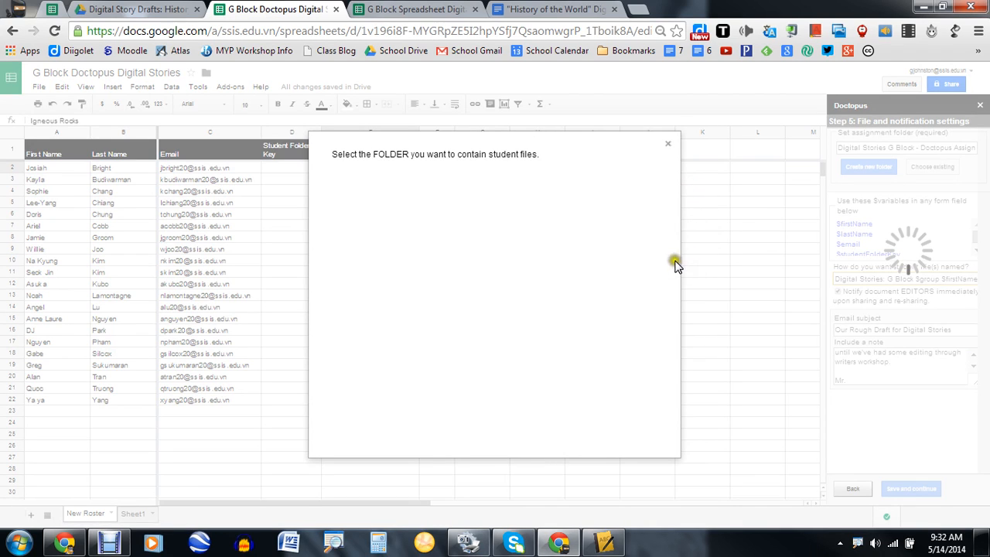
mouse_move(624, 218)
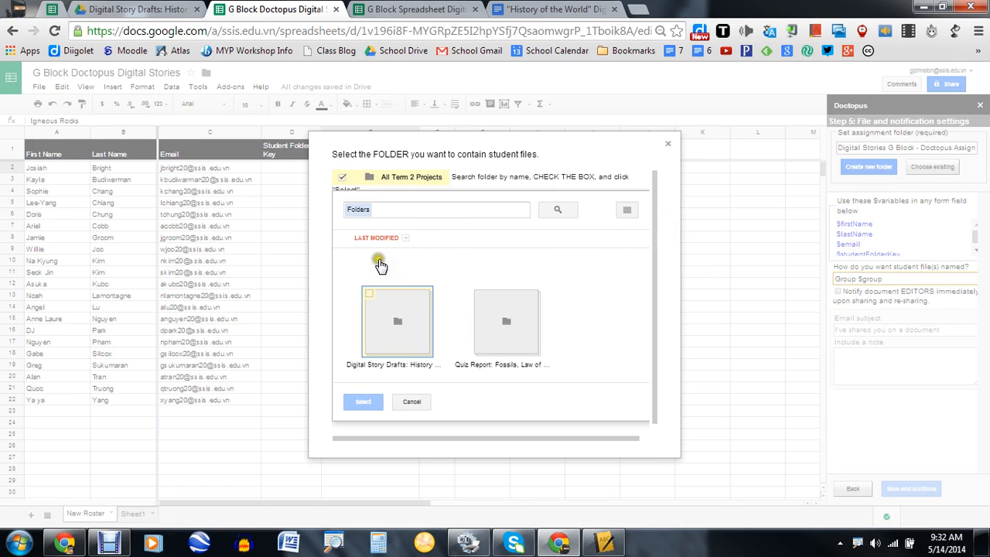
mouse_move(372, 267)
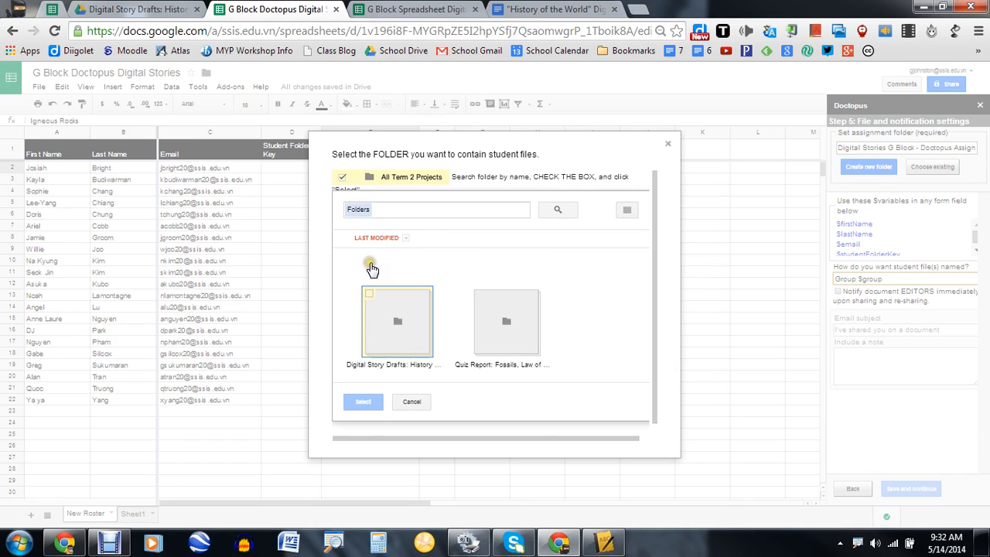
click(369, 293)
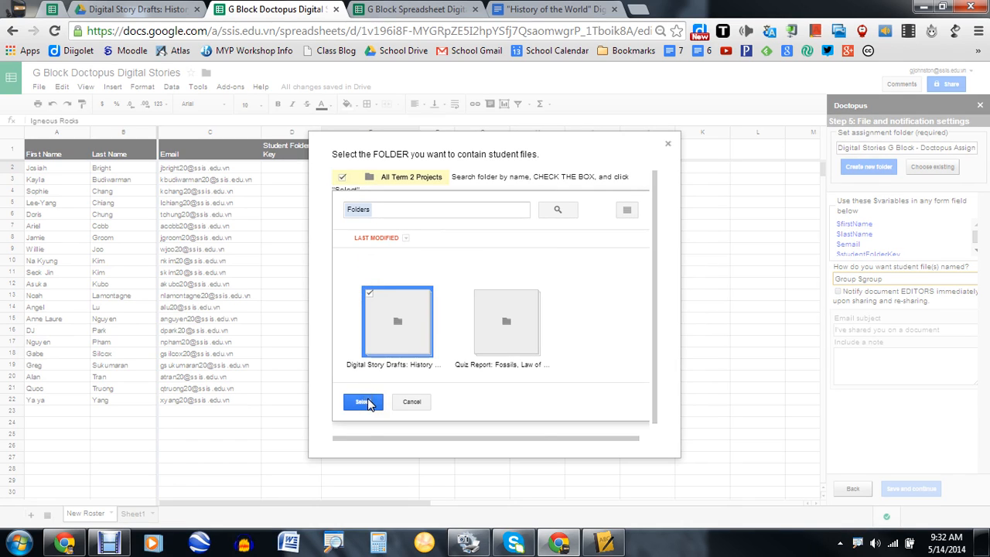
click(360, 401)
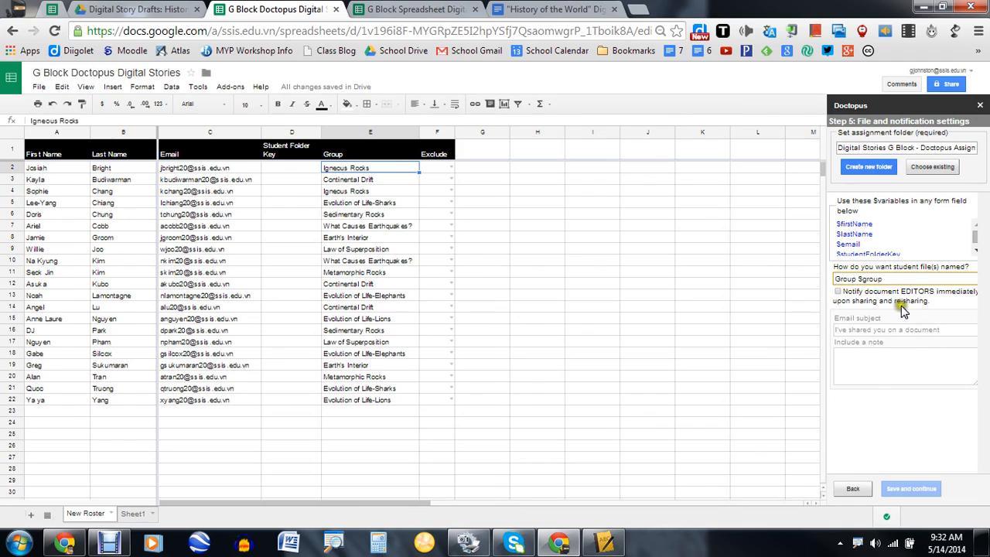
Name files 'Digital Stories G Block $group $firstName' and re-enable editor notifications.
click(905, 278)
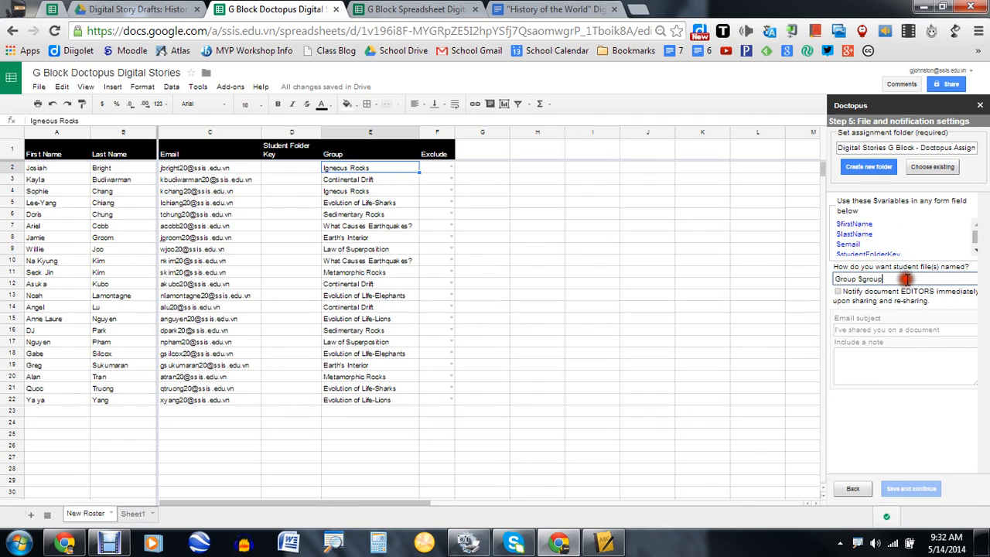
click(912, 488)
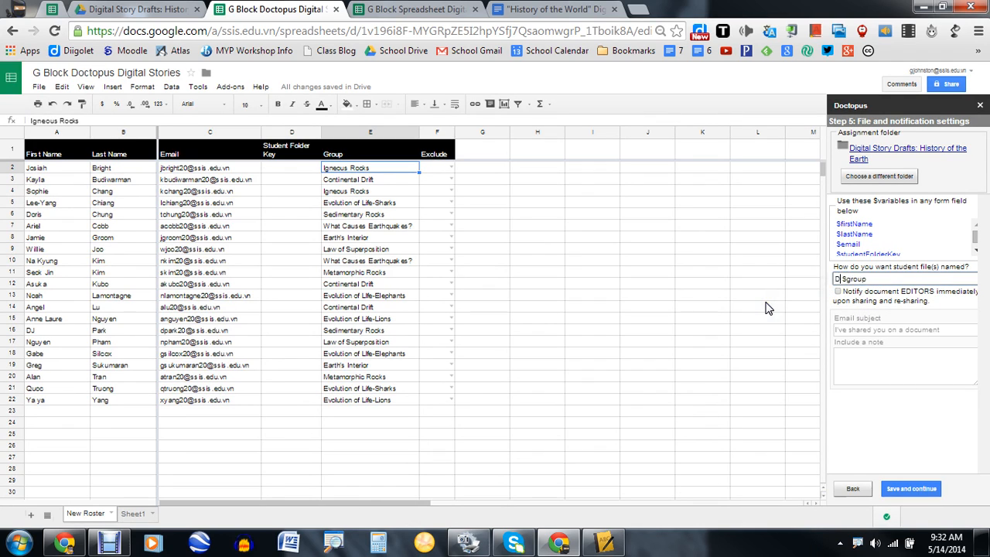
text(Digital Stories)
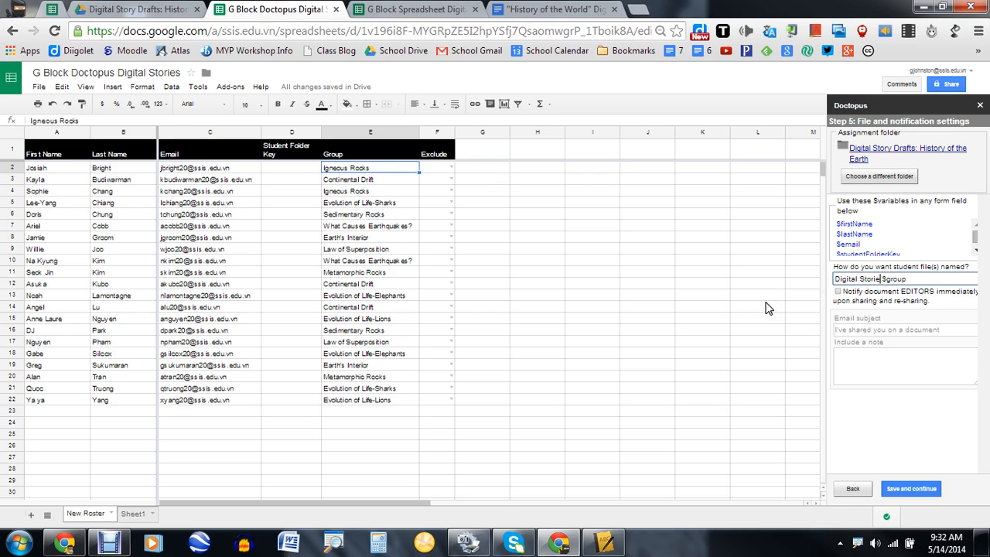
text(G Block)
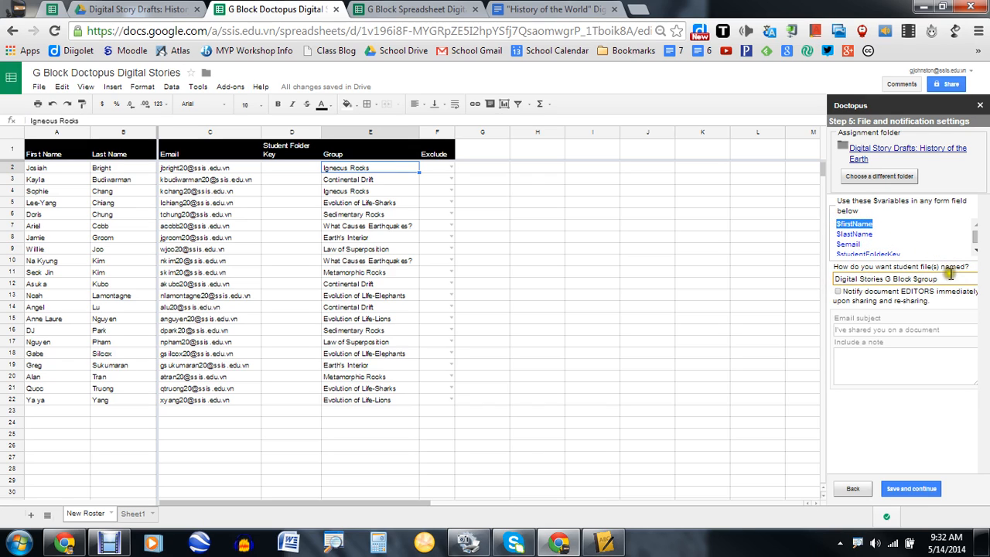
click(853, 224)
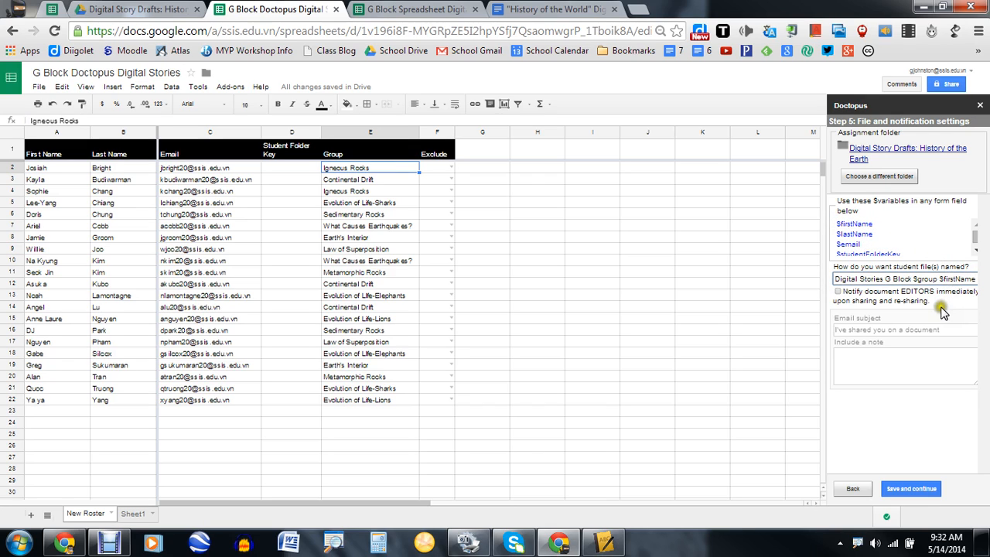
click(837, 292)
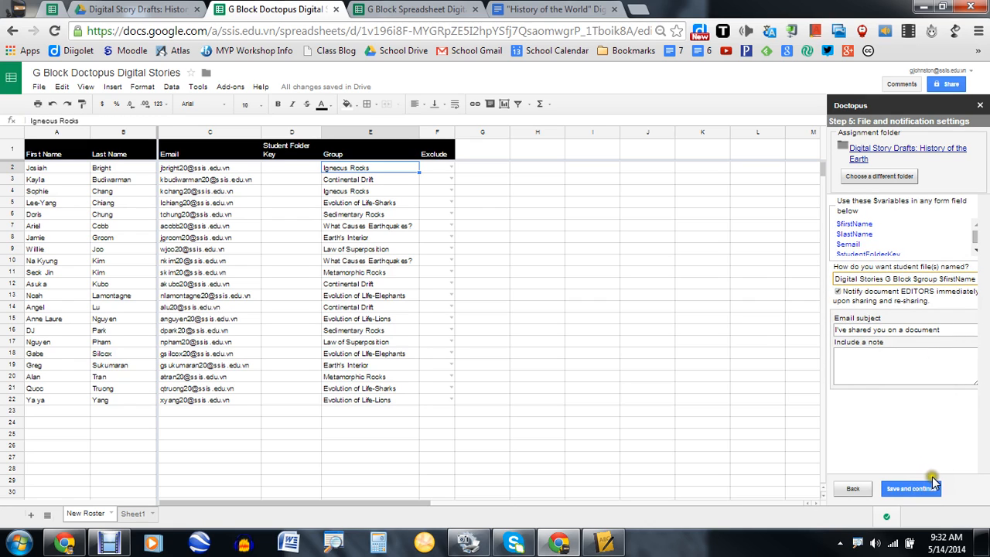
mouse_move(919, 430)
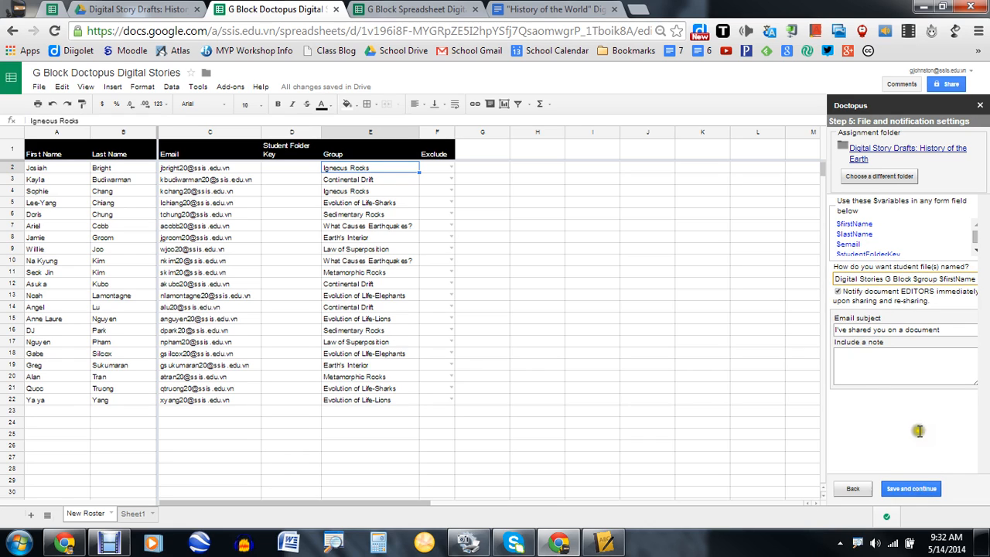
mouse_move(911, 488)
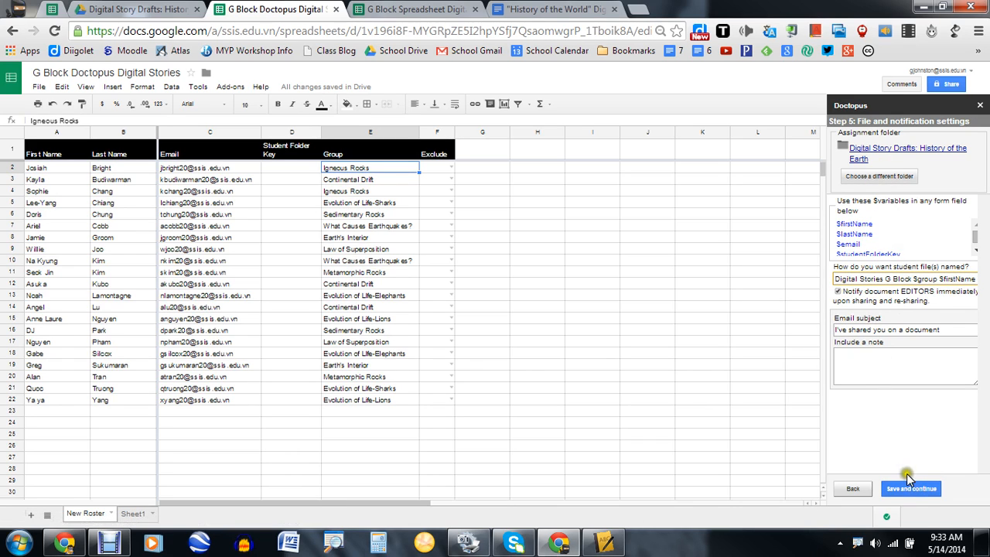
mouse_move(893, 190)
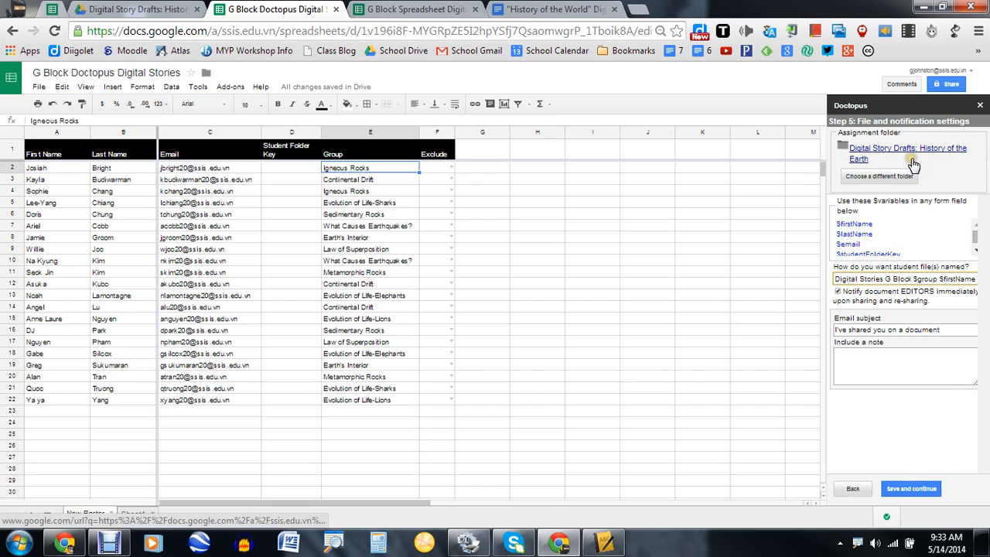
mouse_move(926, 230)
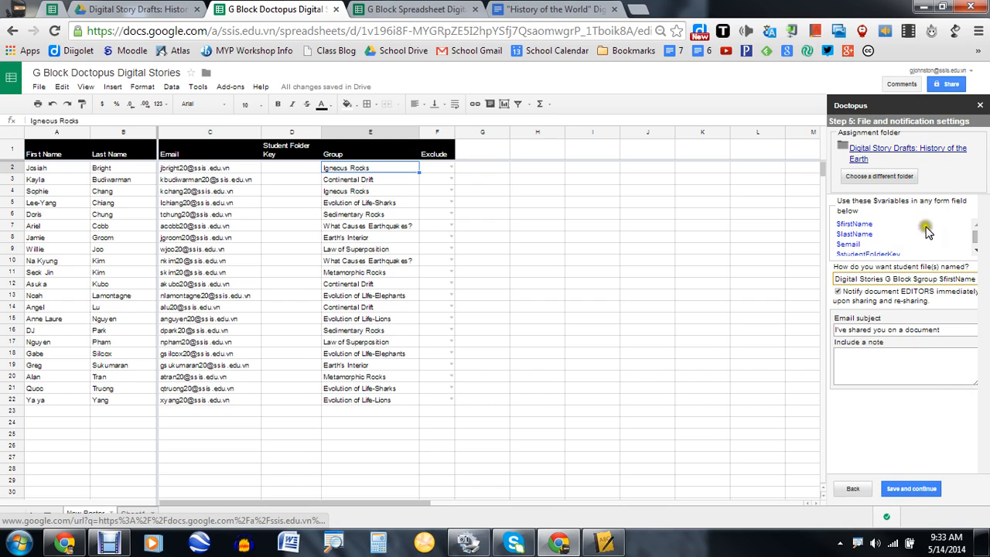
mouse_move(874, 423)
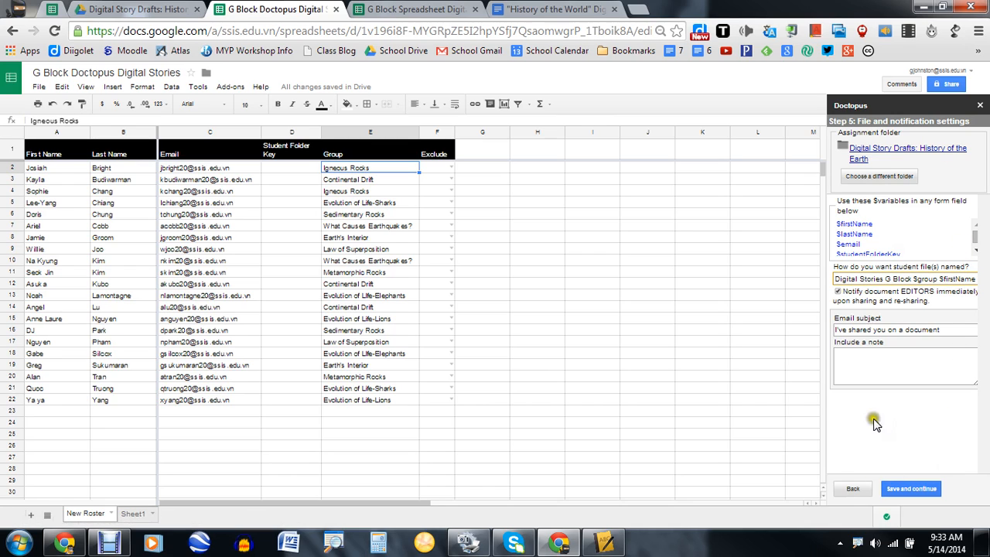
mouse_move(924, 414)
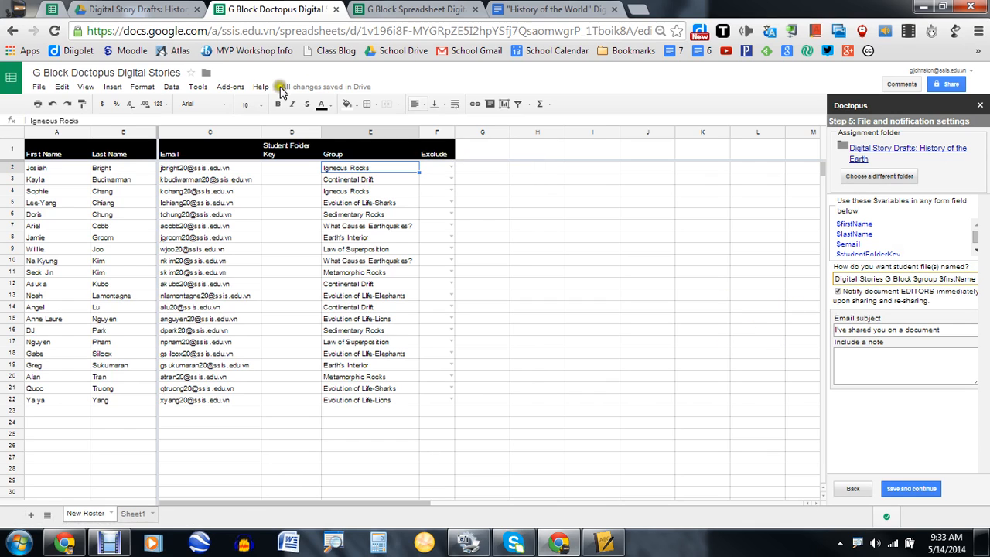
mouse_move(787, 293)
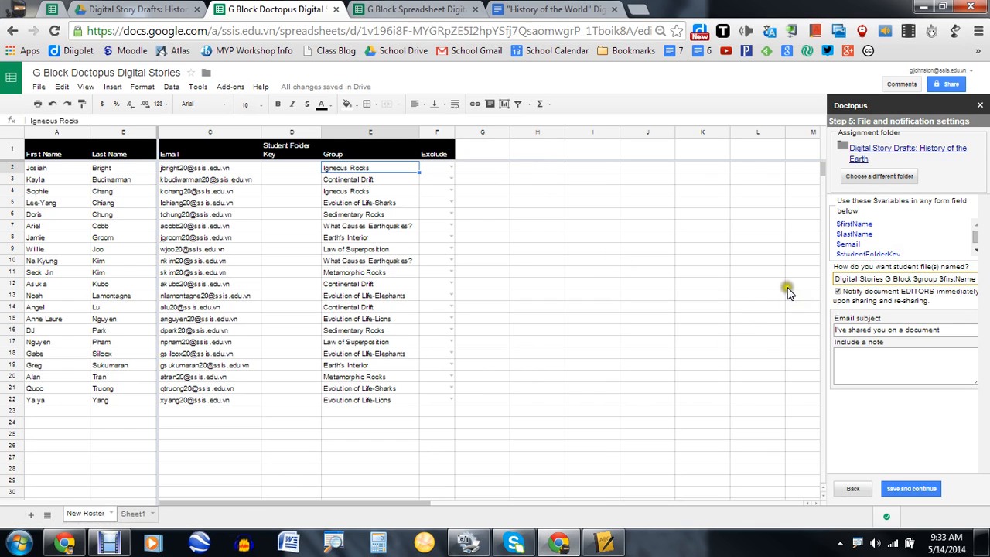
mouse_move(536, 219)
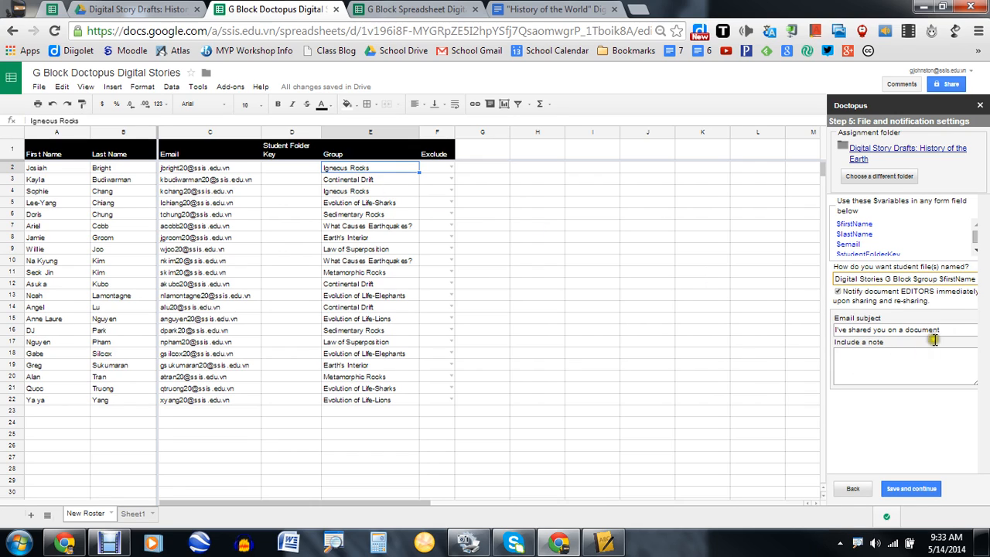
Set the email subject to 'Yo: Our Draft for our Digital Story'.
triple_click(887, 330)
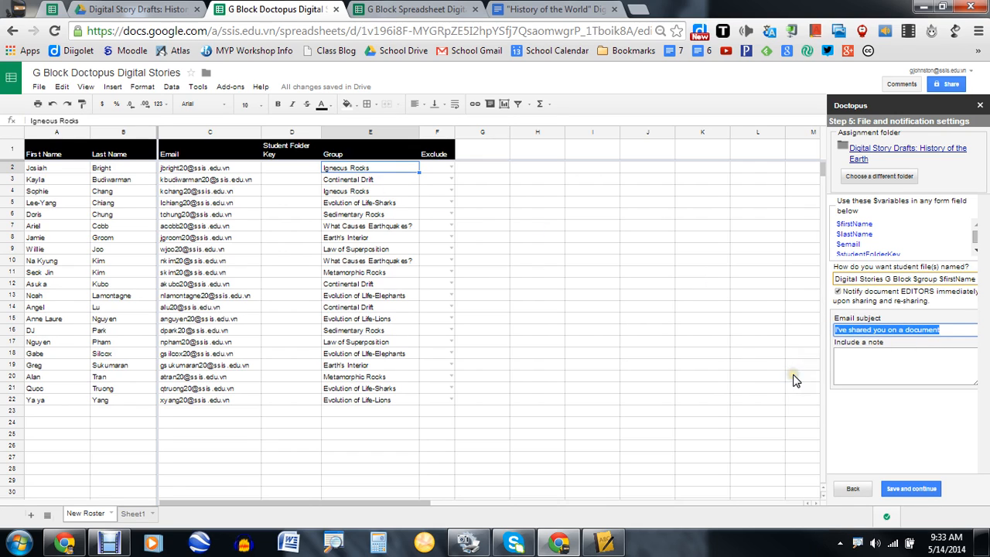
text(Yo.)
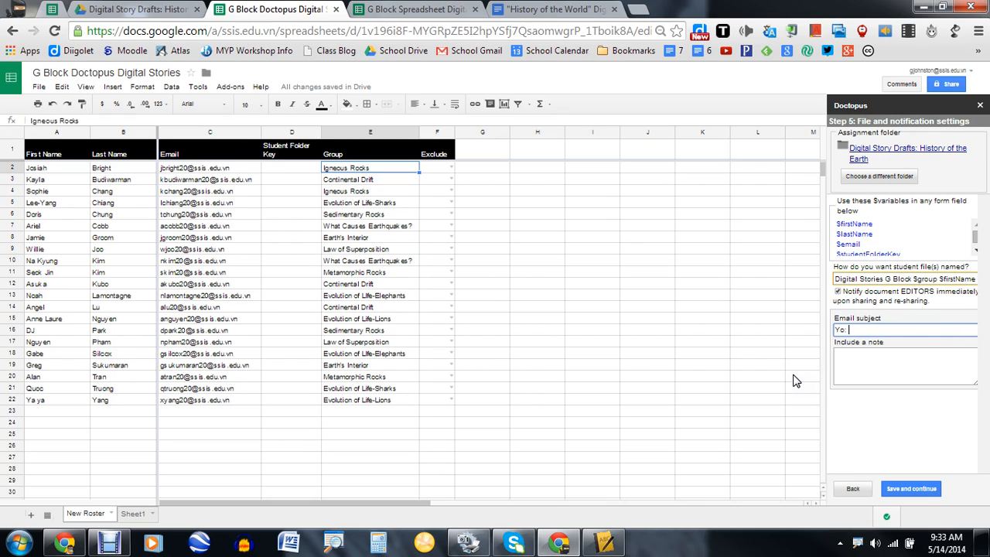
text(: Our Draft i)
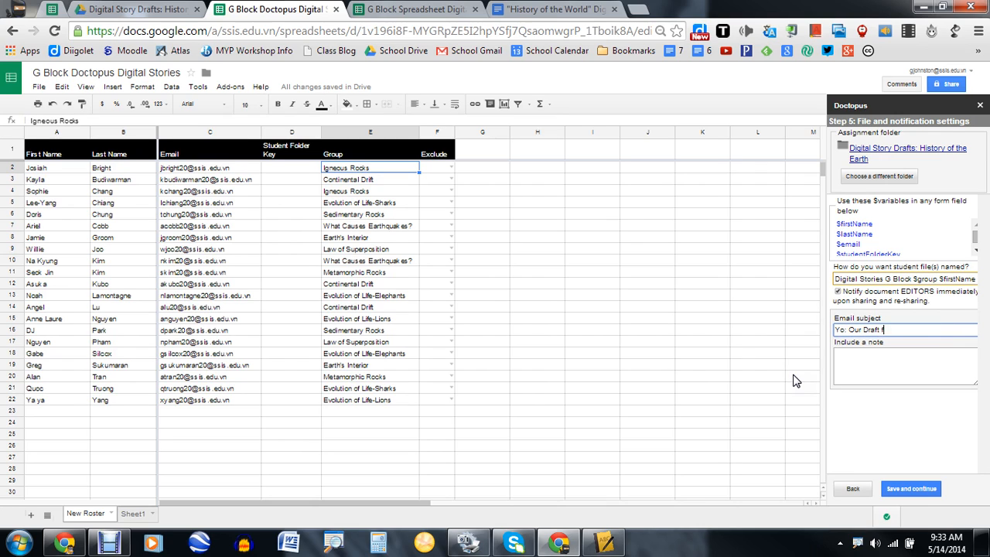
text(for our Digital)
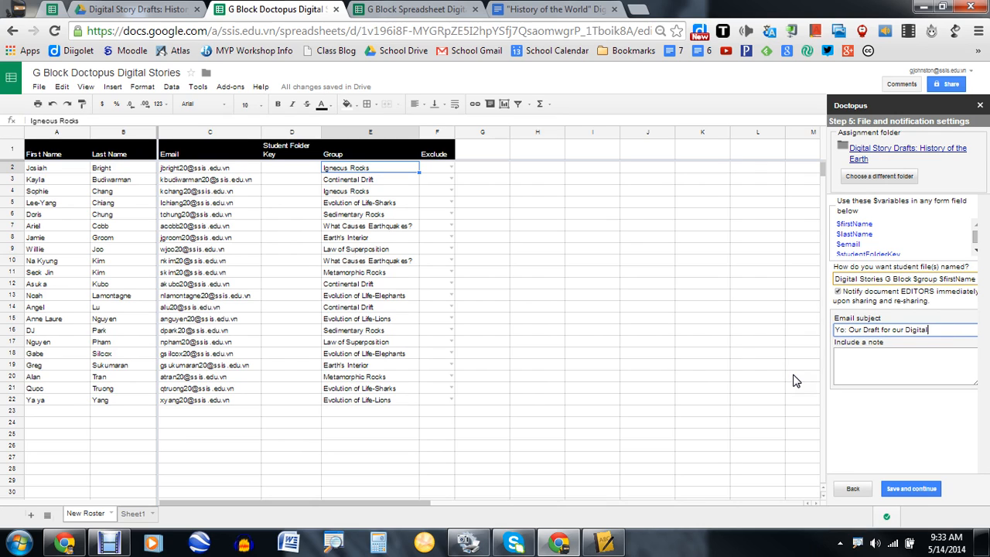
text(Story)
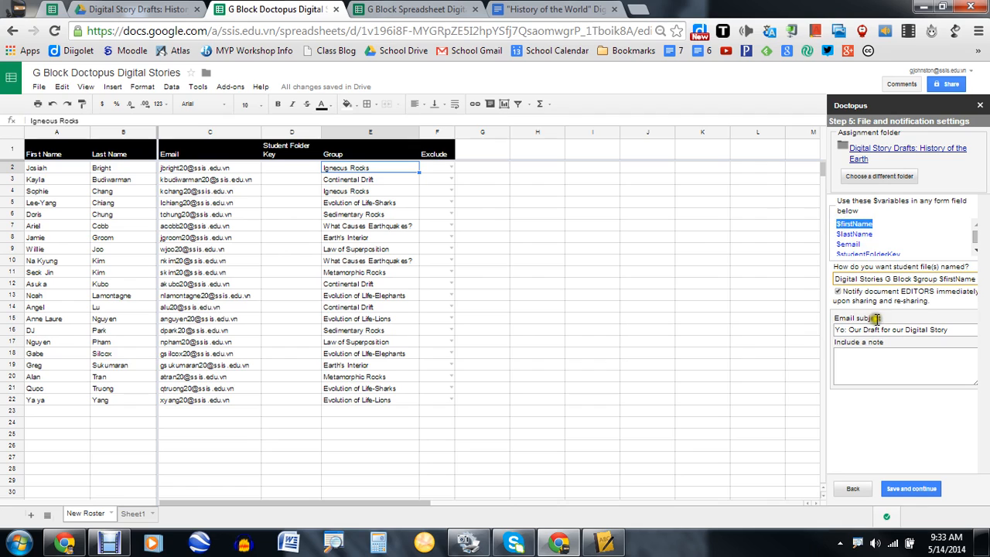
Add a note about using it for drafts on Friday, signed Mr. J, and save.
text(Dear $firstName,)
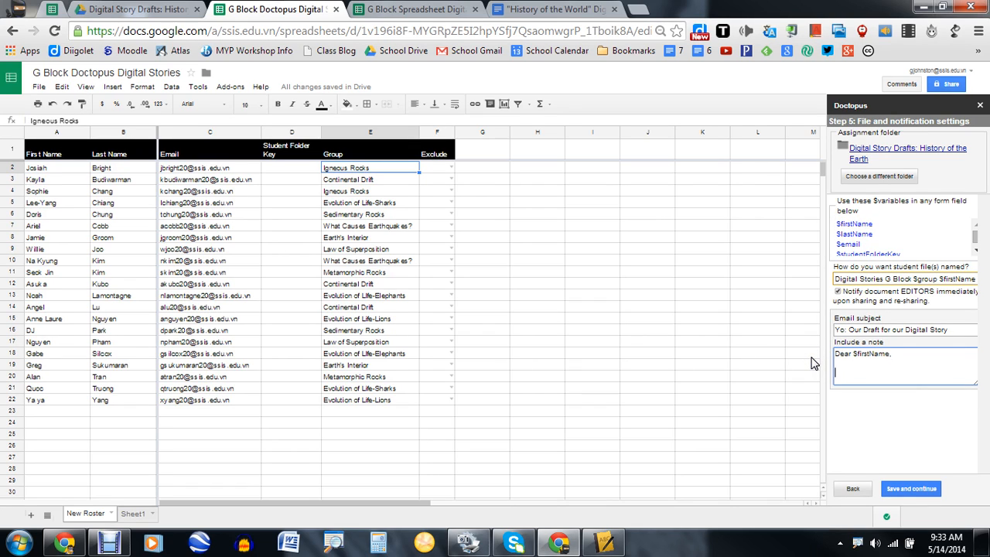
text(We'll use for our)
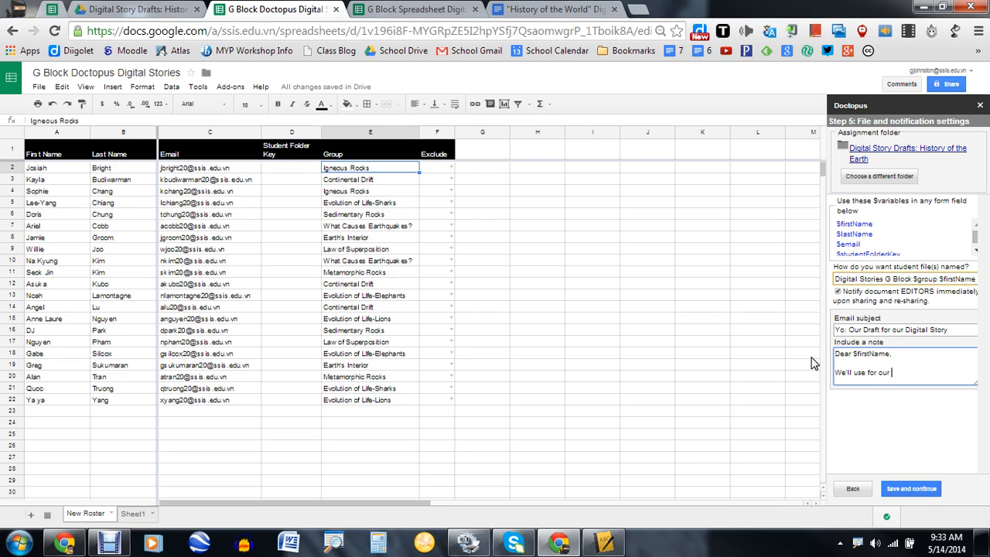
text(drafts)
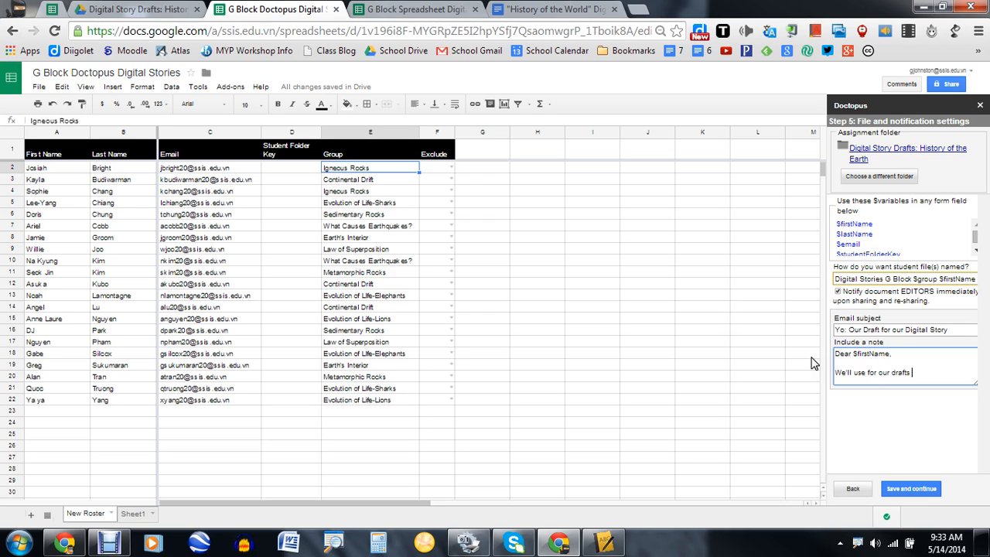
text(on Friday!)
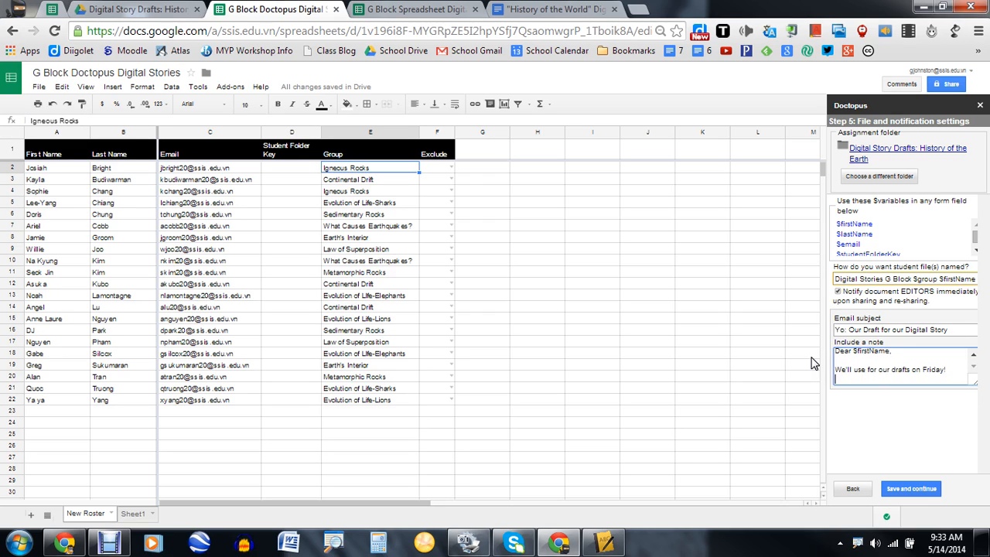
text(Mr. J)
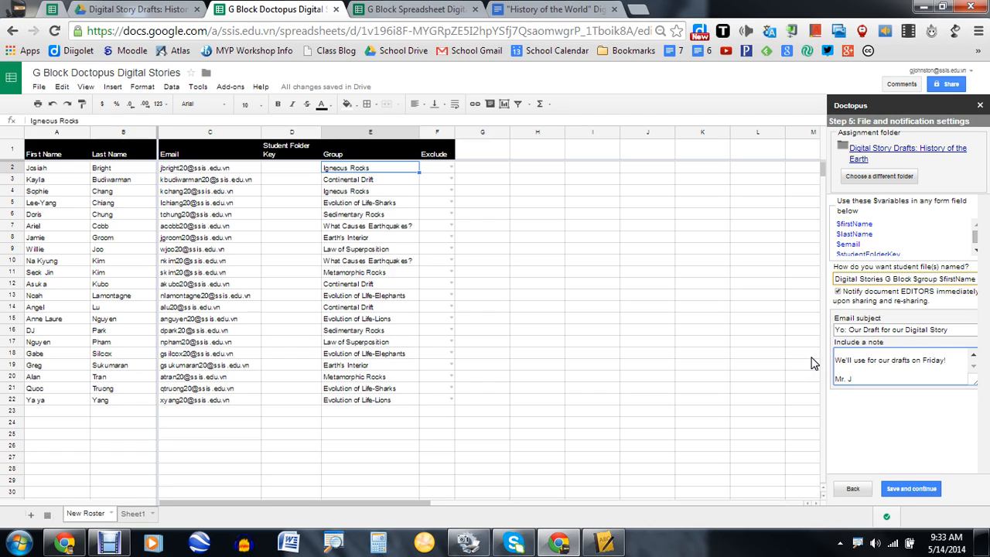
click(911, 488)
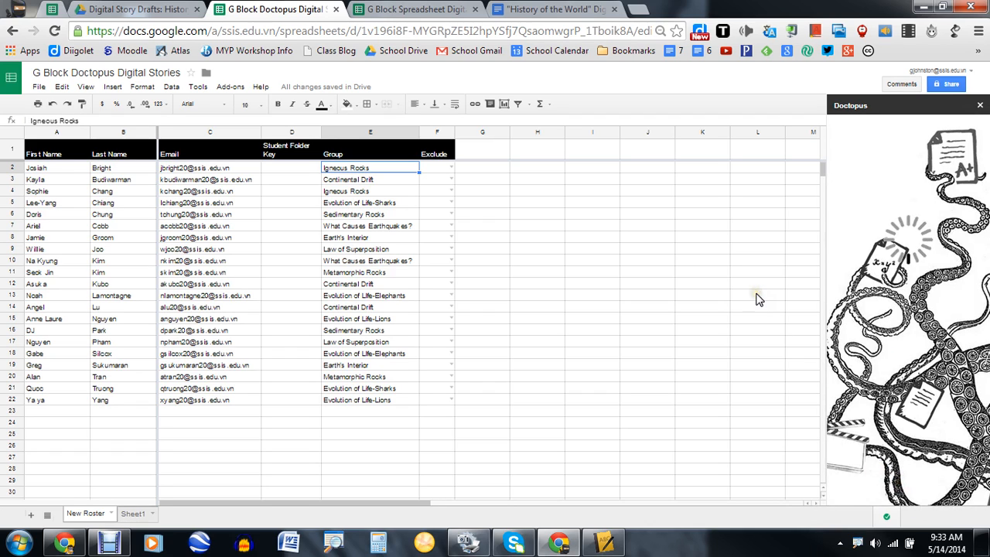
mouse_move(778, 301)
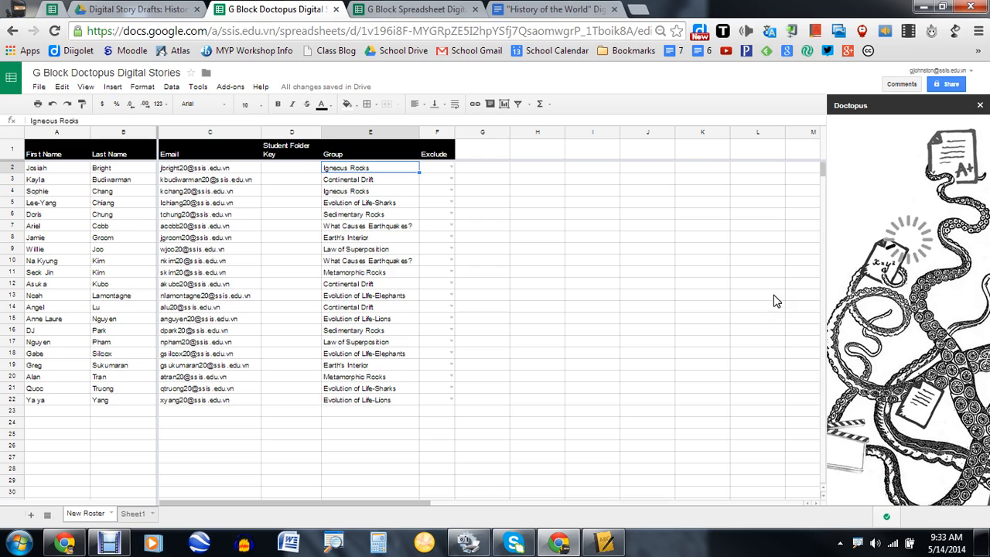
mouse_move(789, 75)
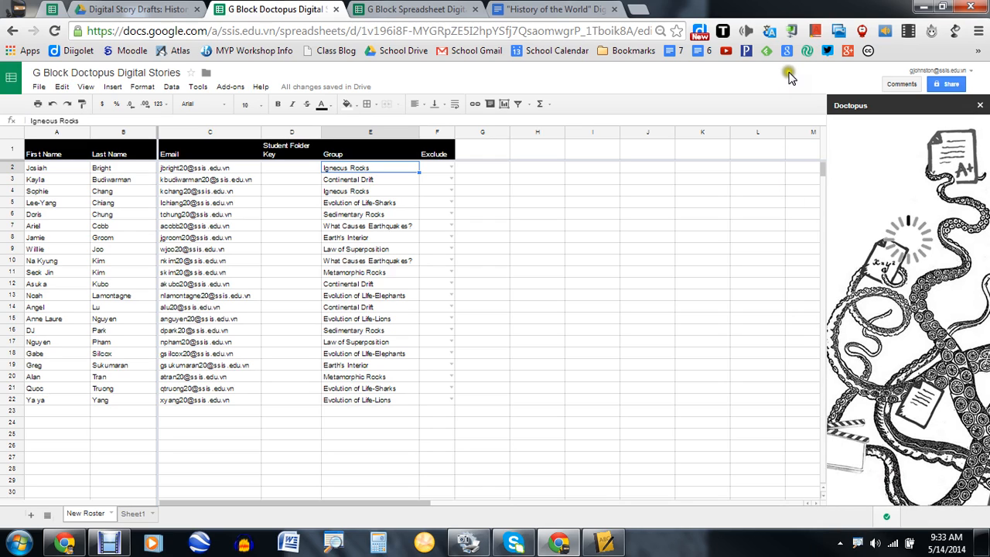
mouse_move(795, 77)
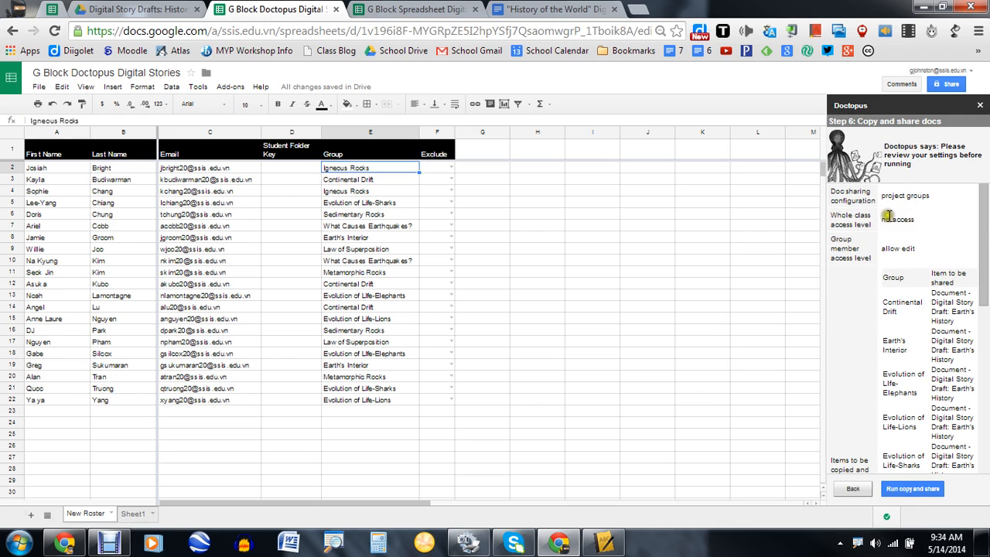
Review the Step 6 sharing summary and run copy and share for the group drafts.
scroll(down, 3)
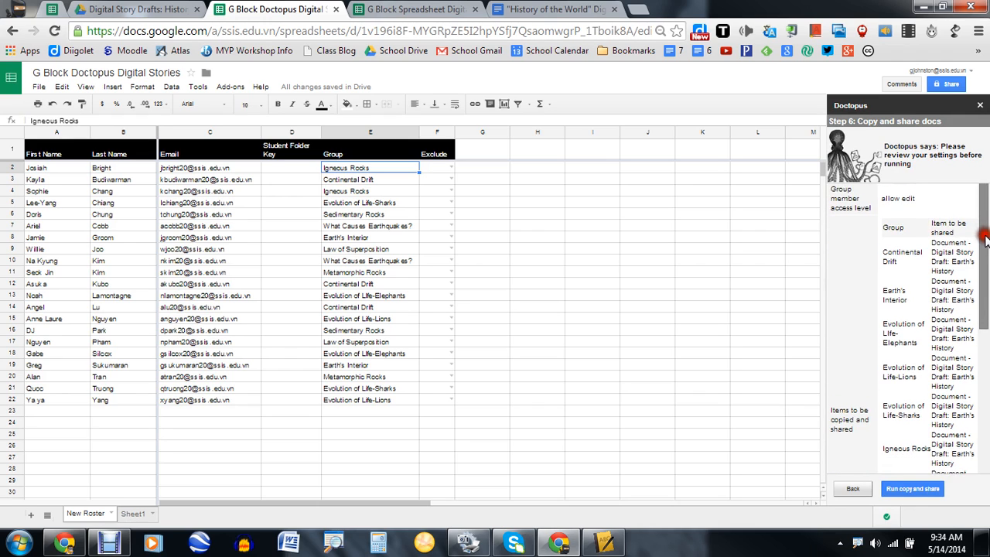
scroll(up, 3)
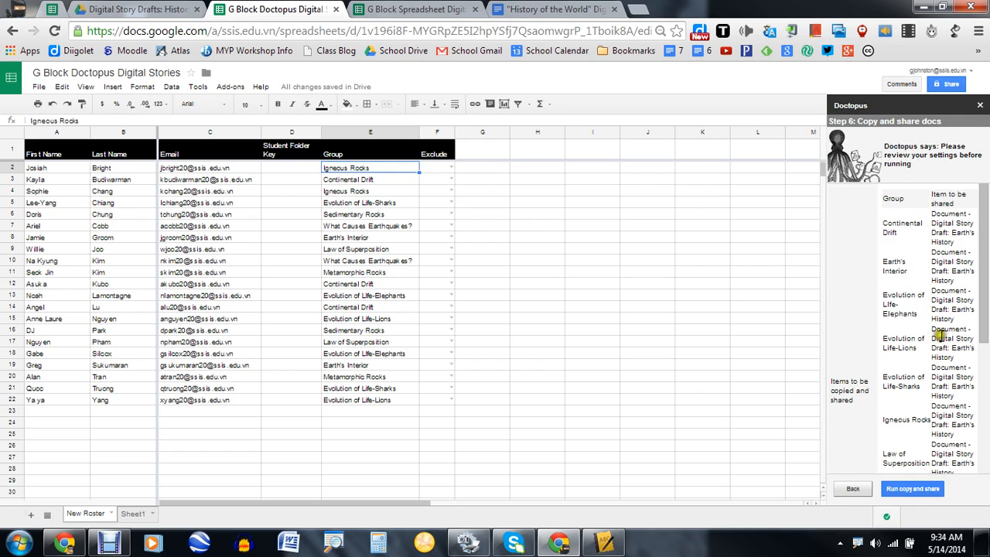
mouse_move(933, 223)
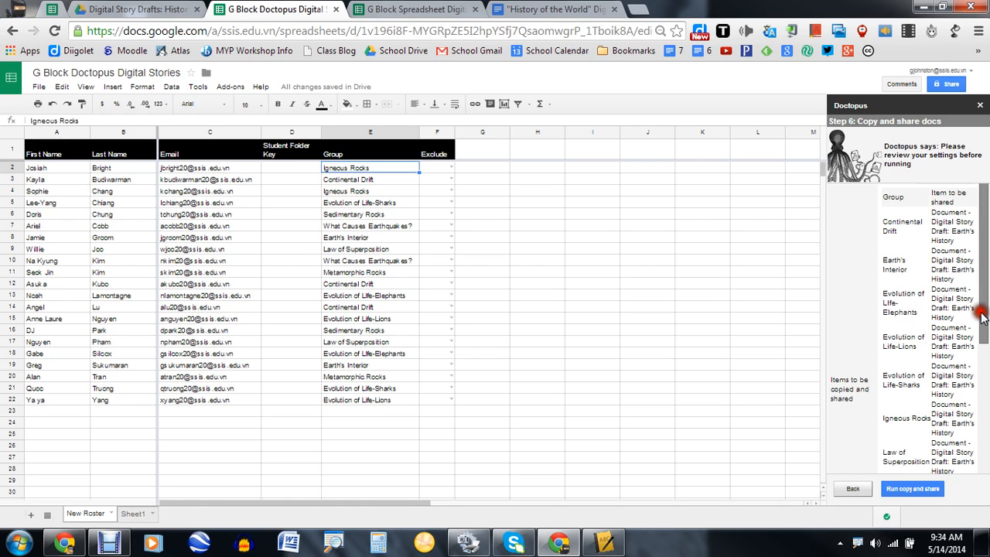
scroll(down, 3)
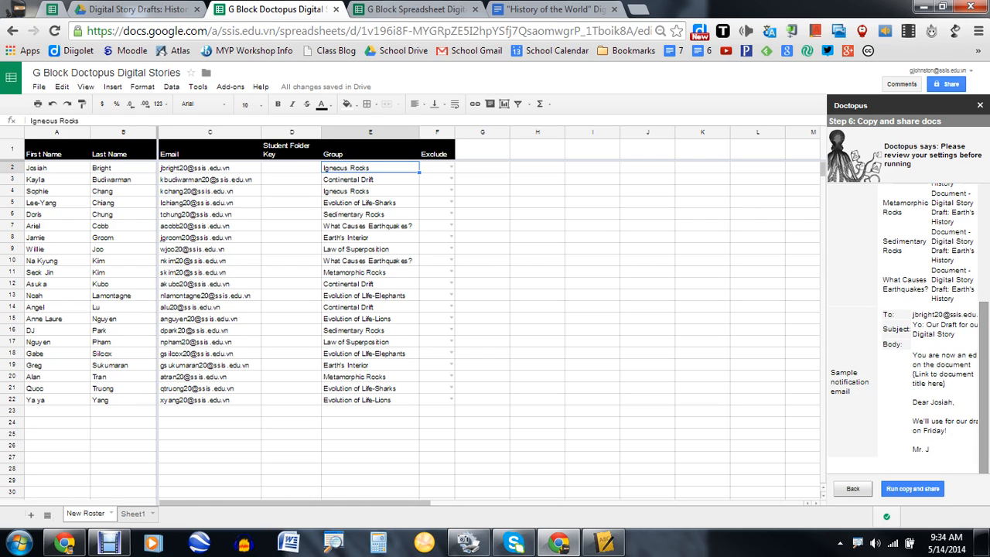
click(913, 488)
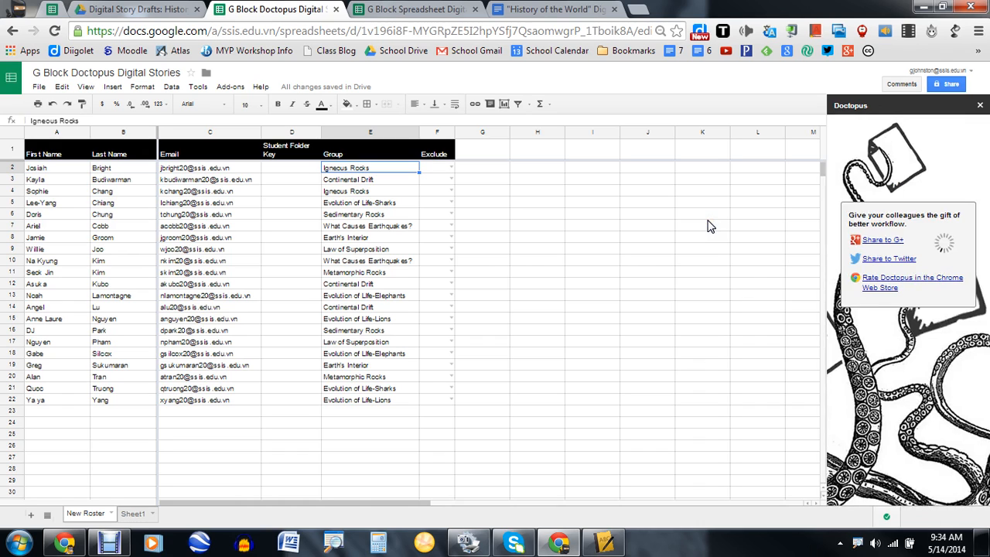
mouse_move(758, 84)
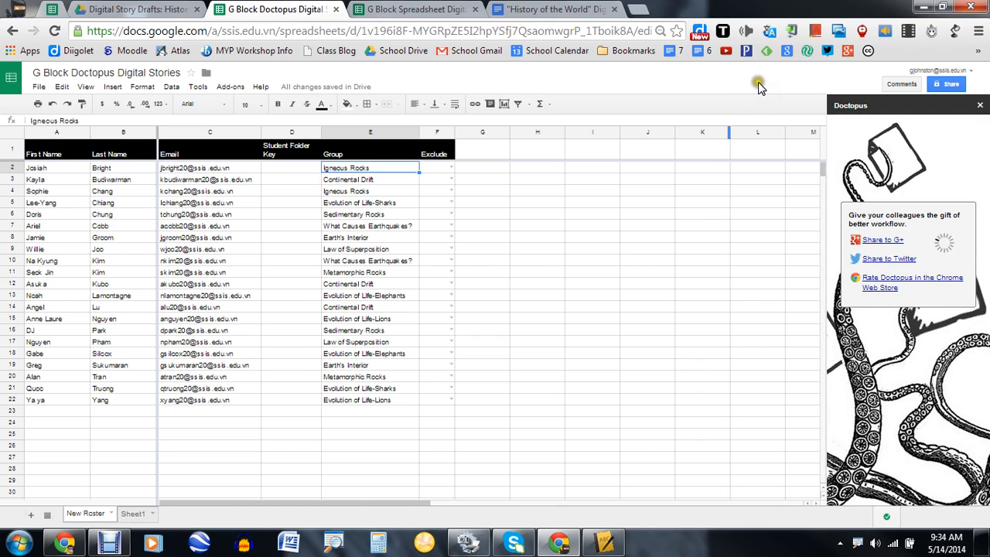
mouse_move(760, 85)
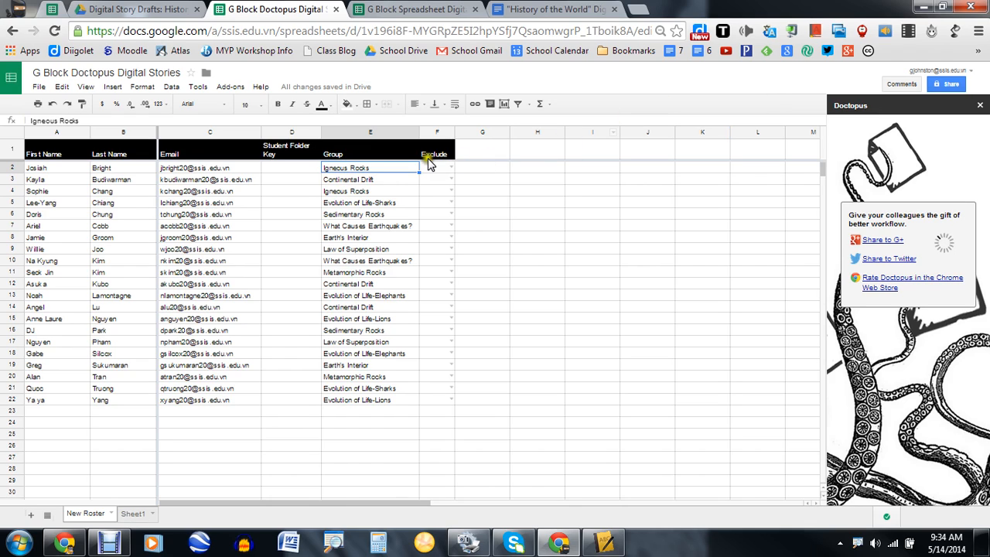
mouse_move(581, 160)
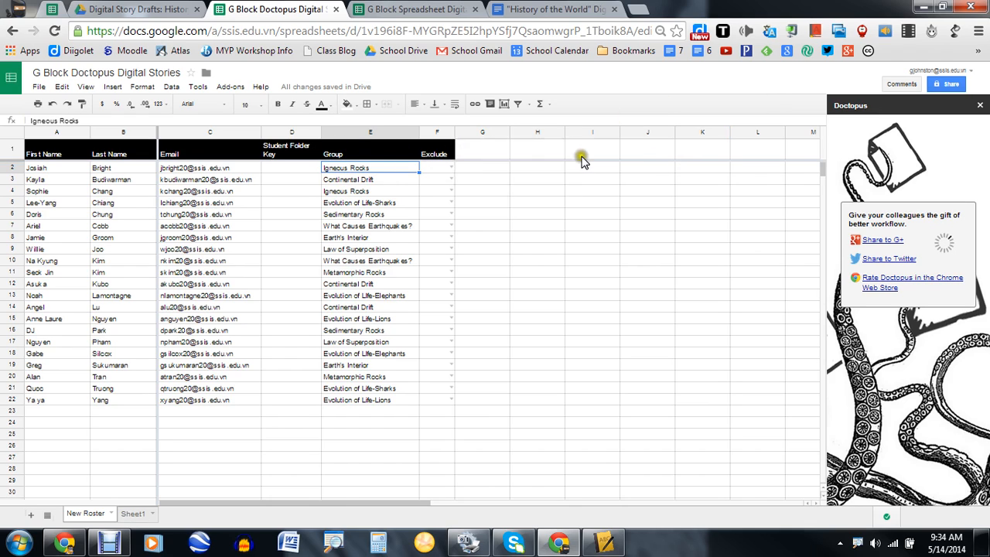
mouse_move(478, 149)
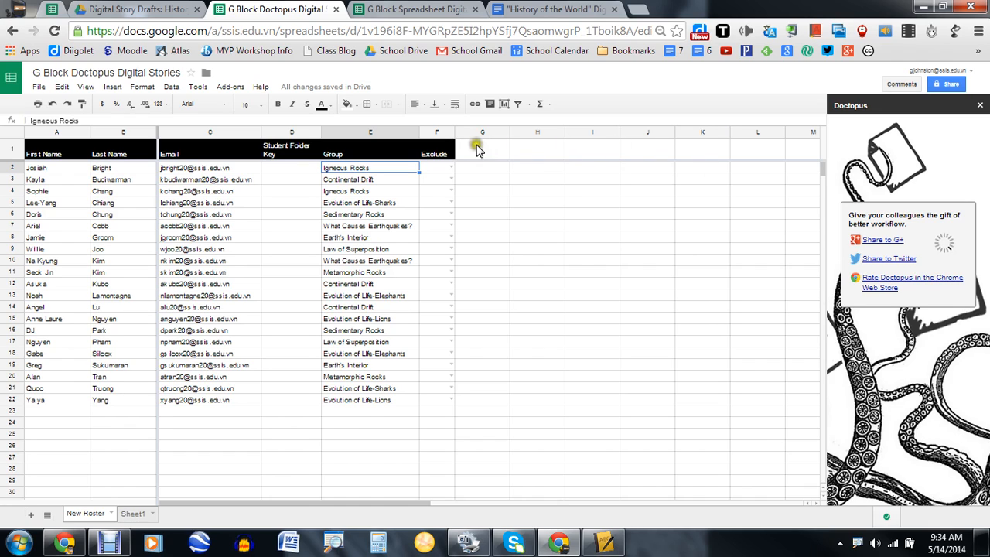
mouse_move(634, 146)
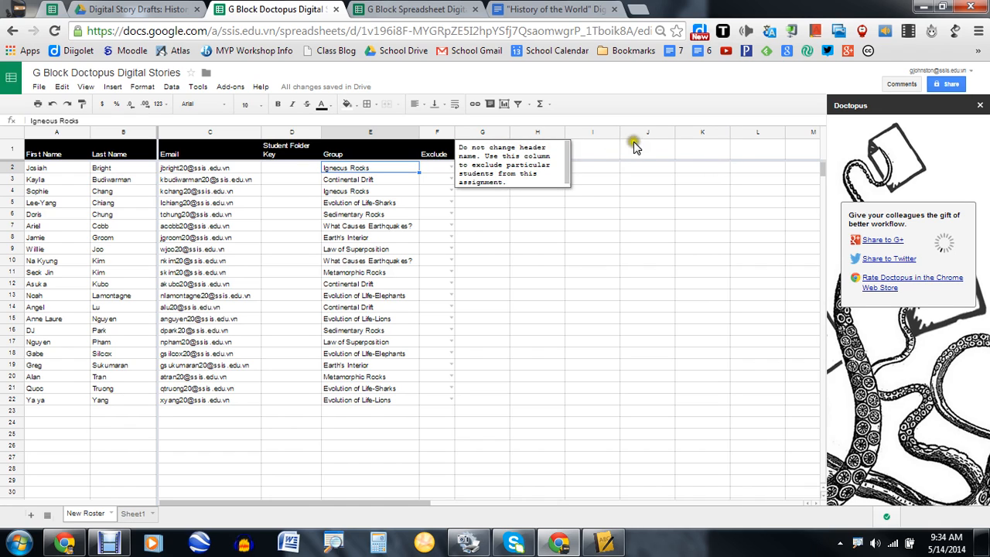
mouse_move(755, 147)
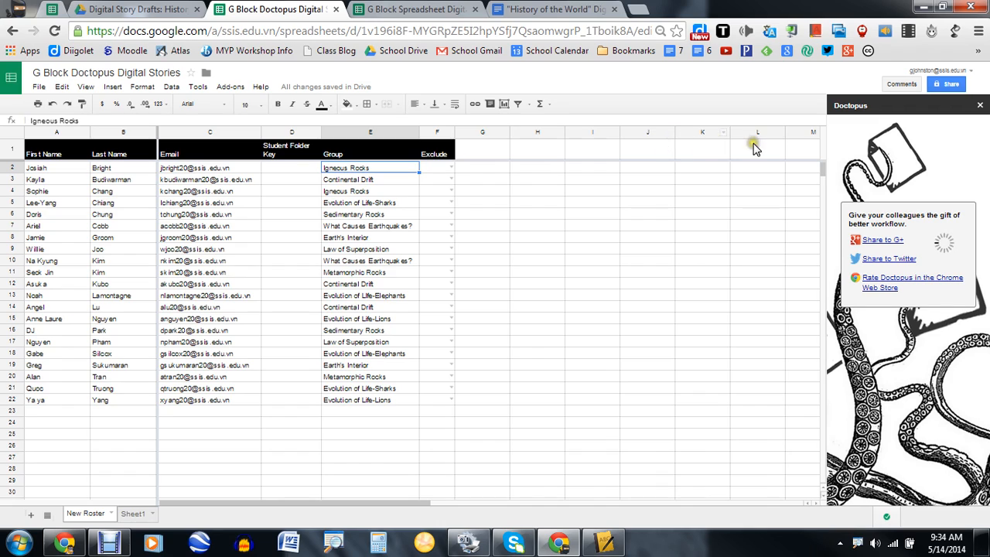
mouse_move(612, 184)
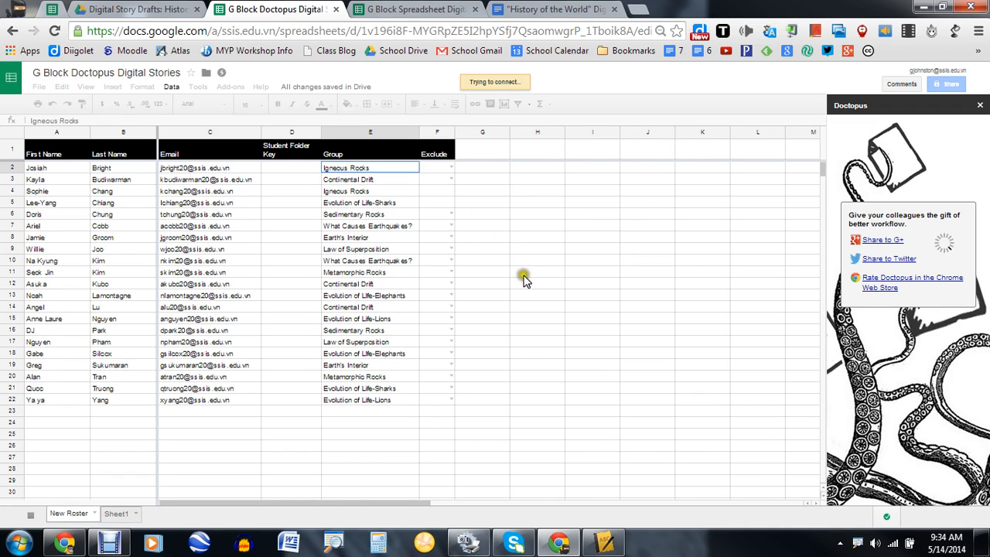
mouse_move(488, 83)
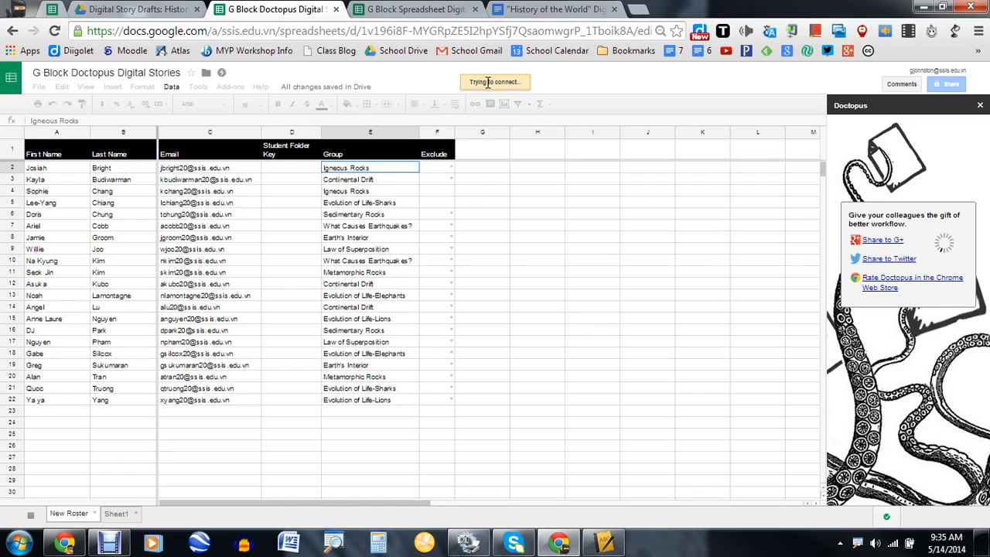
mouse_move(545, 93)
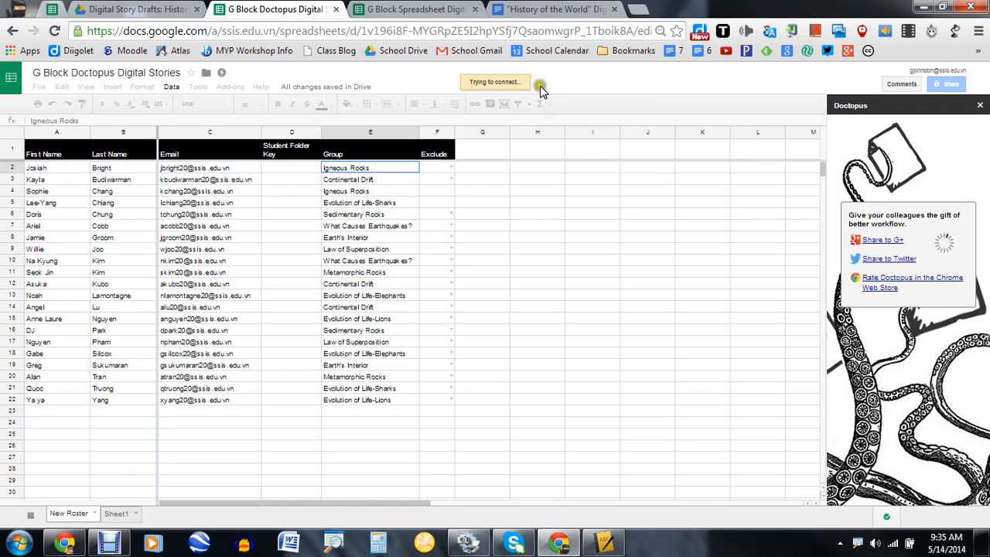
mouse_move(499, 162)
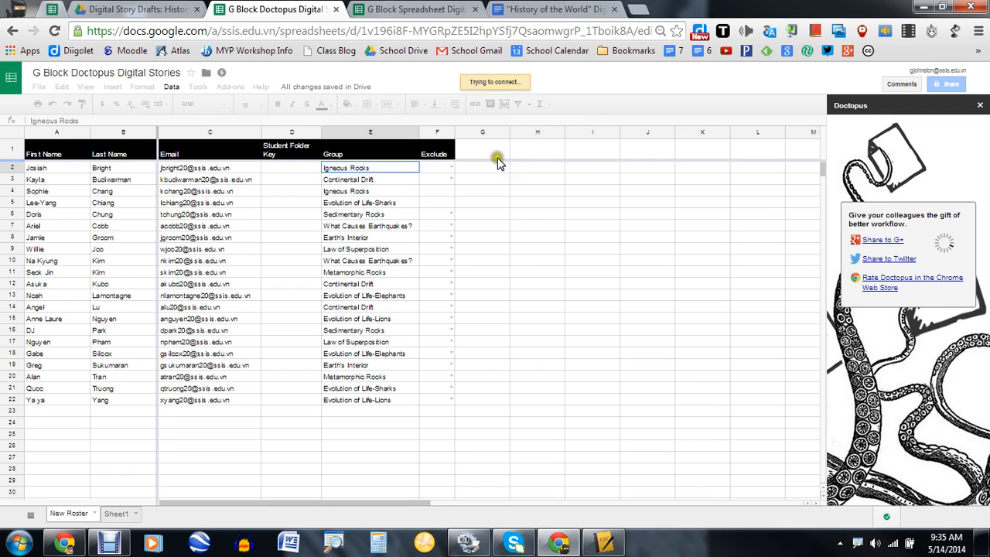
mouse_move(496, 197)
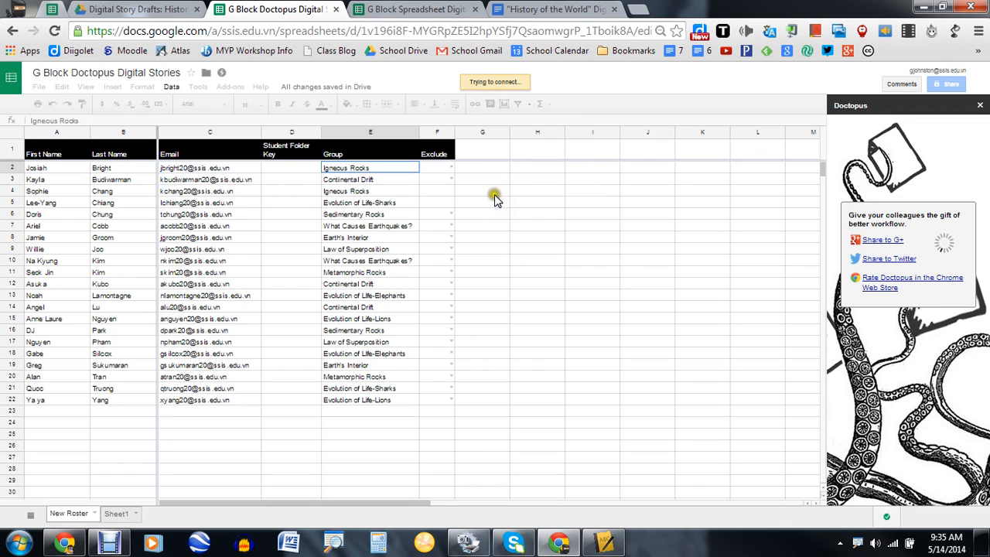
mouse_move(536, 304)
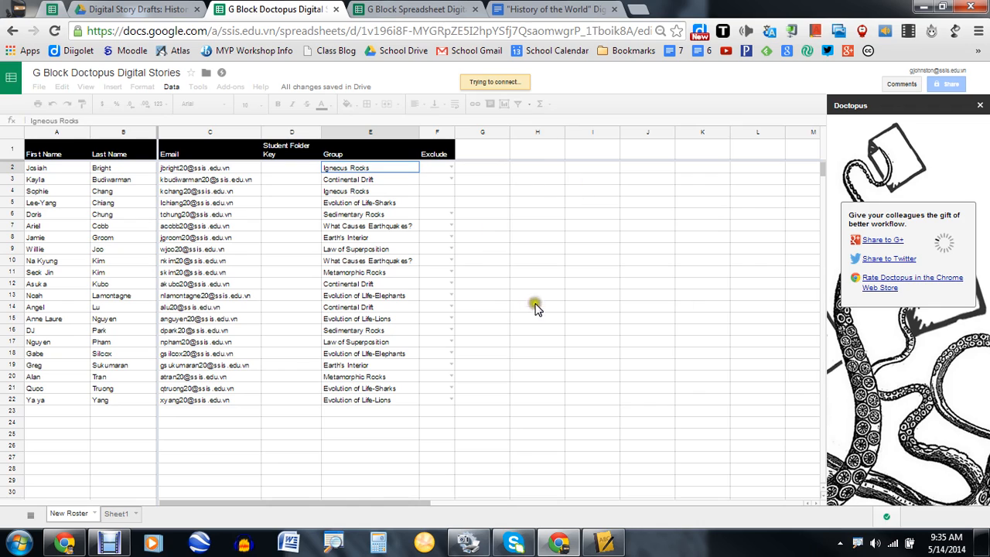
mouse_move(602, 315)
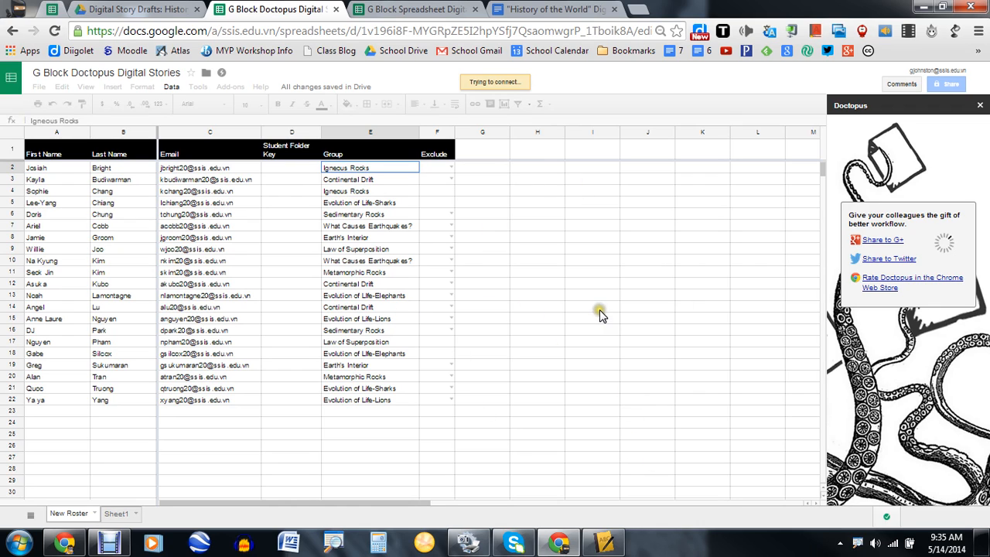
mouse_move(668, 380)
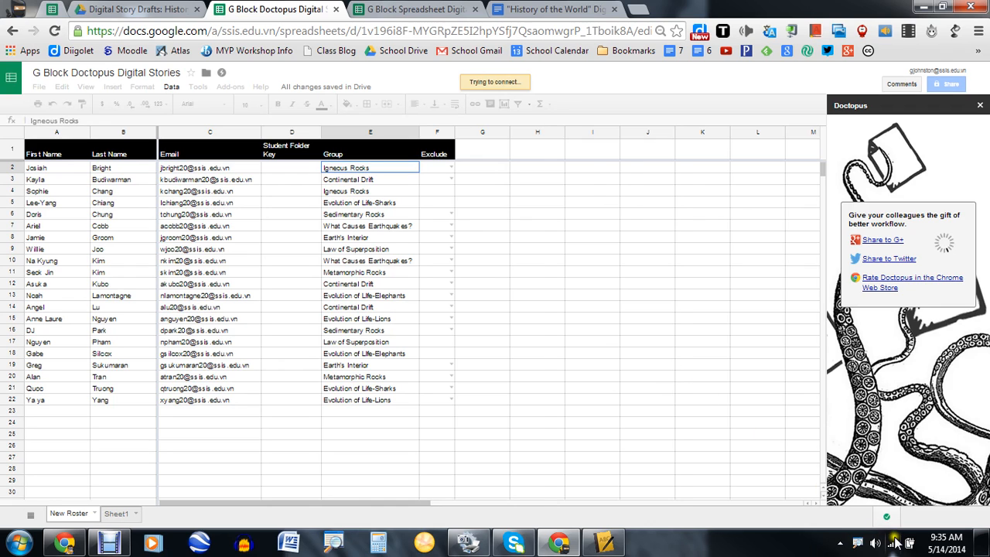
click(893, 541)
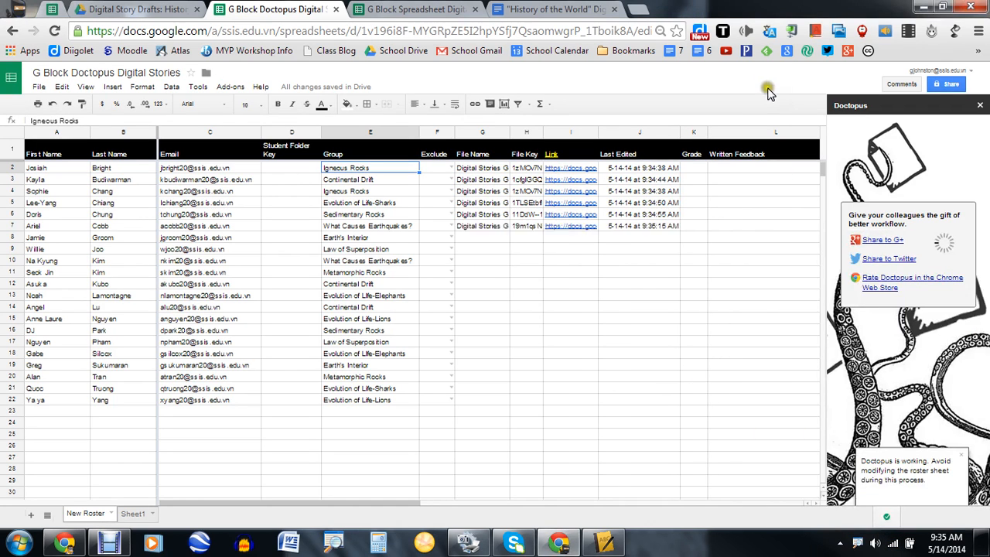
mouse_move(751, 71)
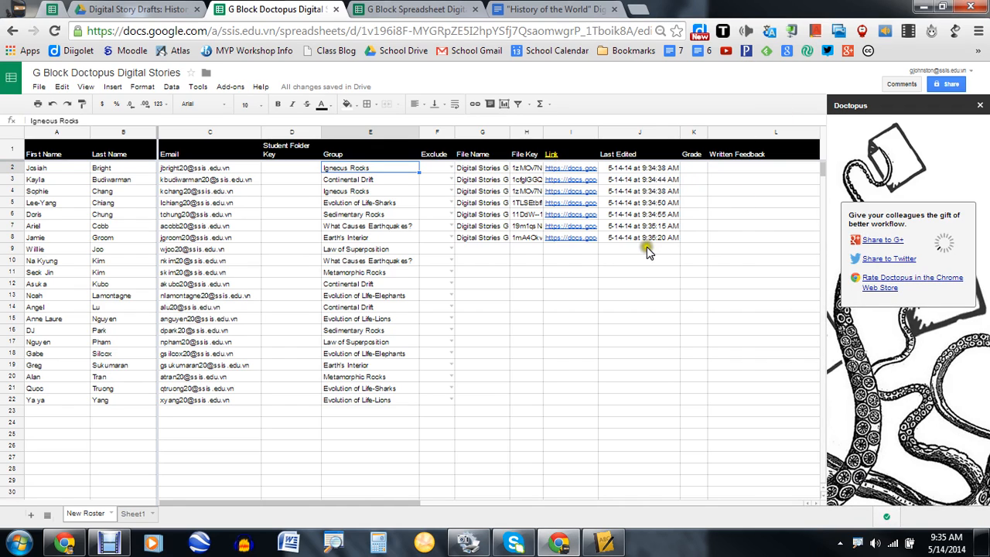
mouse_move(459, 238)
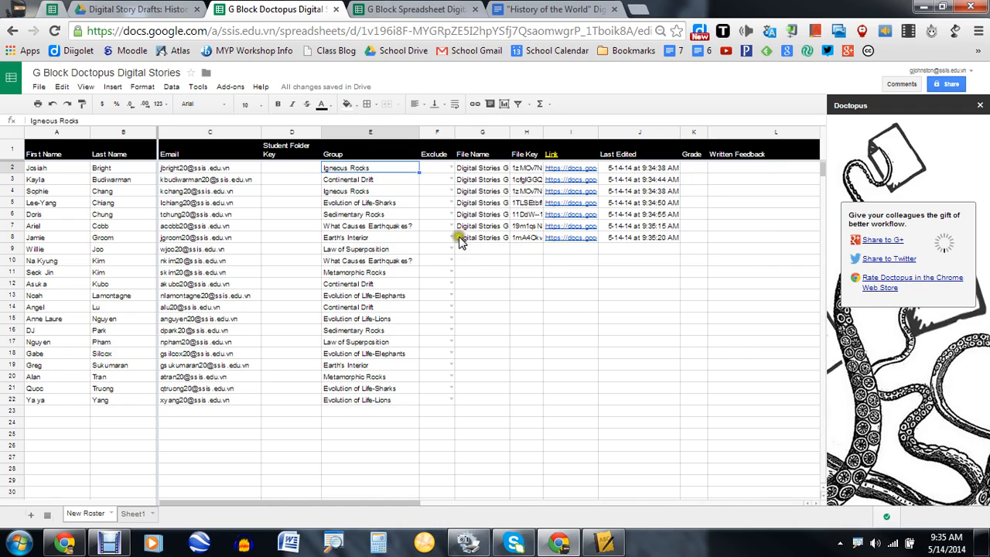
mouse_move(597, 249)
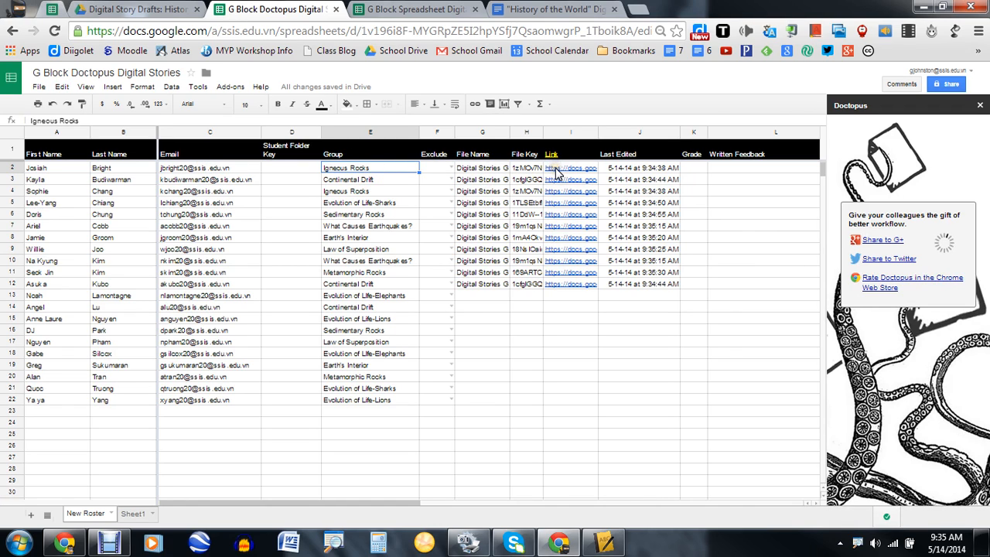
mouse_move(558, 204)
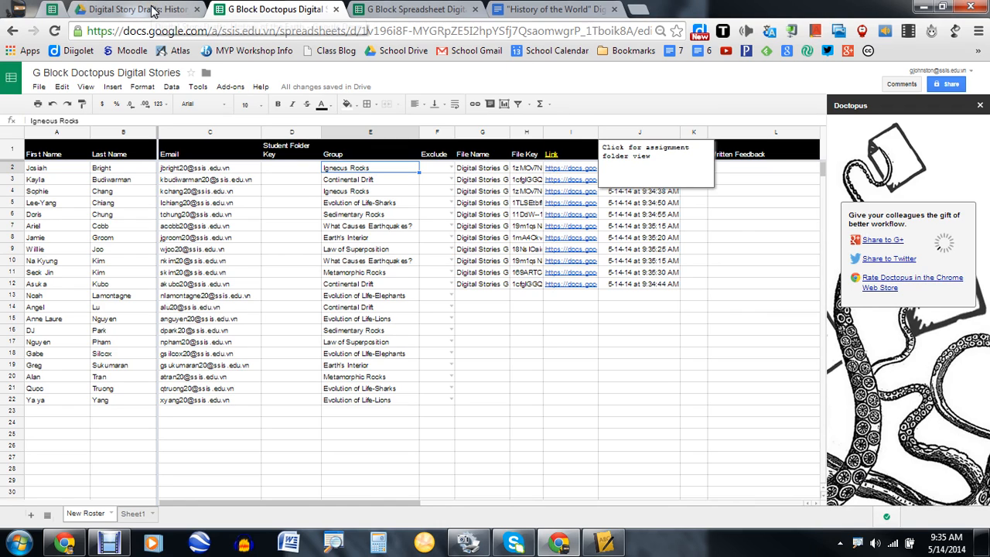
Switch to the Digital Story Drafts: History of the Earth Drive tab.
click(135, 8)
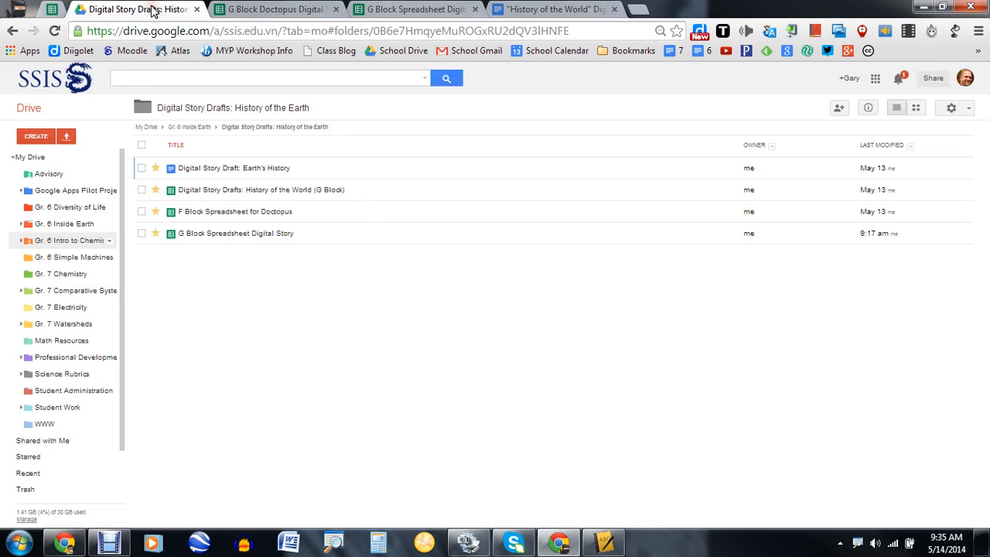
Return to the G Block Doctopus roster spreadsheet tab.
click(274, 8)
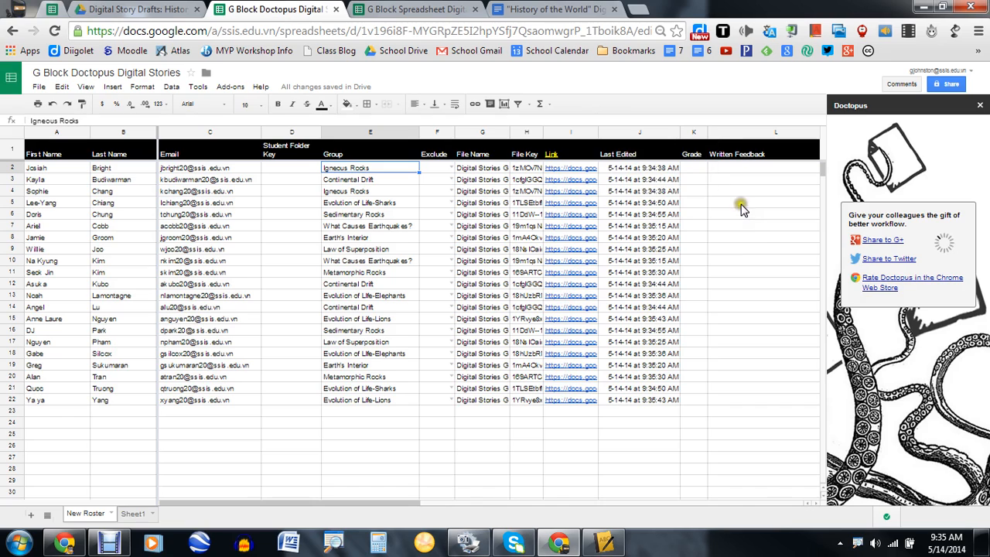
mouse_move(717, 250)
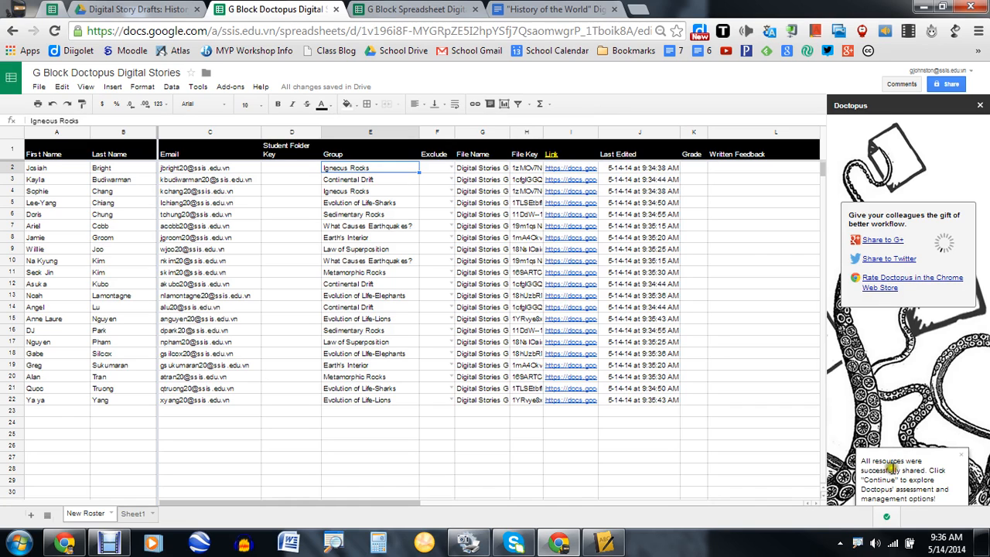
mouse_move(928, 410)
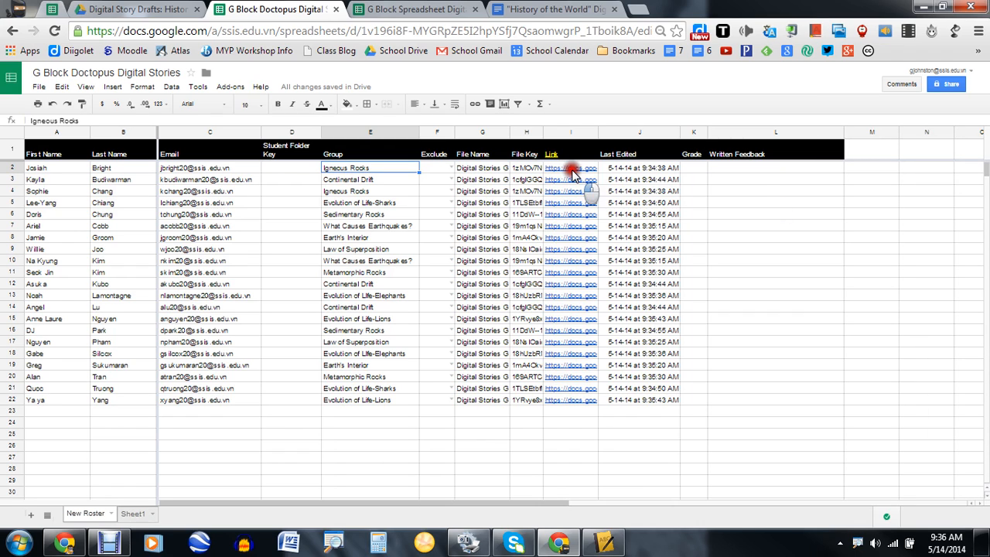
Open the Igneous Rocks group's draft document from its roster link in column I.
click(571, 168)
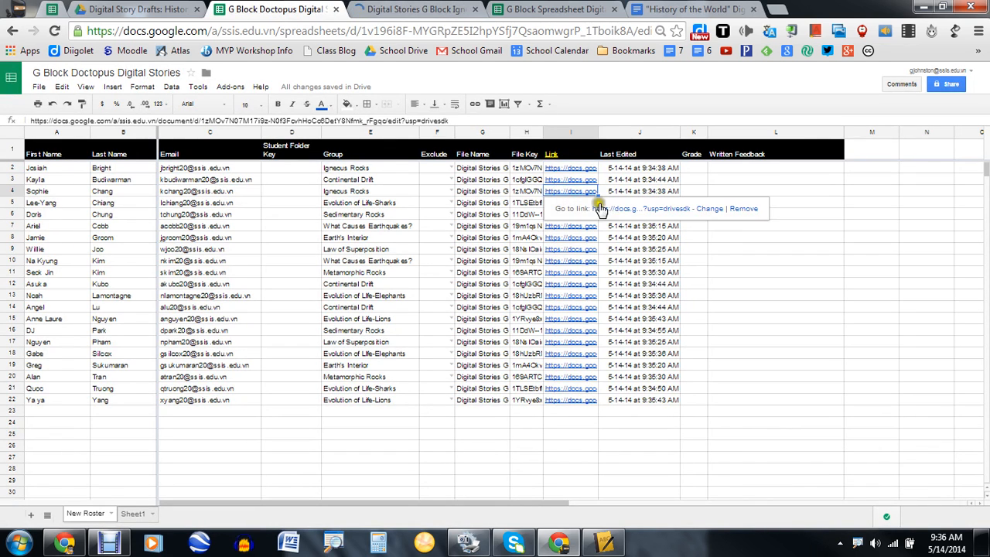
click(571, 167)
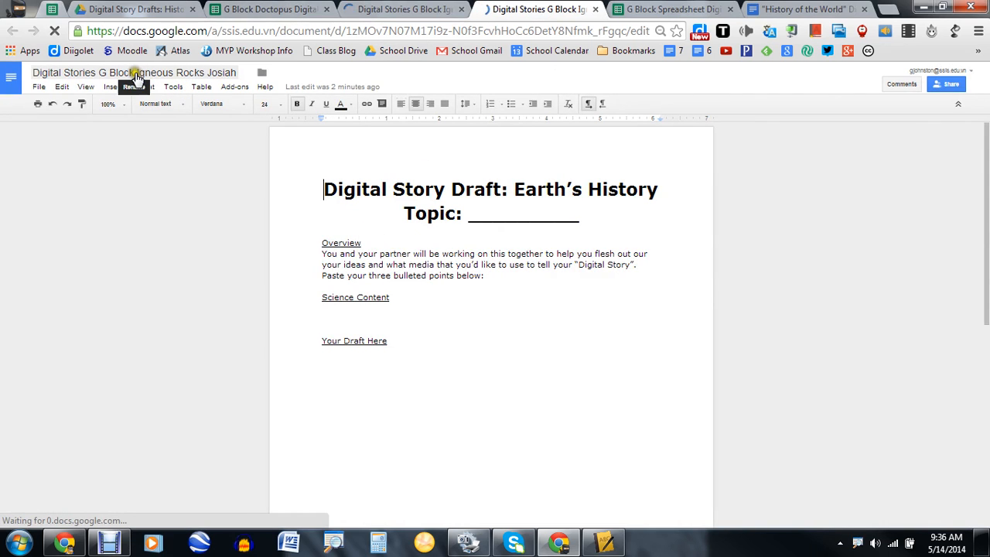
mouse_move(189, 81)
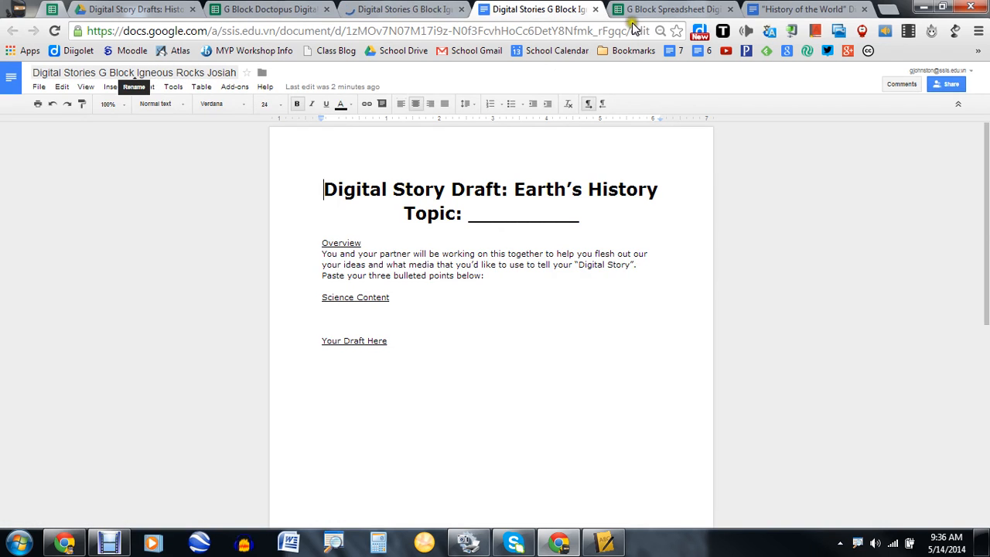
Check the Igneous Rocks draft copy against the History of the World sign-up document, then return to the roster.
click(807, 10)
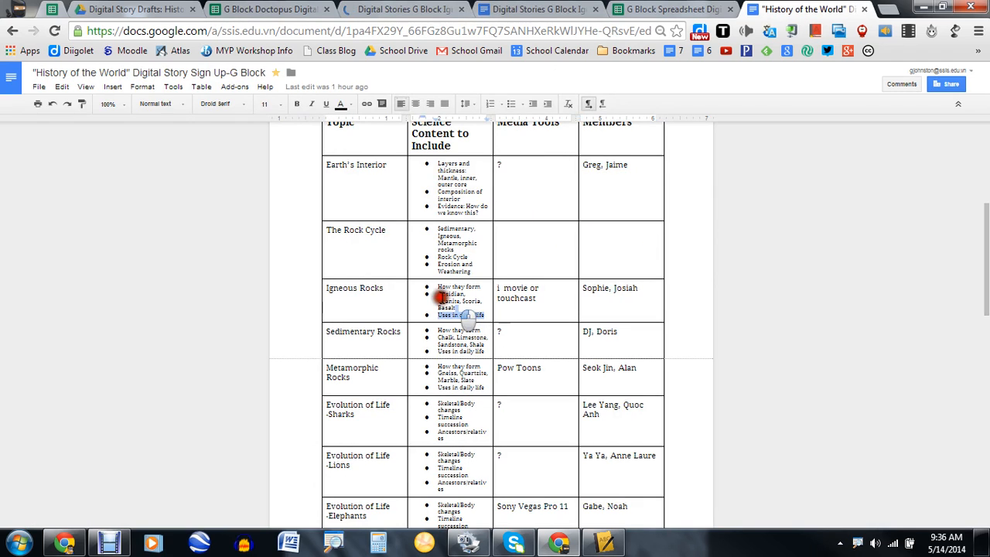
click(267, 8)
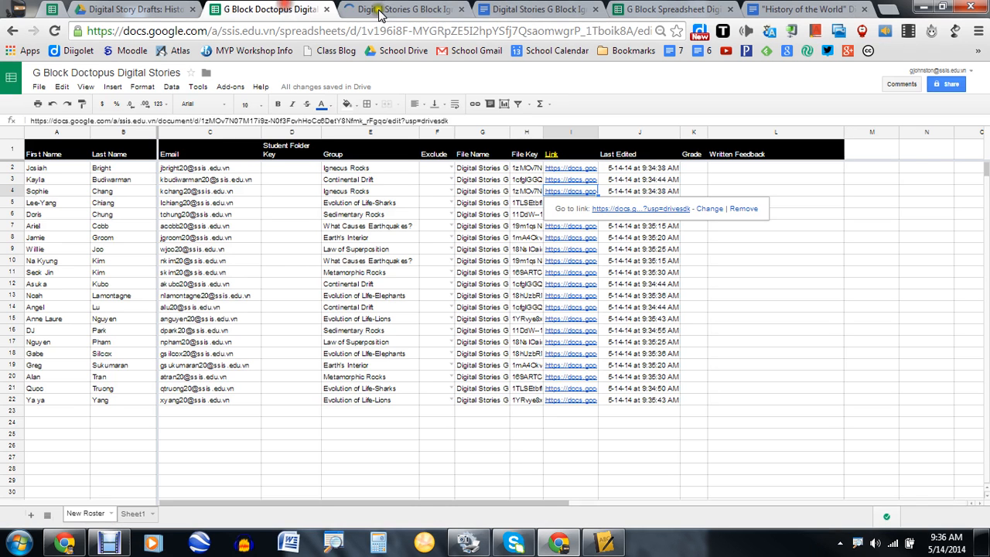
click(399, 9)
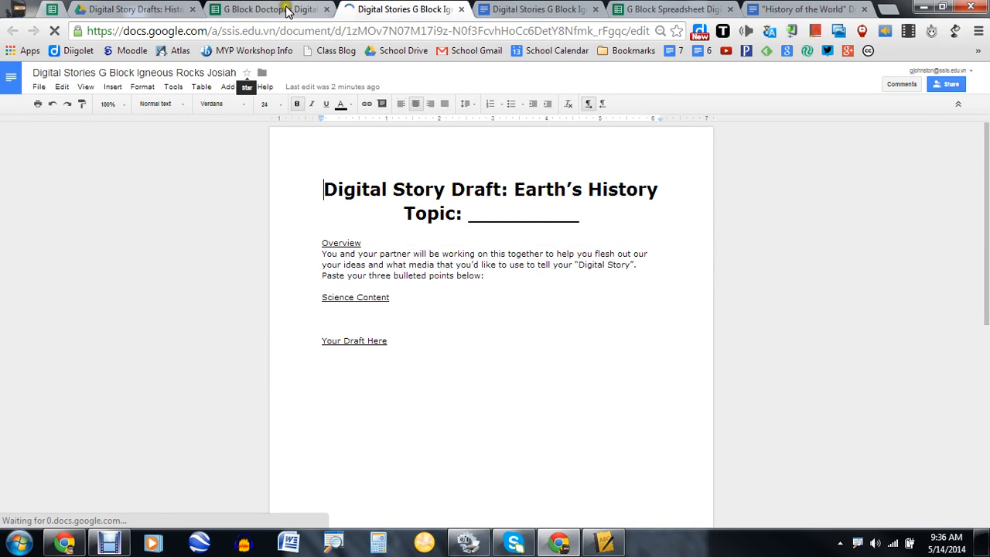
click(267, 9)
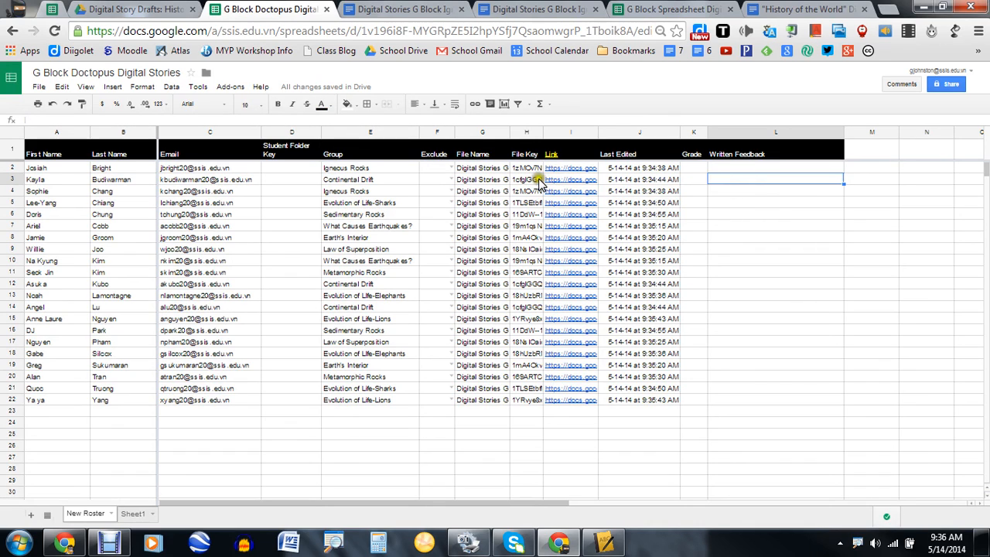
click(230, 85)
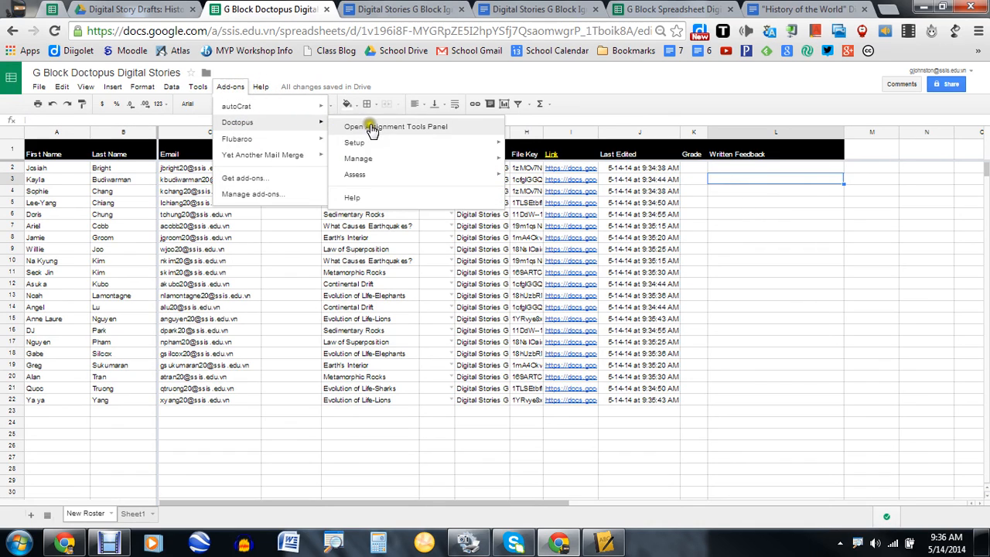
mouse_move(358, 158)
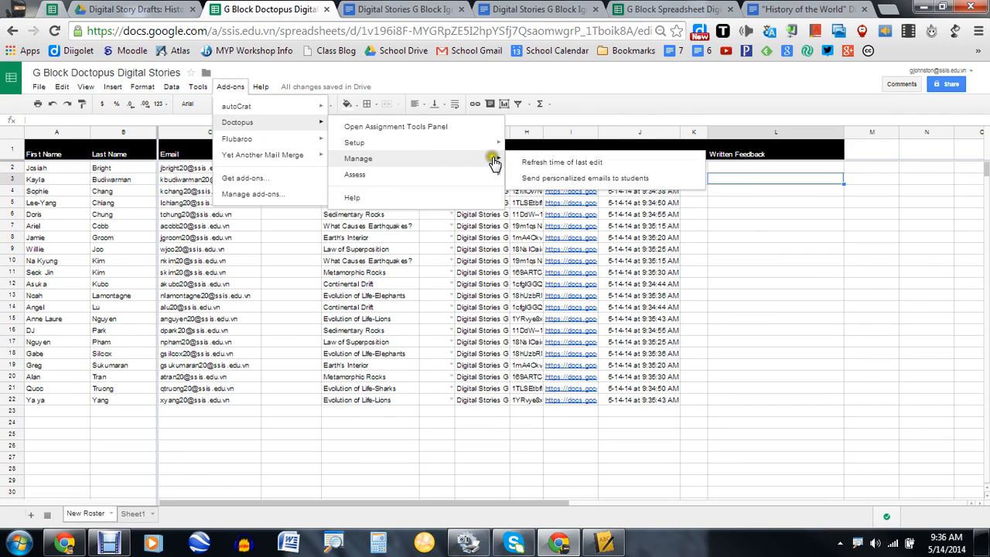
mouse_move(545, 182)
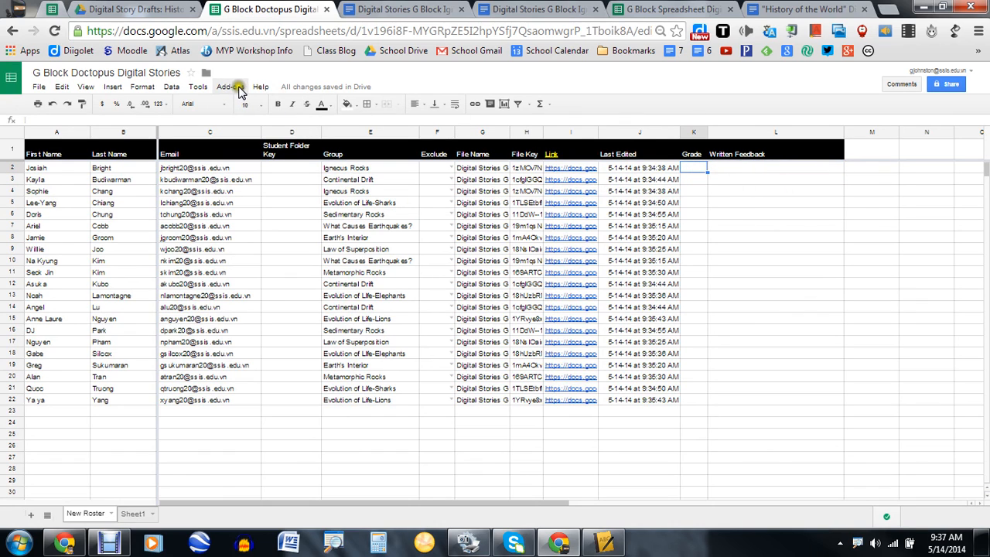
mouse_move(770, 170)
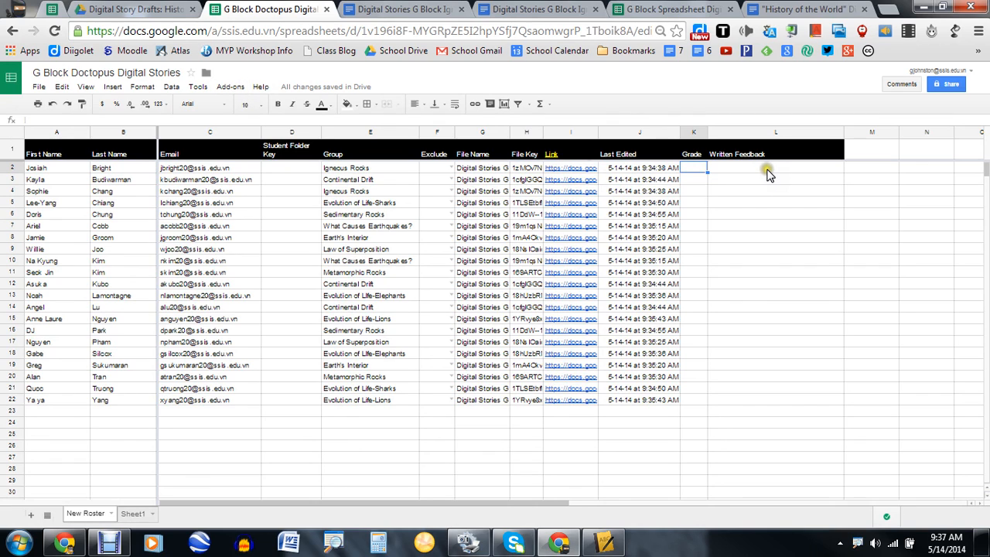
mouse_move(749, 171)
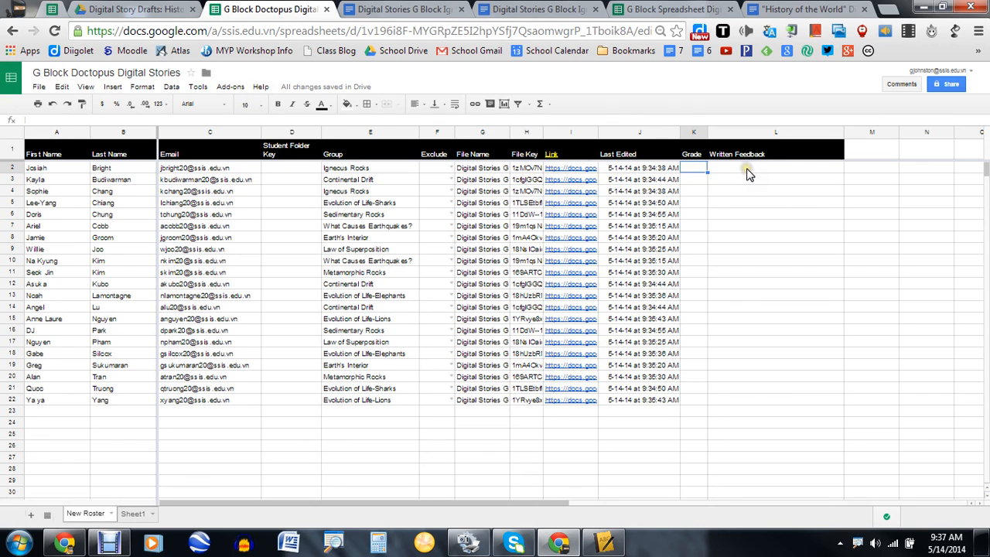
mouse_move(744, 171)
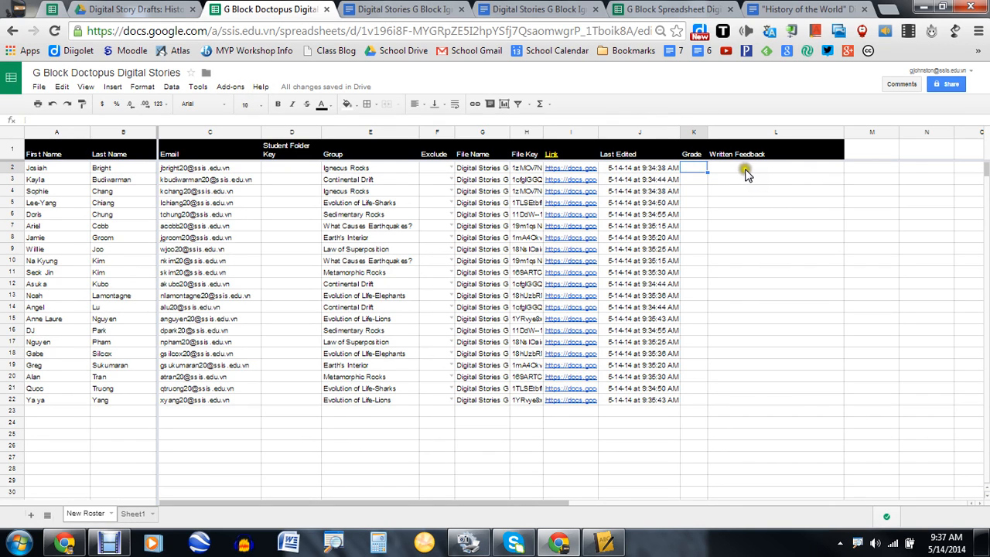
mouse_move(114, 532)
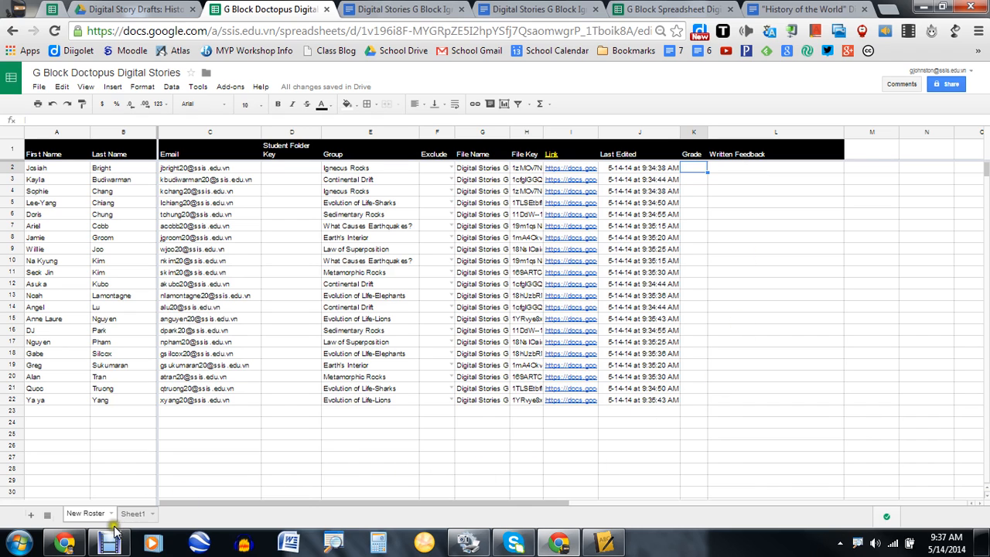
mouse_move(109, 542)
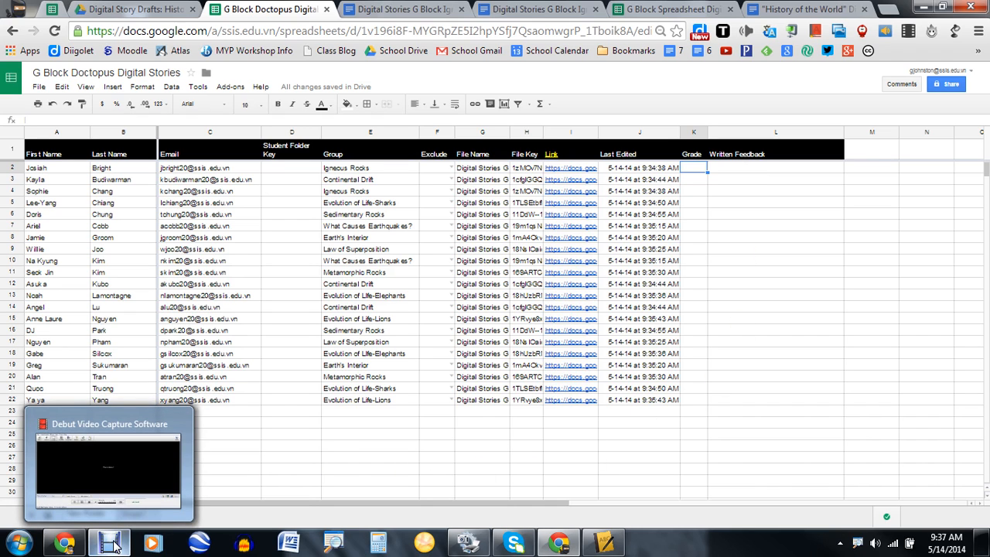